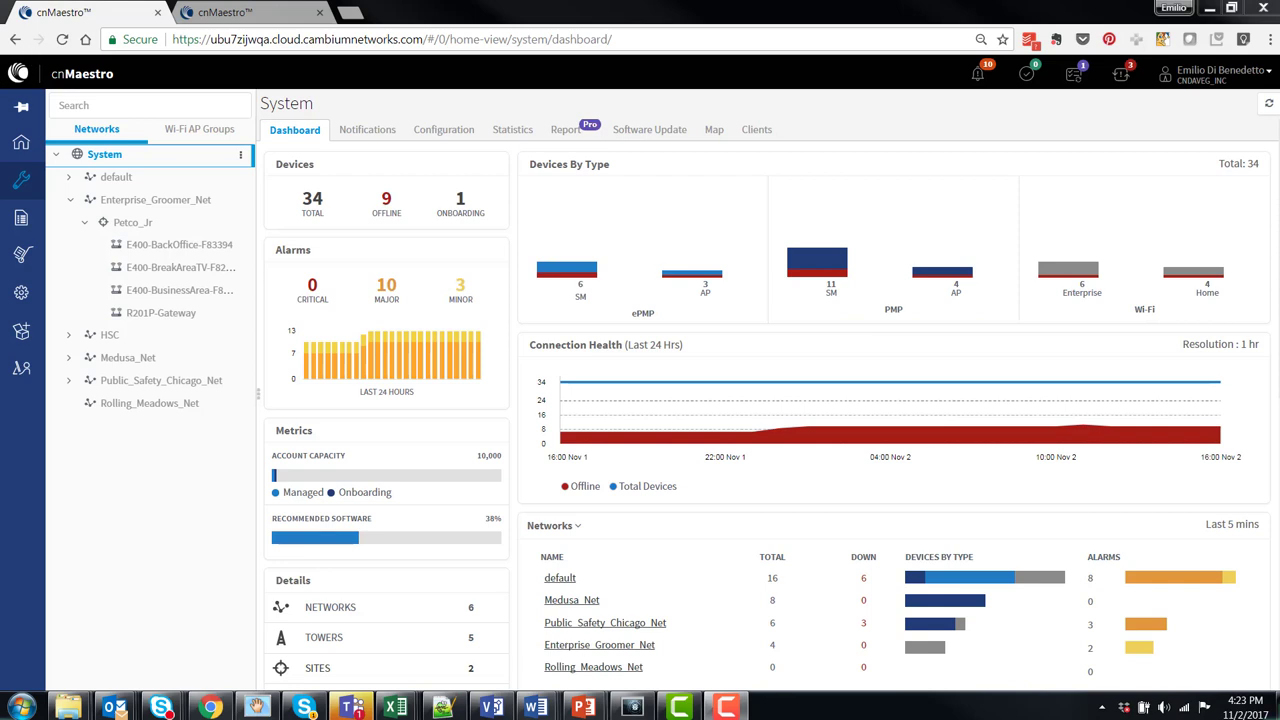
mouse_move(380, 72)
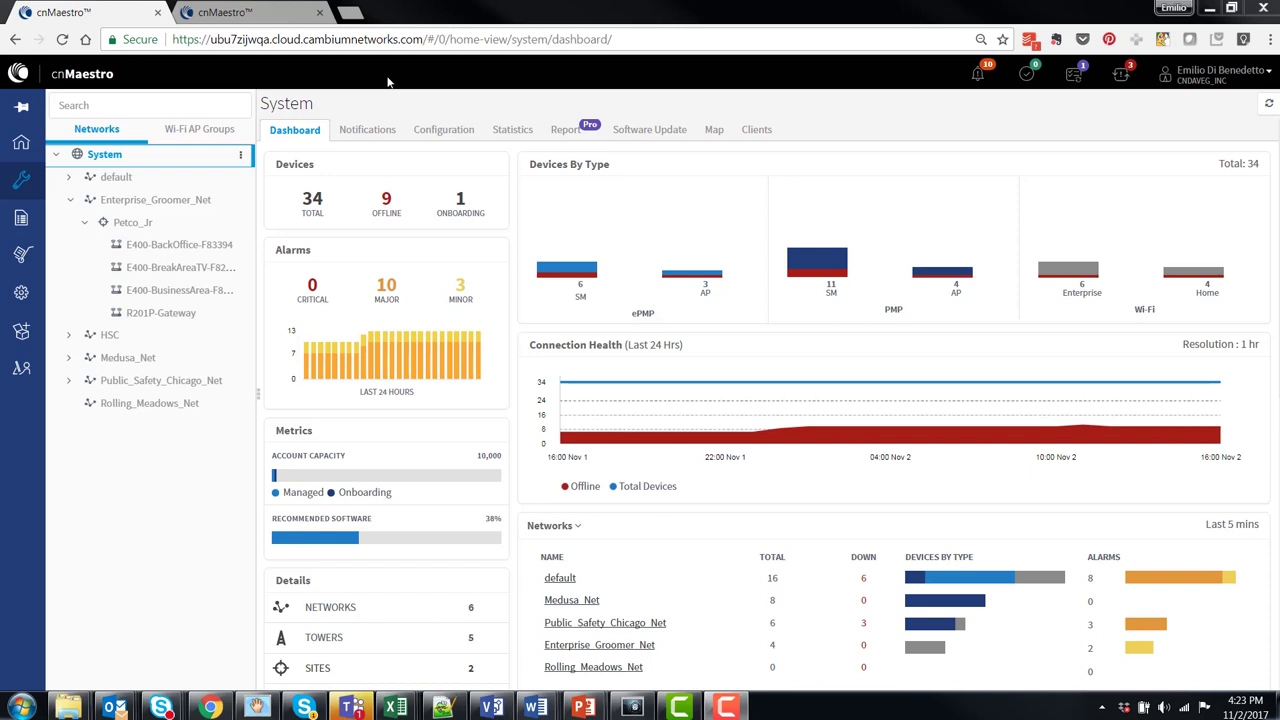
mouse_move(488, 204)
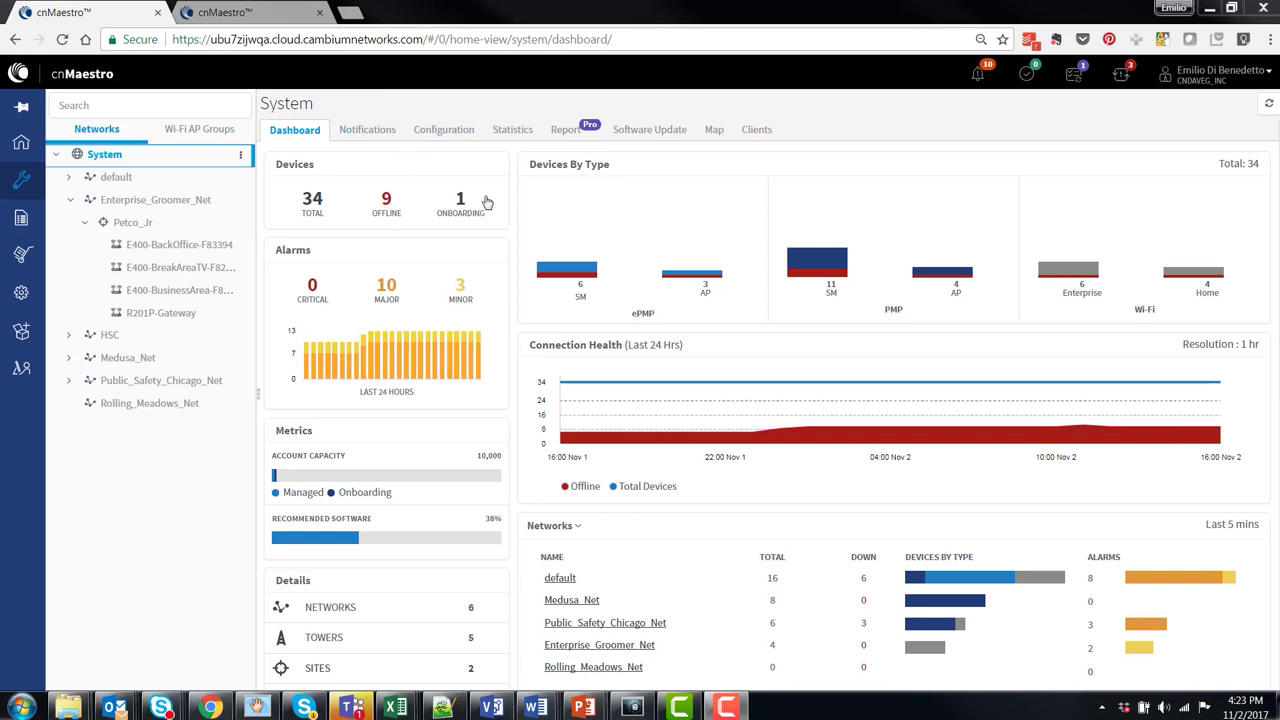
mouse_move(488, 202)
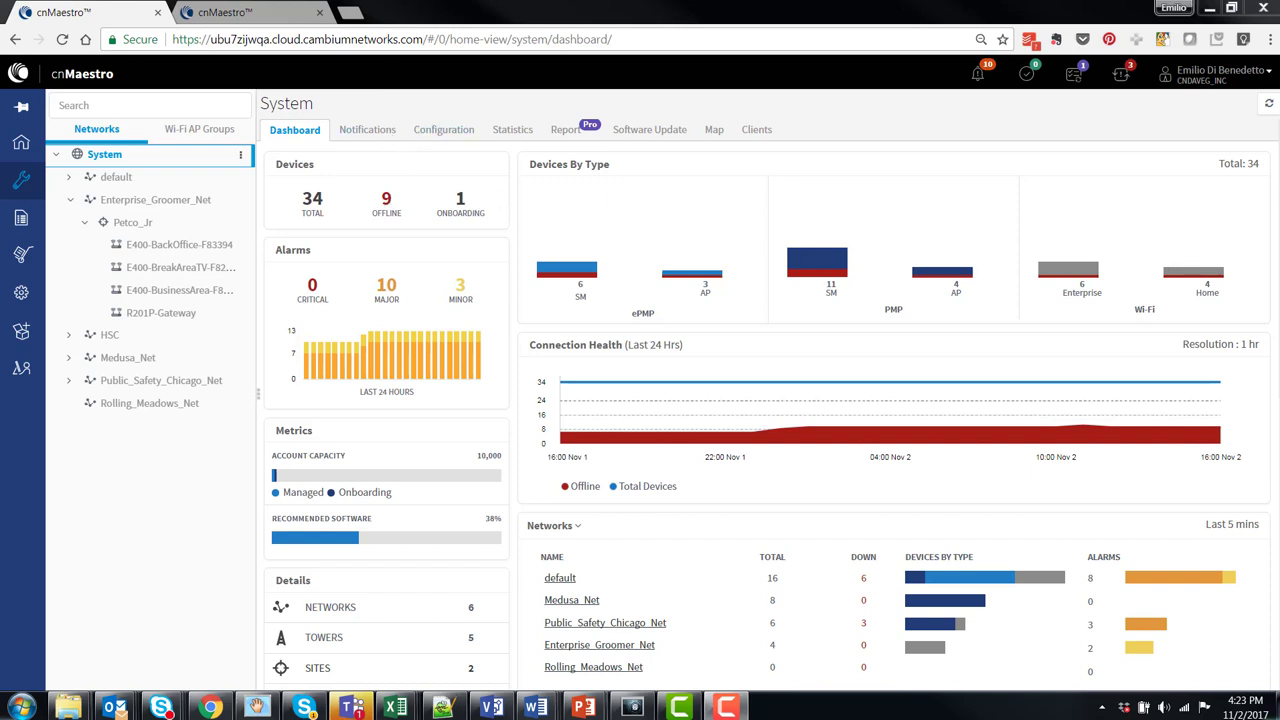
mouse_move(1208, 234)
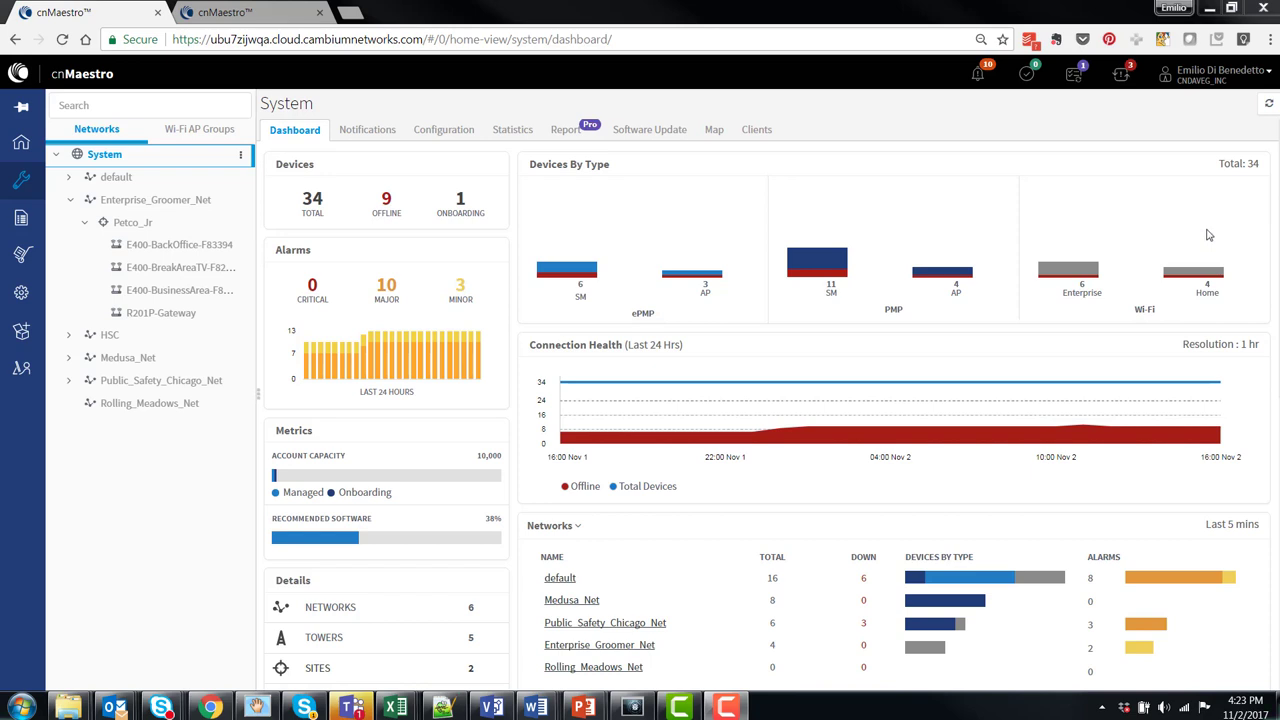
Switch the dashboard's summary table from Networks to Sites and review the two listed sites.
click(550, 524)
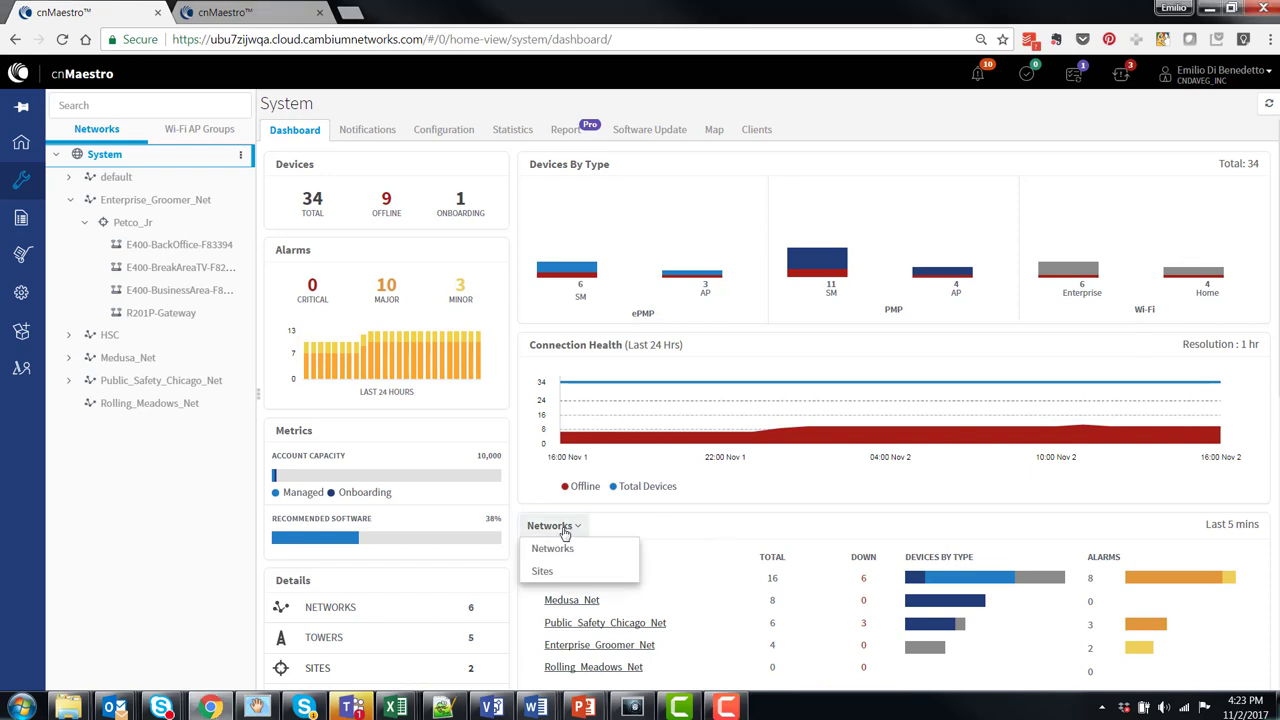
click(540, 570)
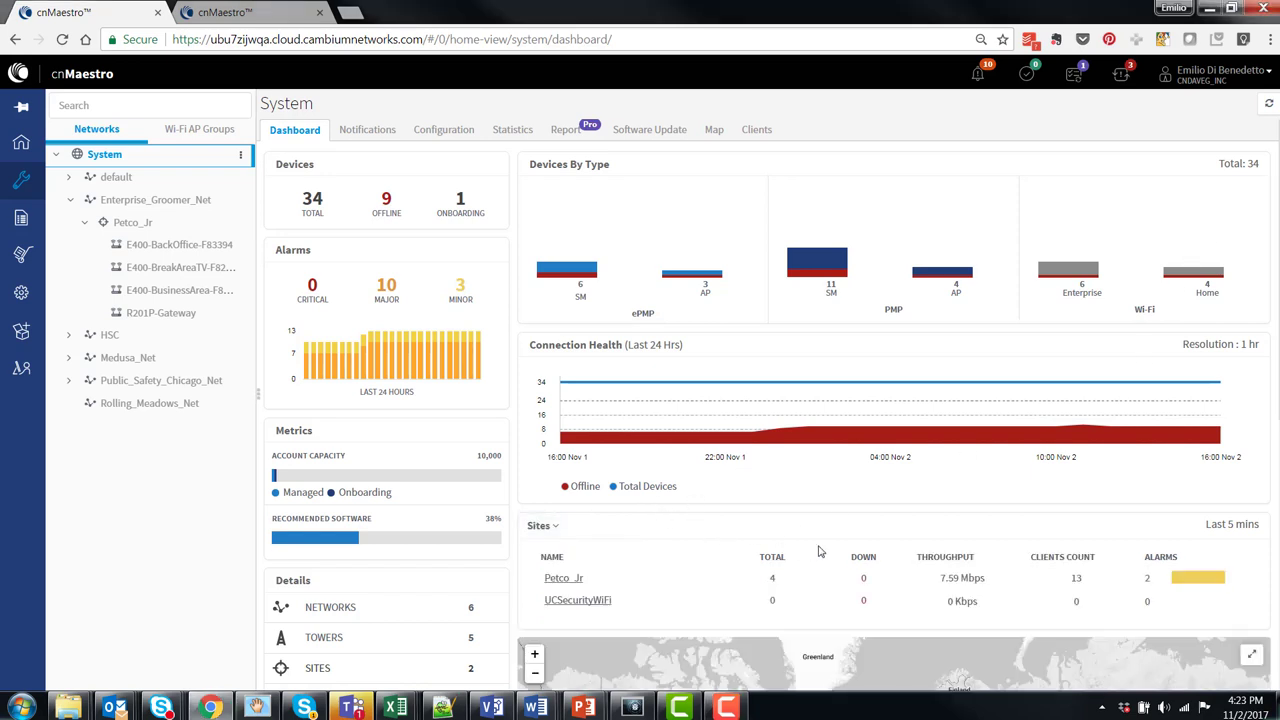
scroll(down, 3)
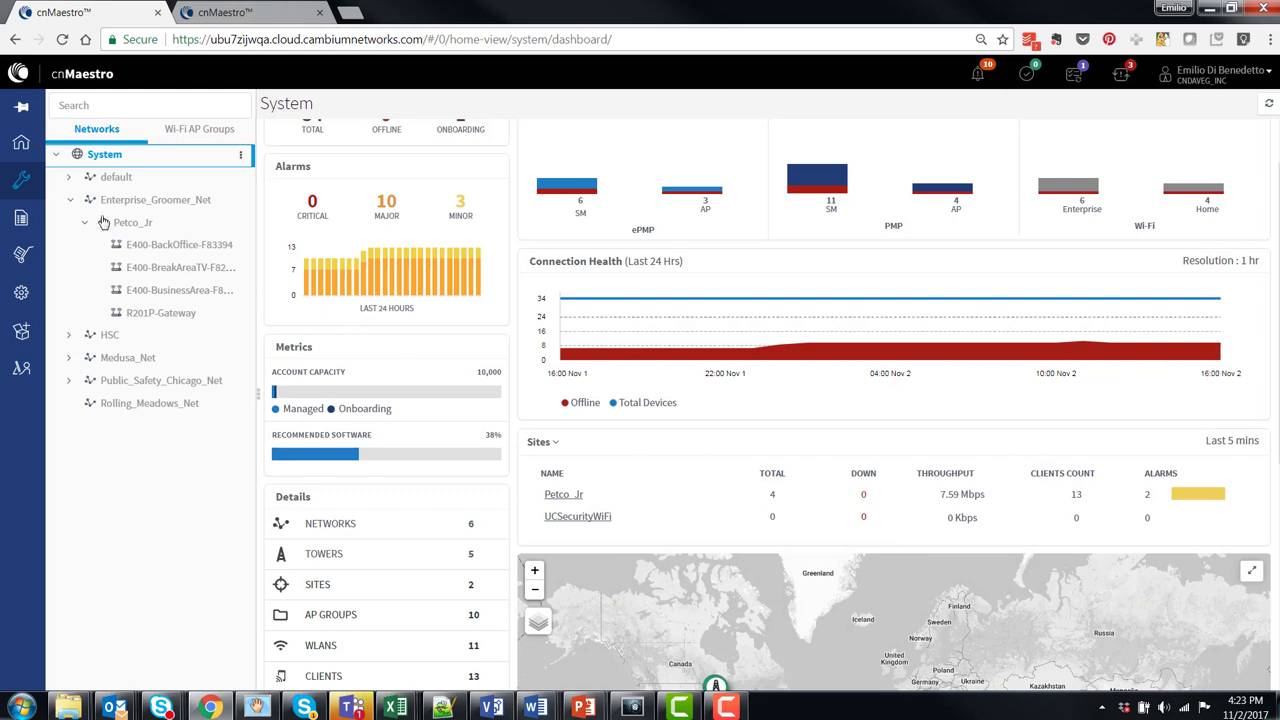
Open the Petco_Jr site under Enterprise_Groomer_Net from the network tree.
click(132, 222)
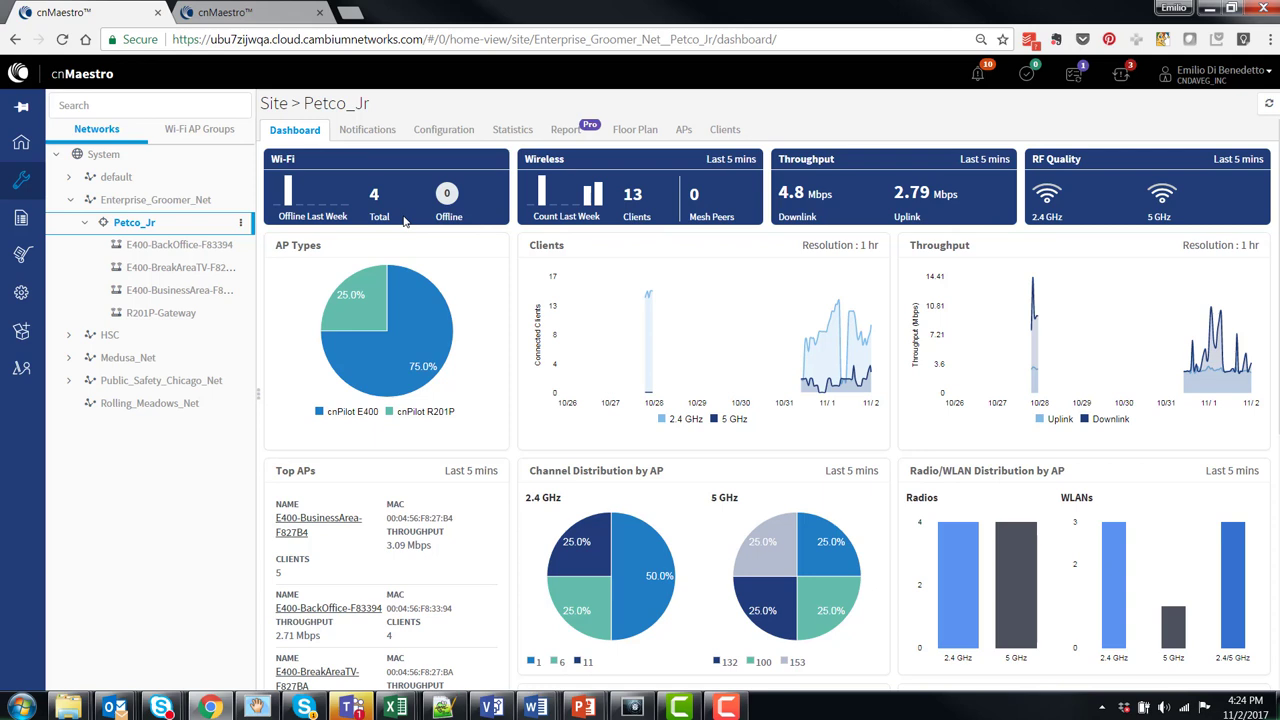
mouse_move(664, 222)
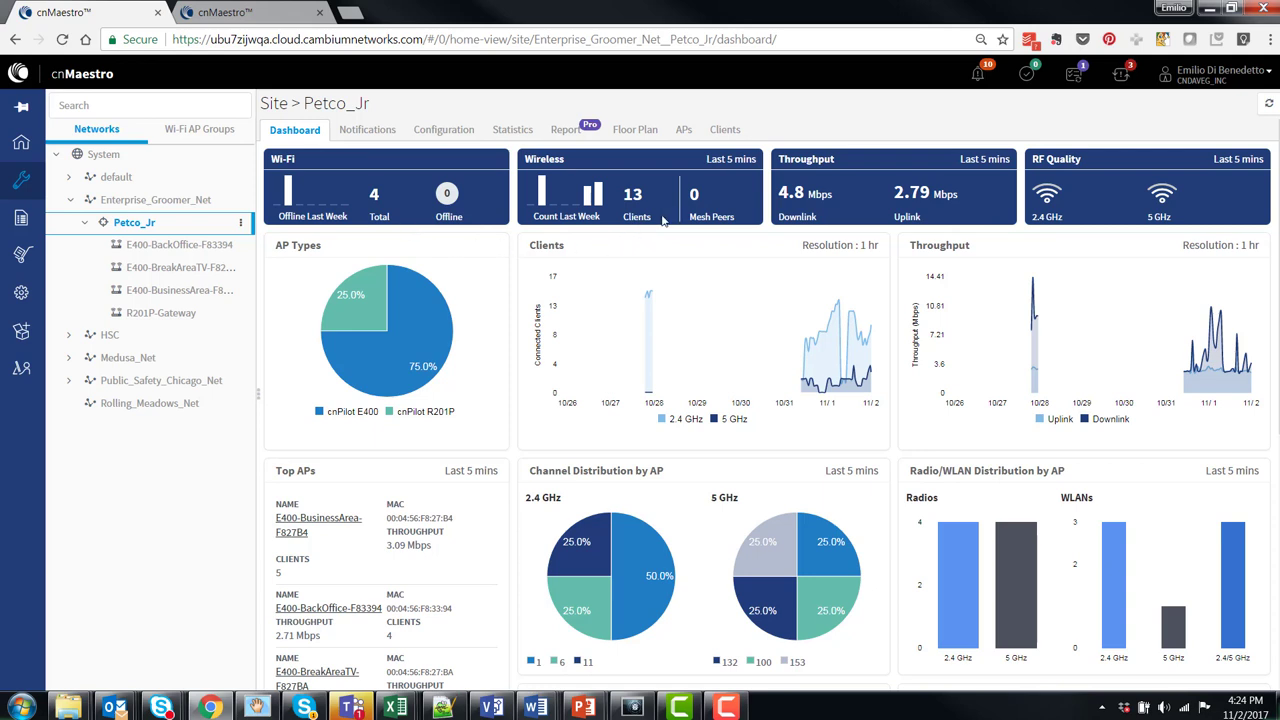
mouse_move(792, 232)
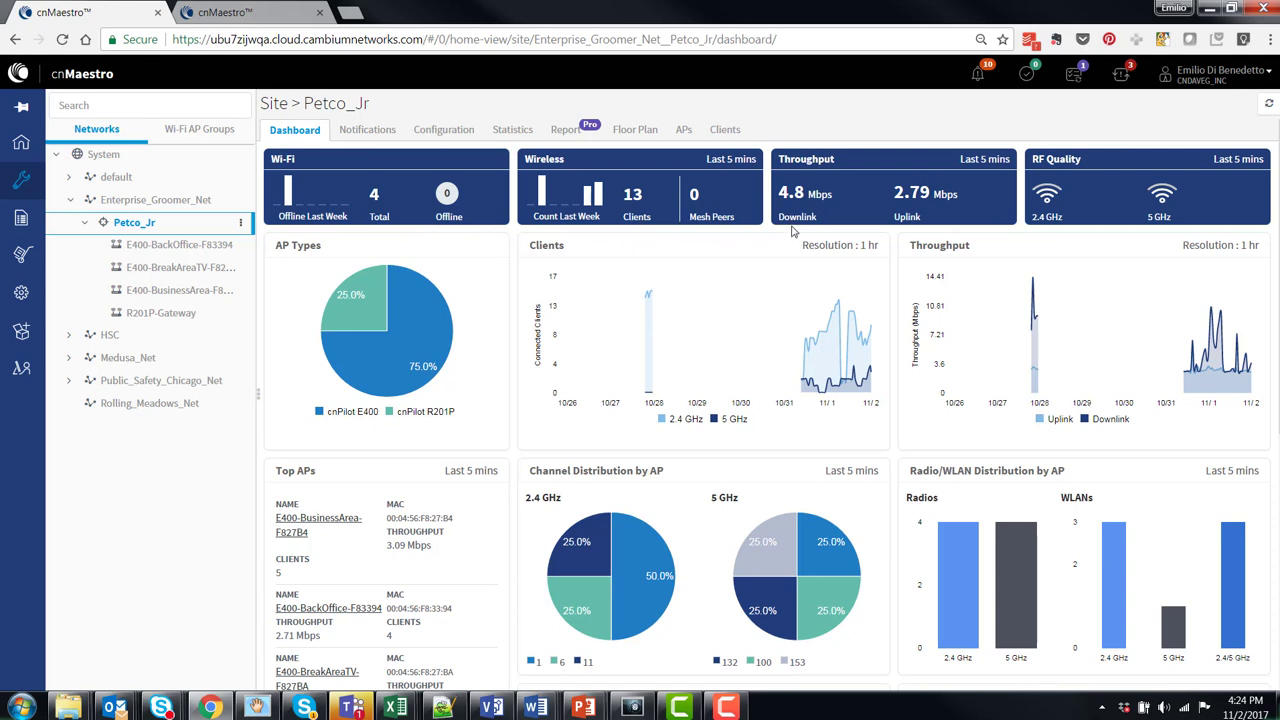
mouse_move(850, 234)
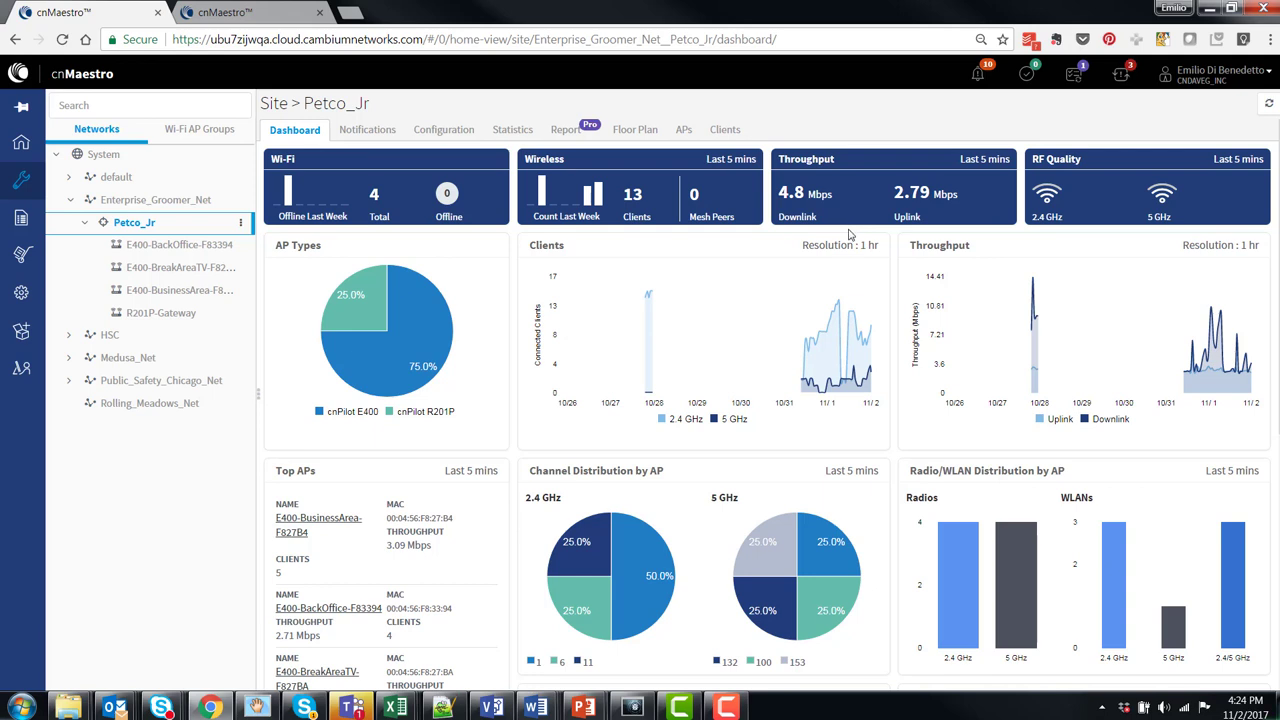
mouse_move(466, 350)
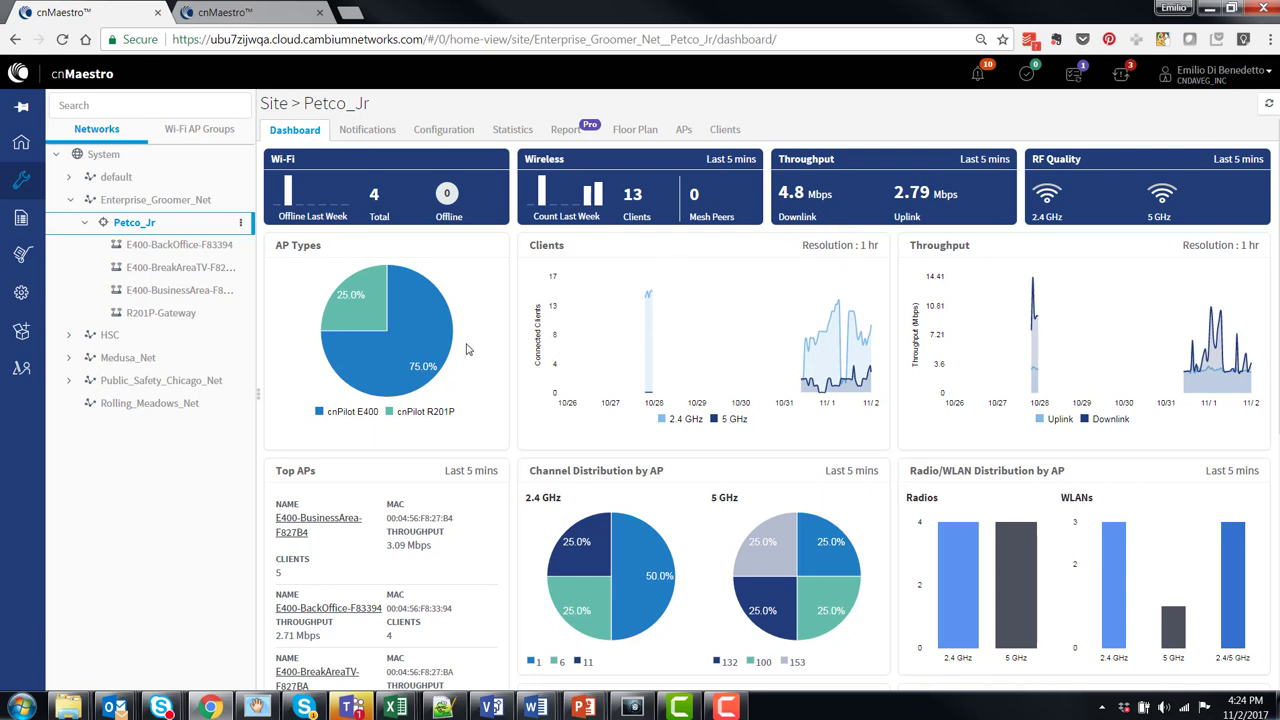
mouse_move(556, 418)
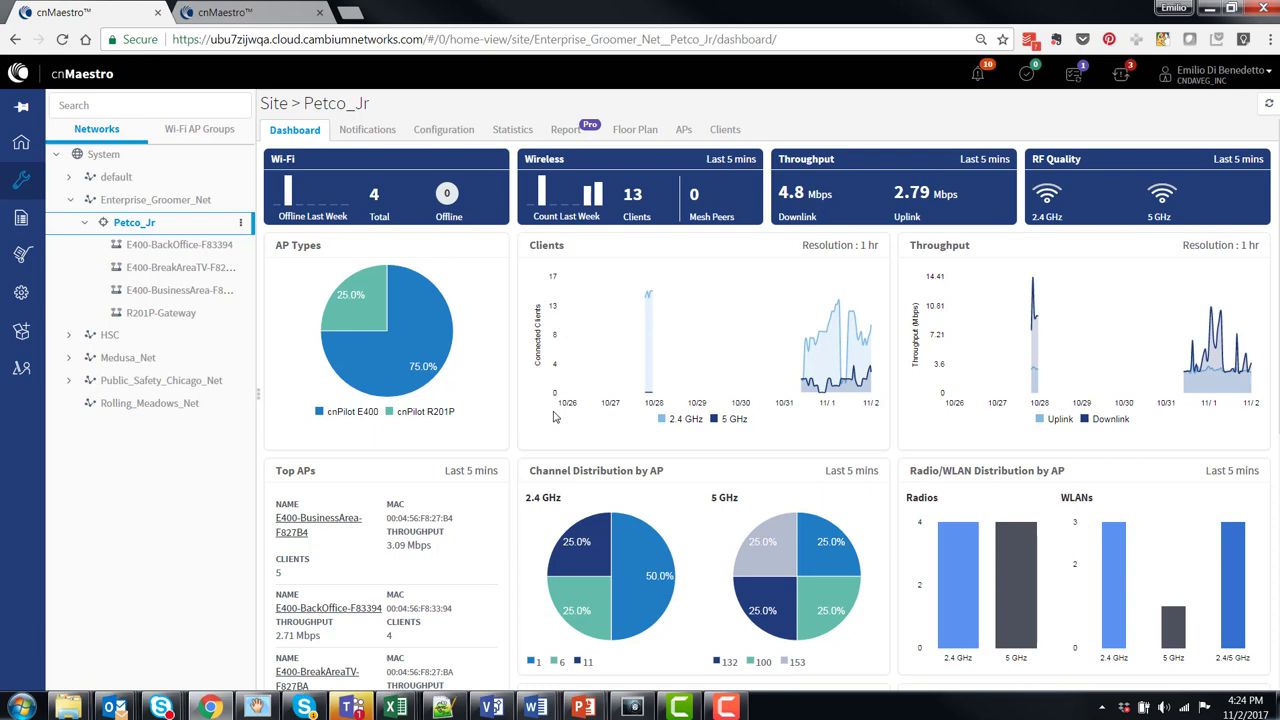
mouse_move(836, 424)
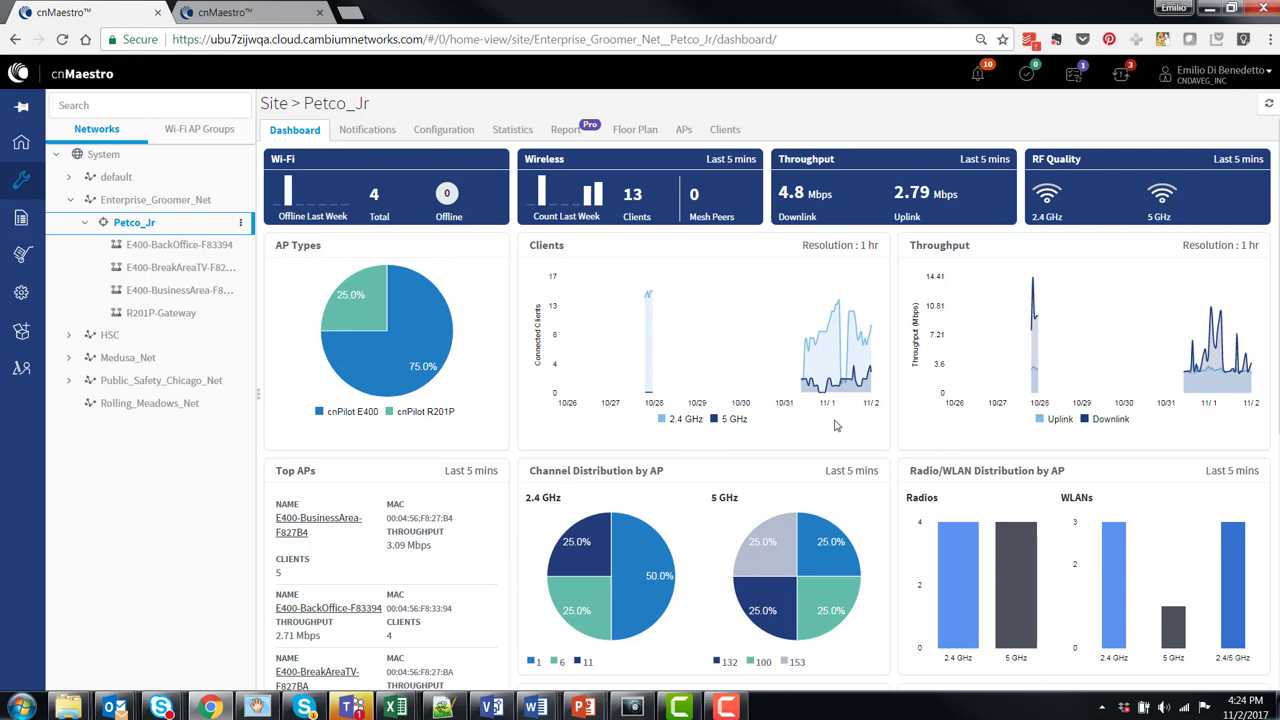
mouse_move(980, 420)
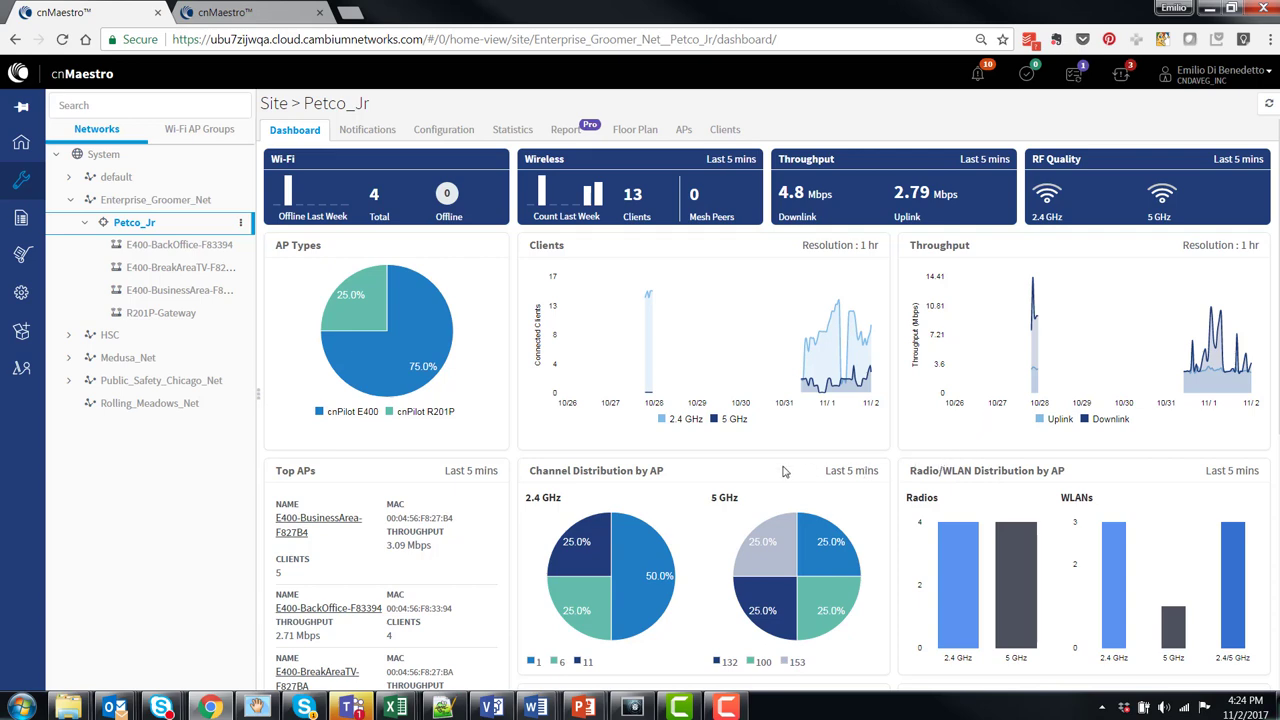
scroll(down, 3)
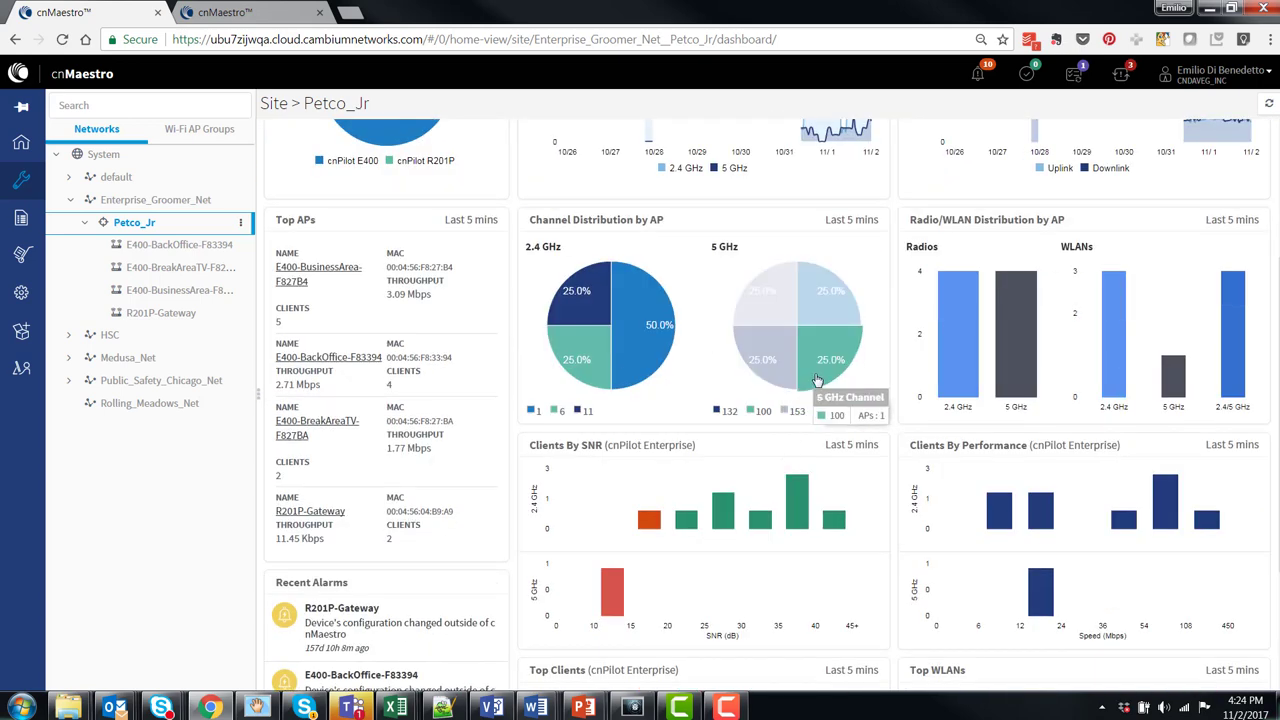
mouse_move(872, 380)
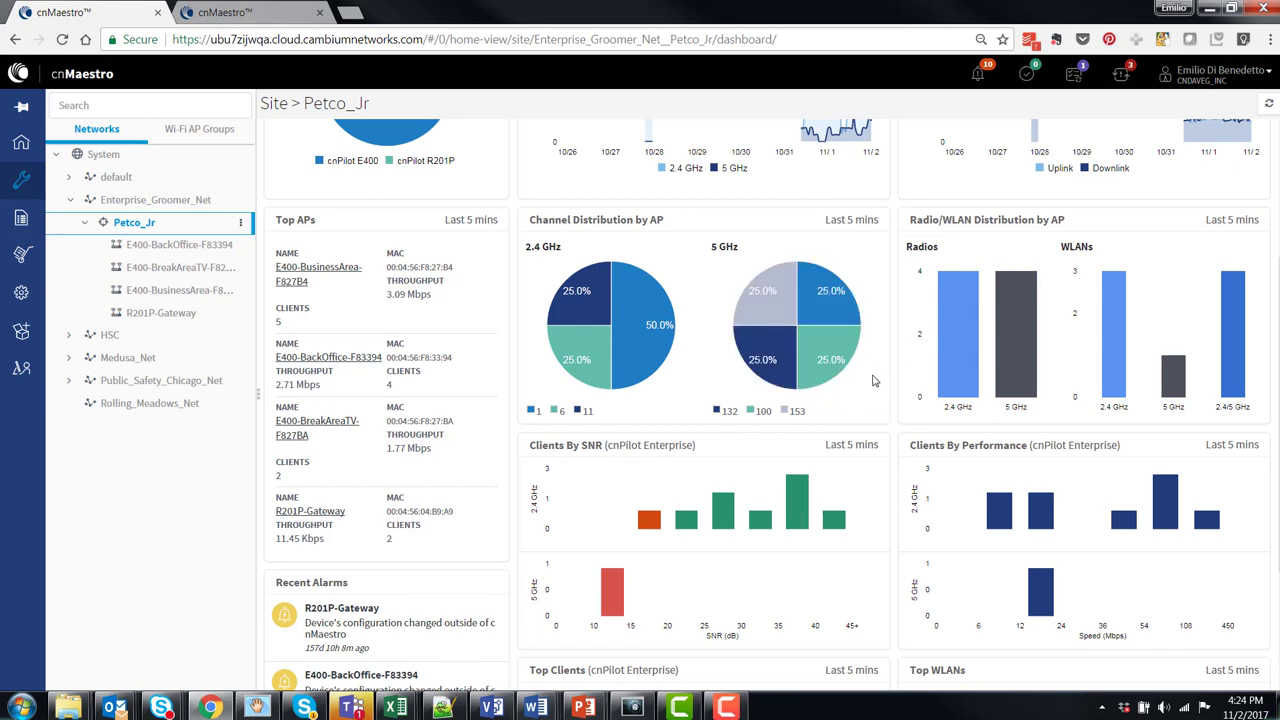
mouse_move(880, 384)
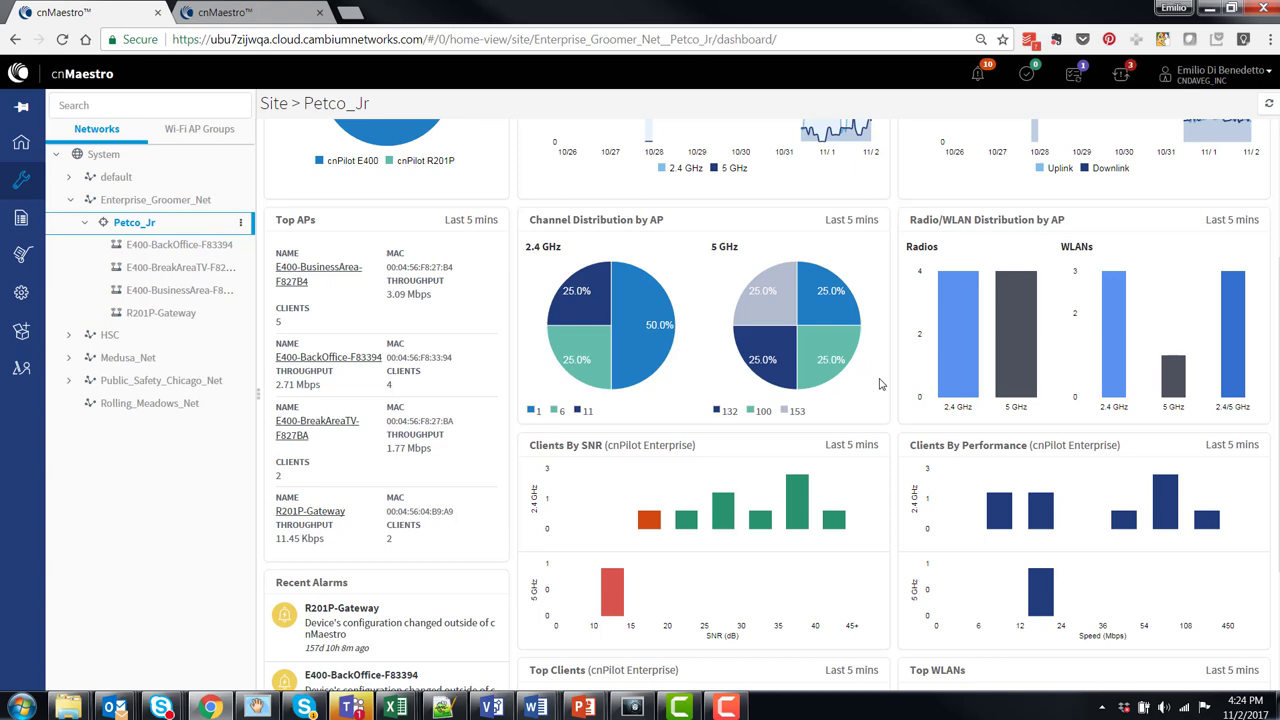
scroll(down, 3)
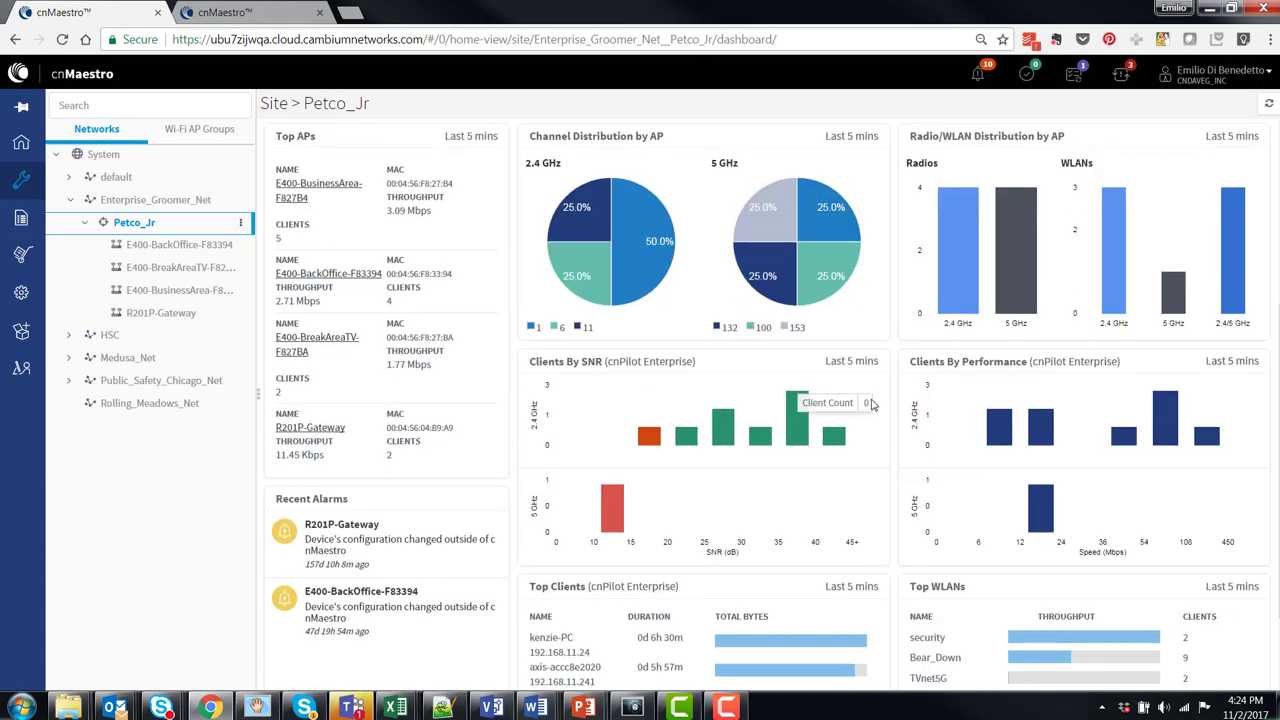
mouse_move(896, 486)
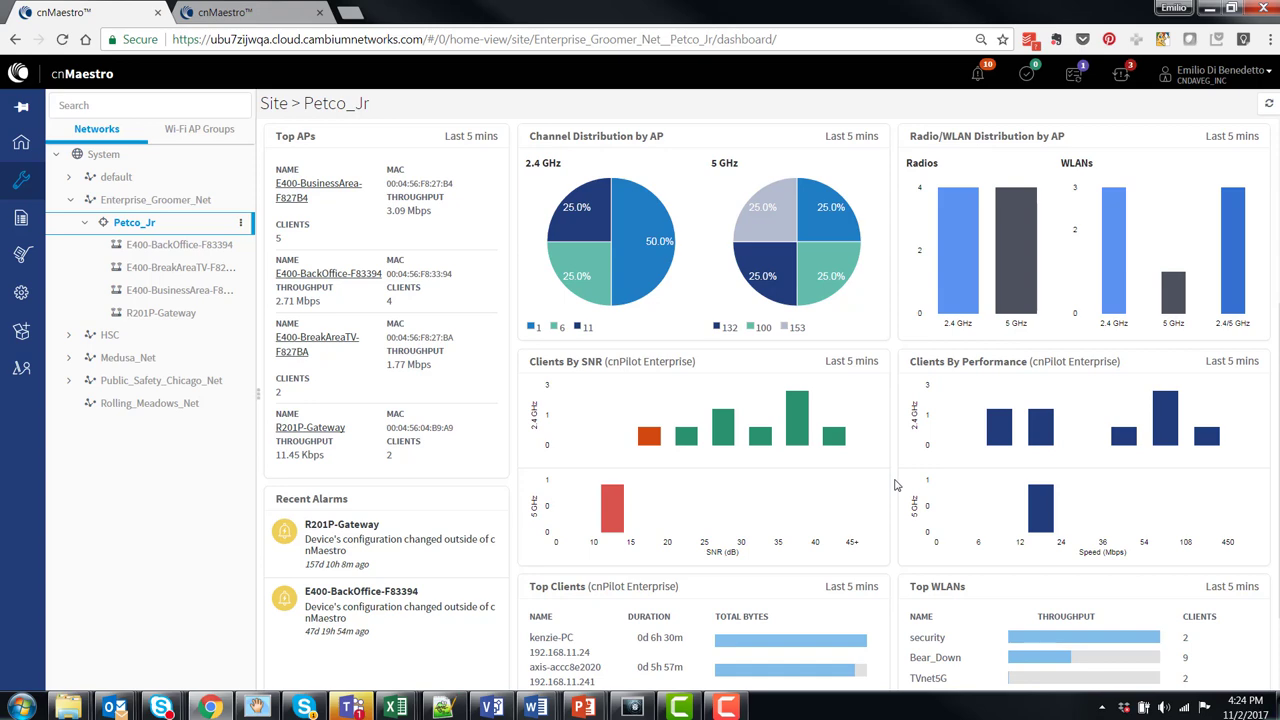
mouse_move(880, 452)
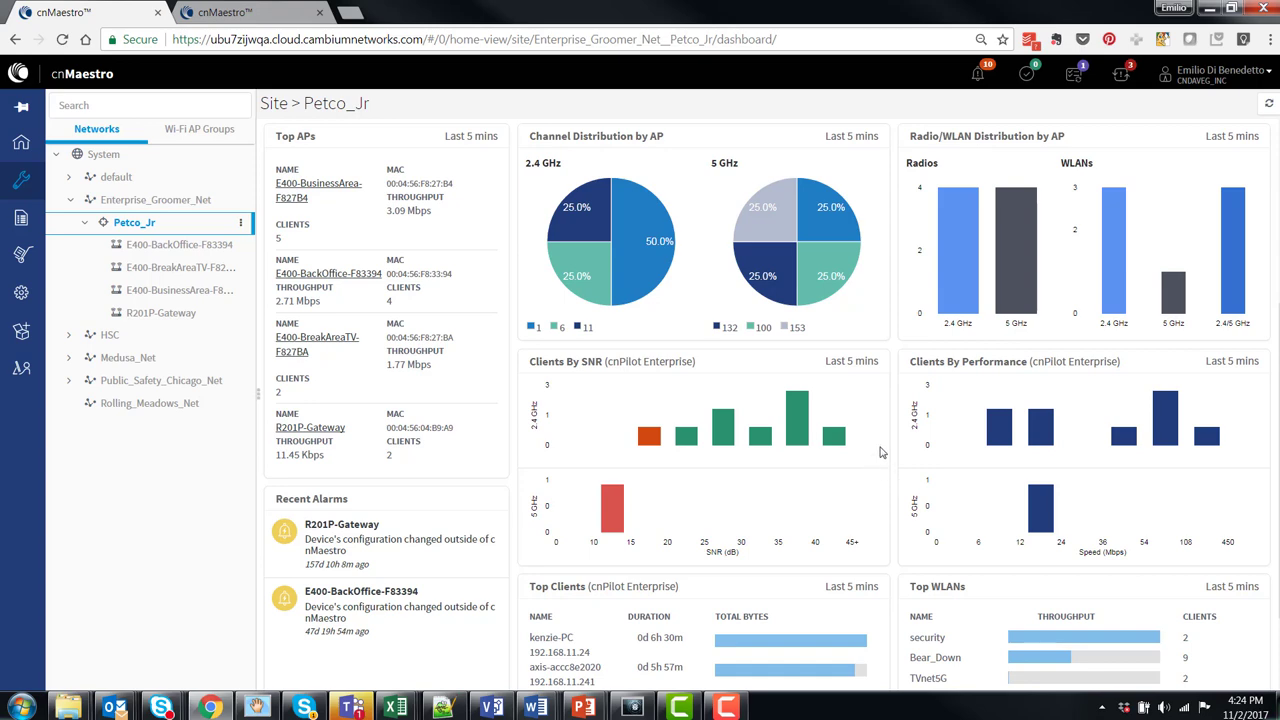
mouse_move(900, 522)
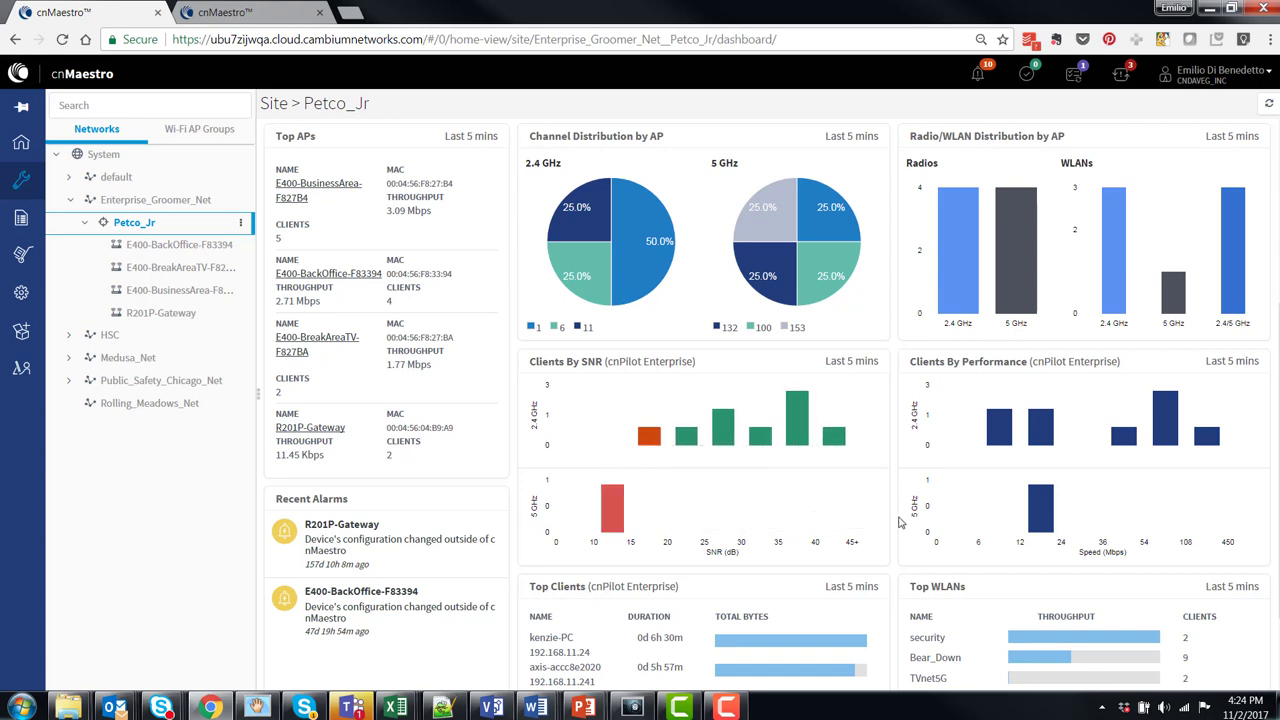
scroll(down, 3)
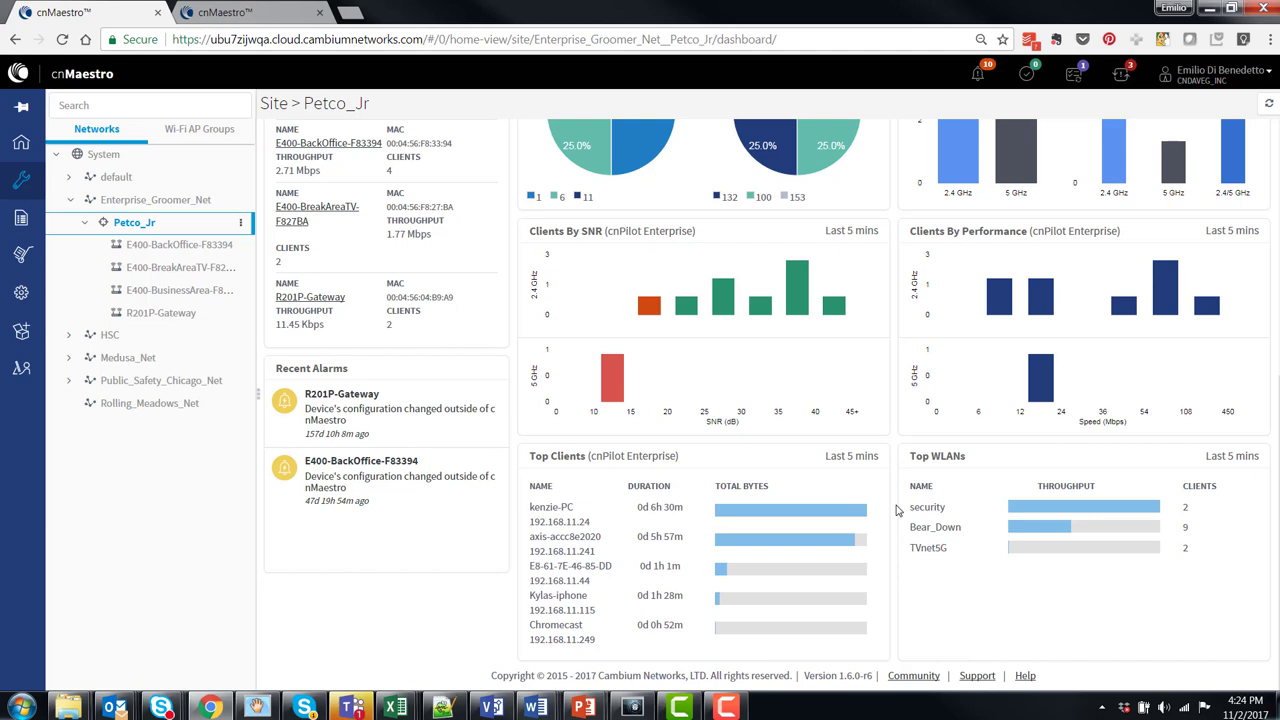
mouse_move(900, 524)
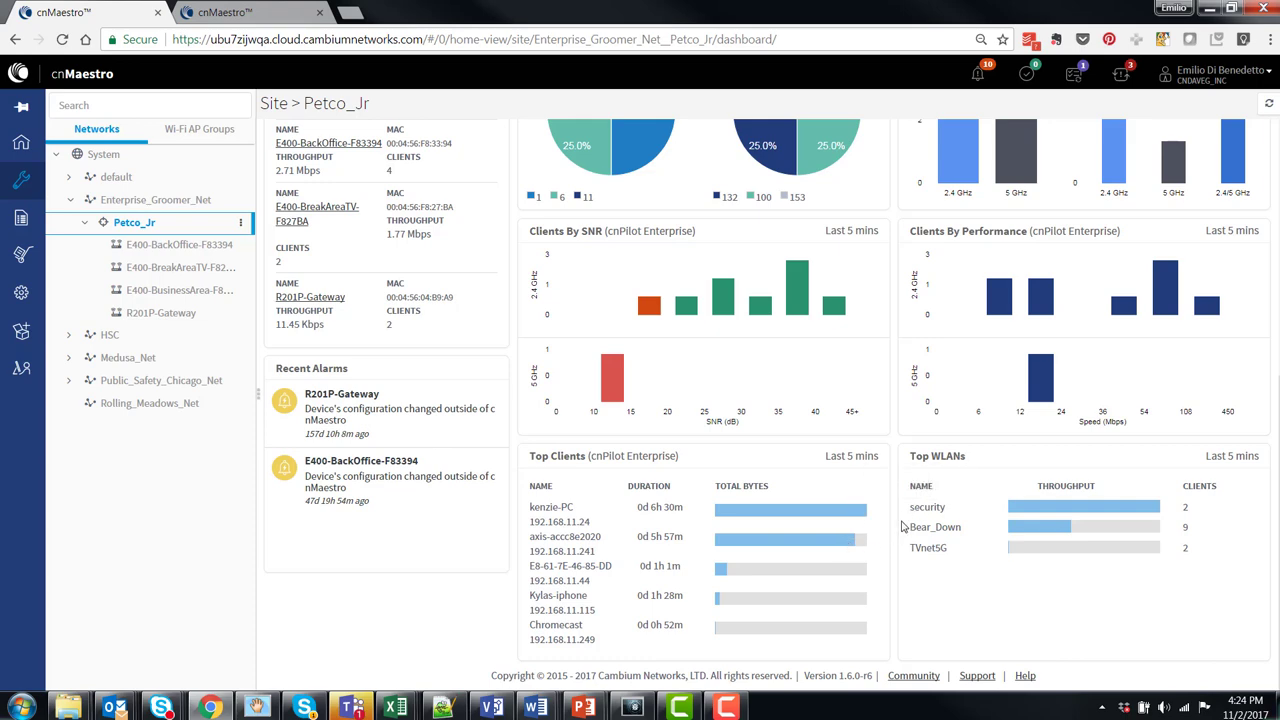
mouse_move(864, 524)
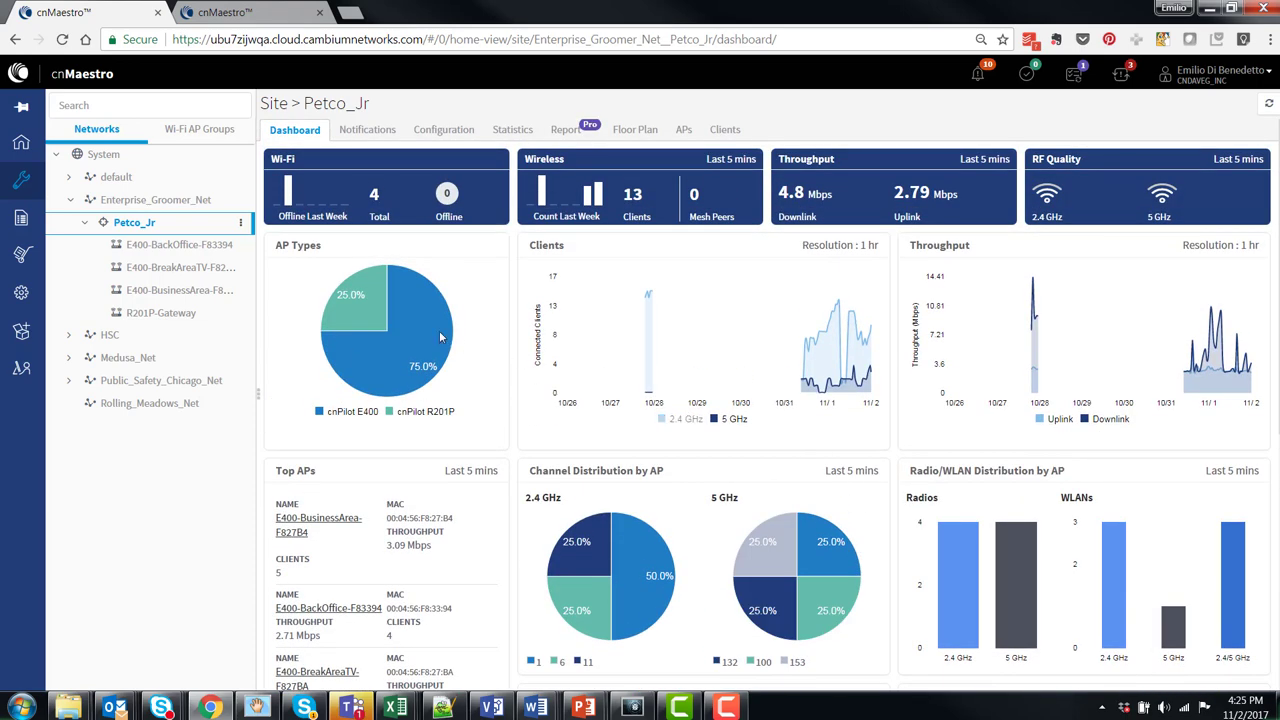
View the E400-BackOffice-F83394 access point dashboard, then return to the Petco_Jr site dashboard.
click(178, 244)
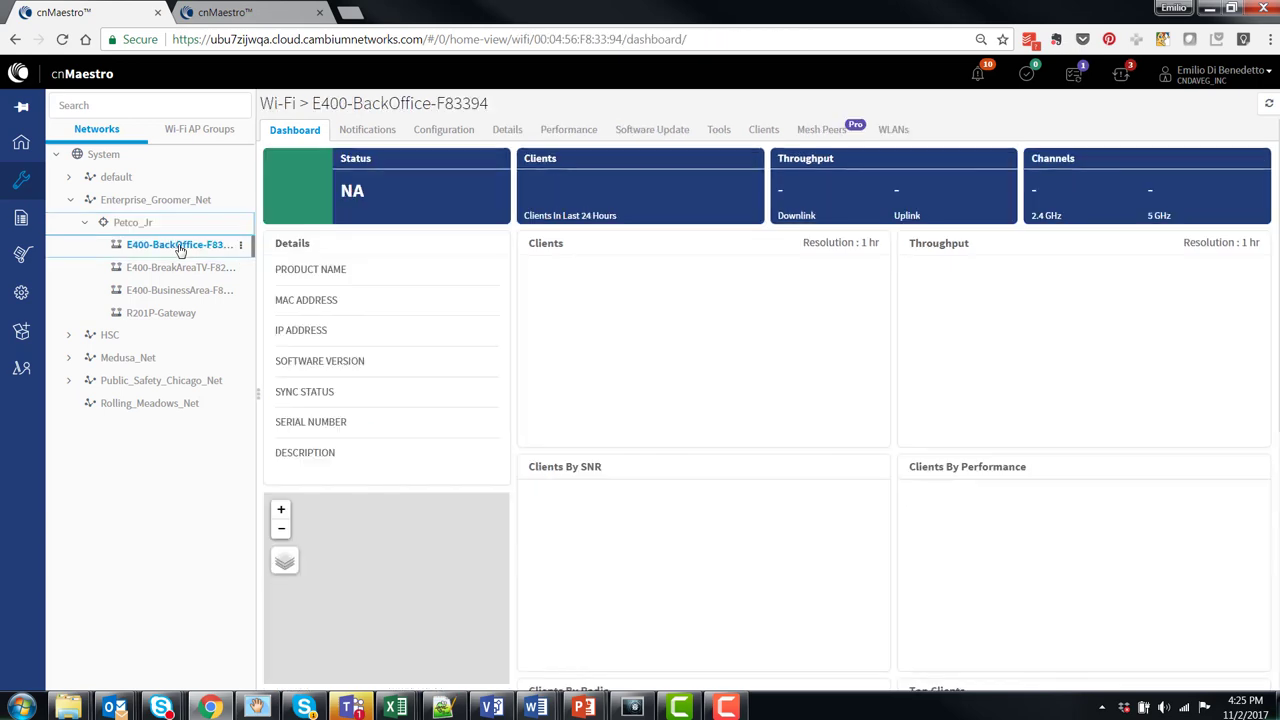
click(178, 244)
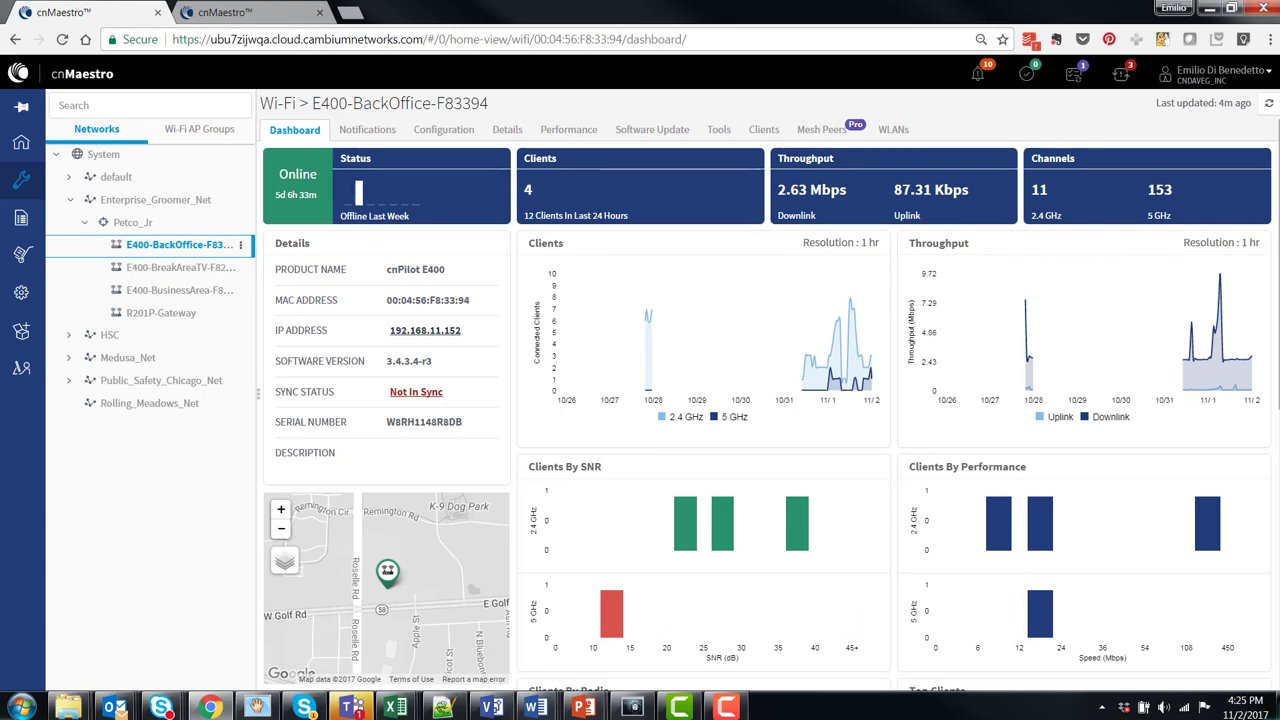
scroll(down, 3)
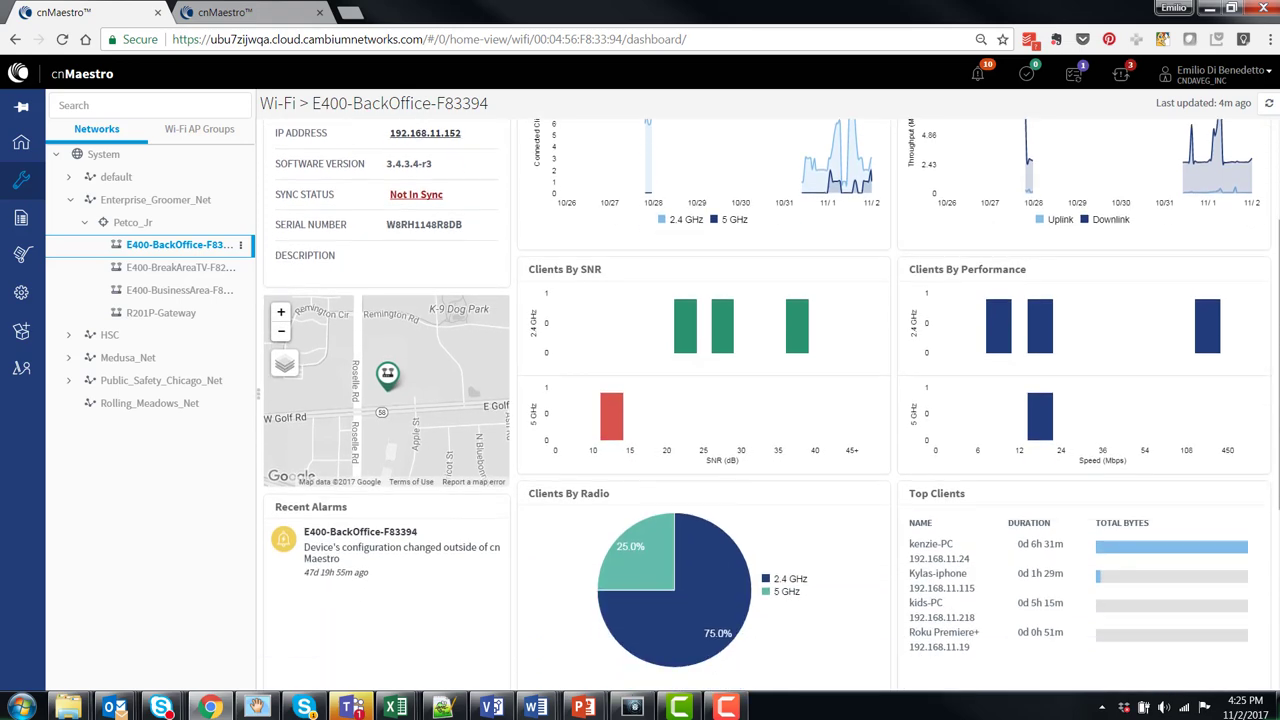
click(132, 222)
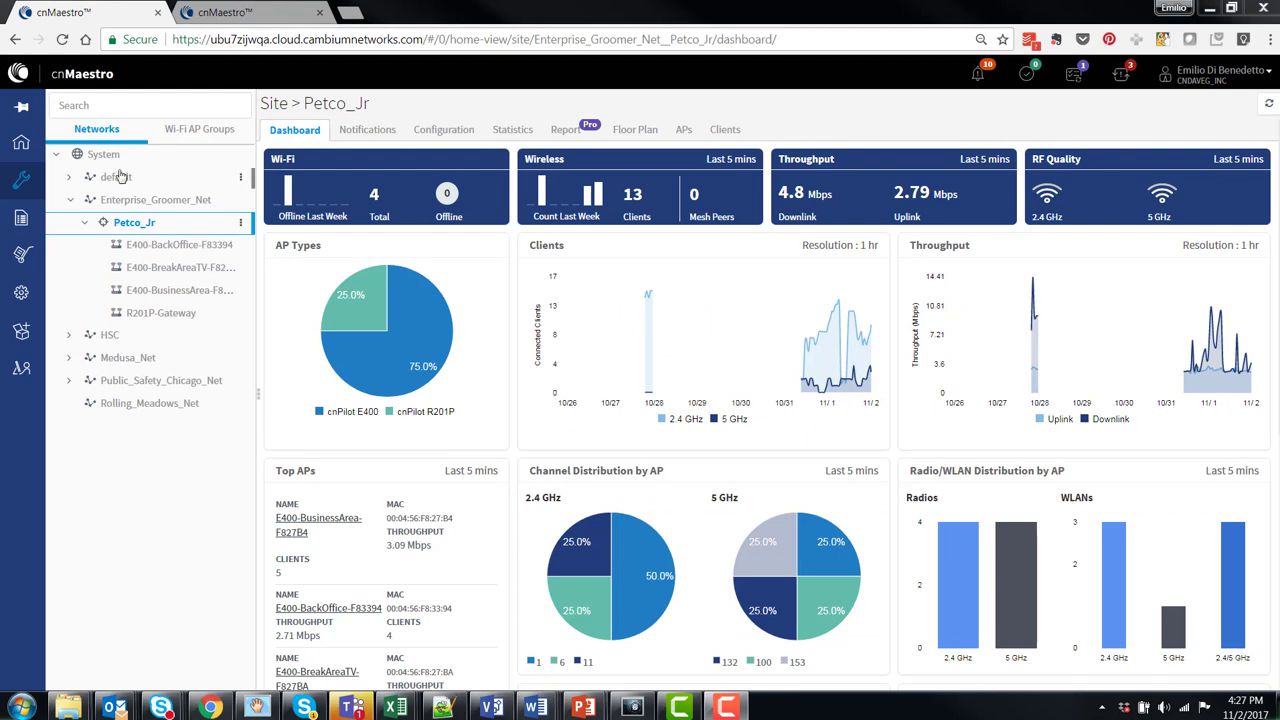
mouse_move(134, 222)
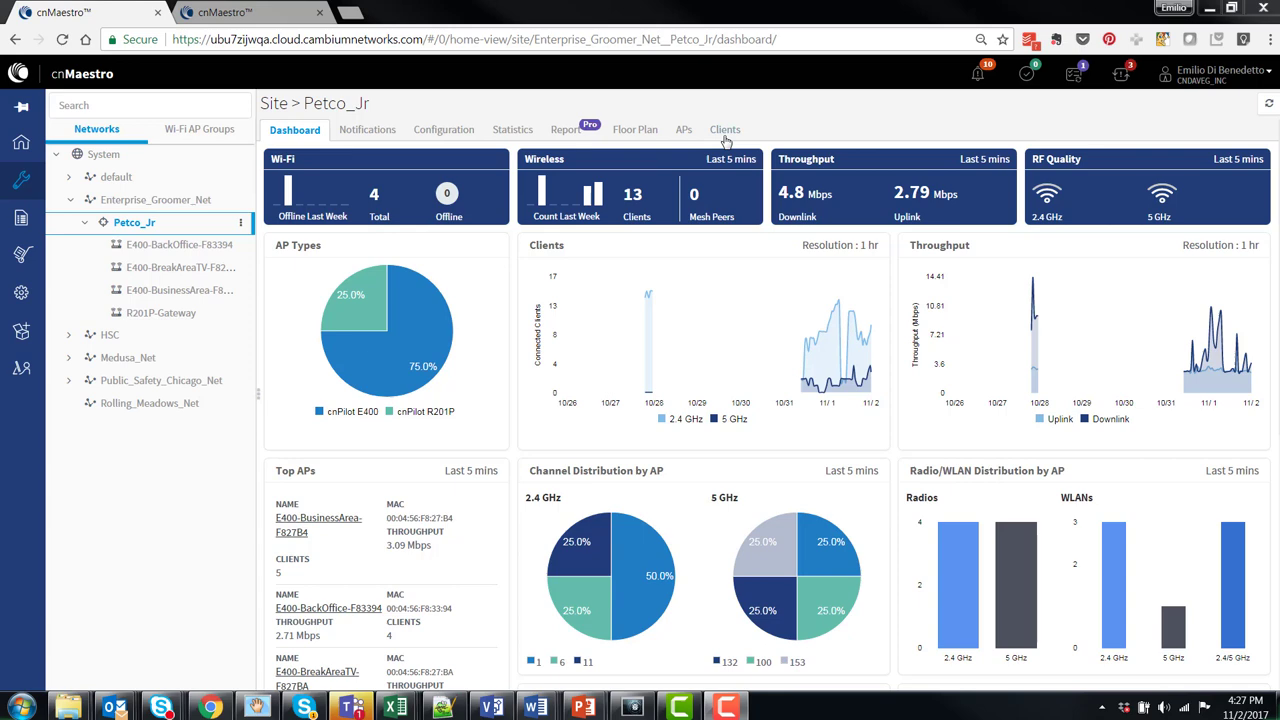
Show the Petco_Jr site's Clients list with its 12 connected clients.
click(724, 128)
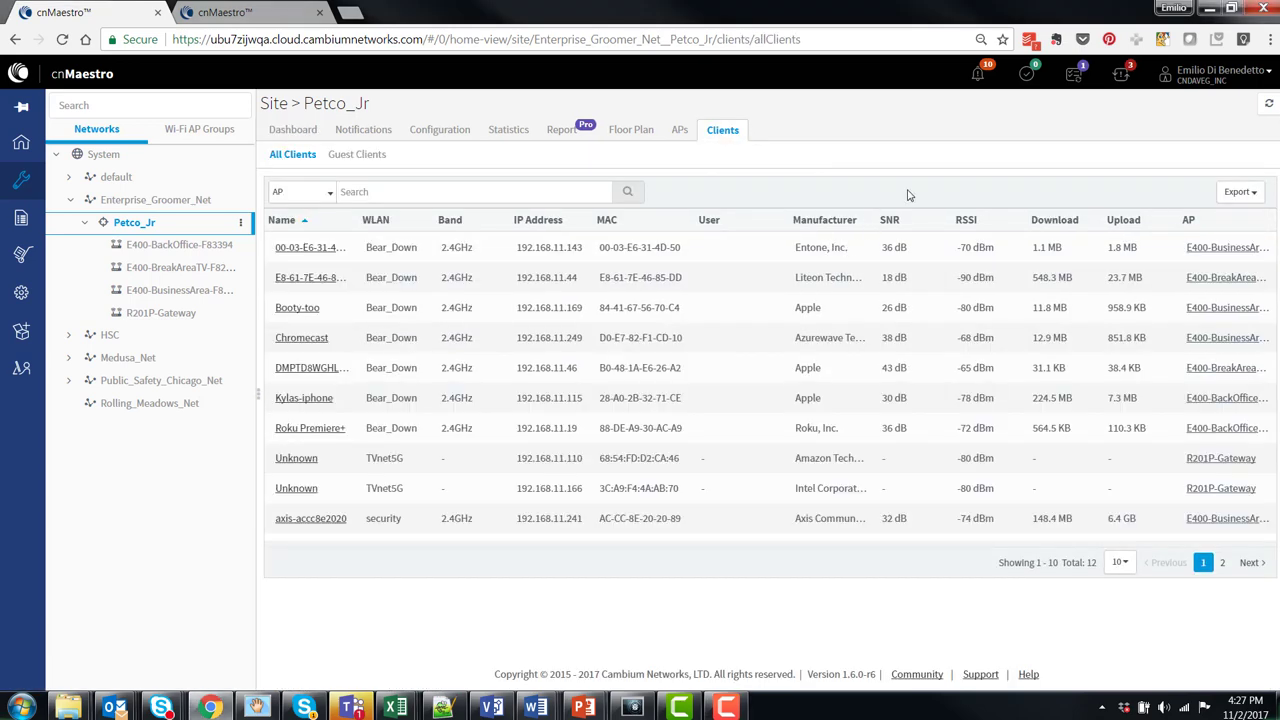
mouse_move(990, 236)
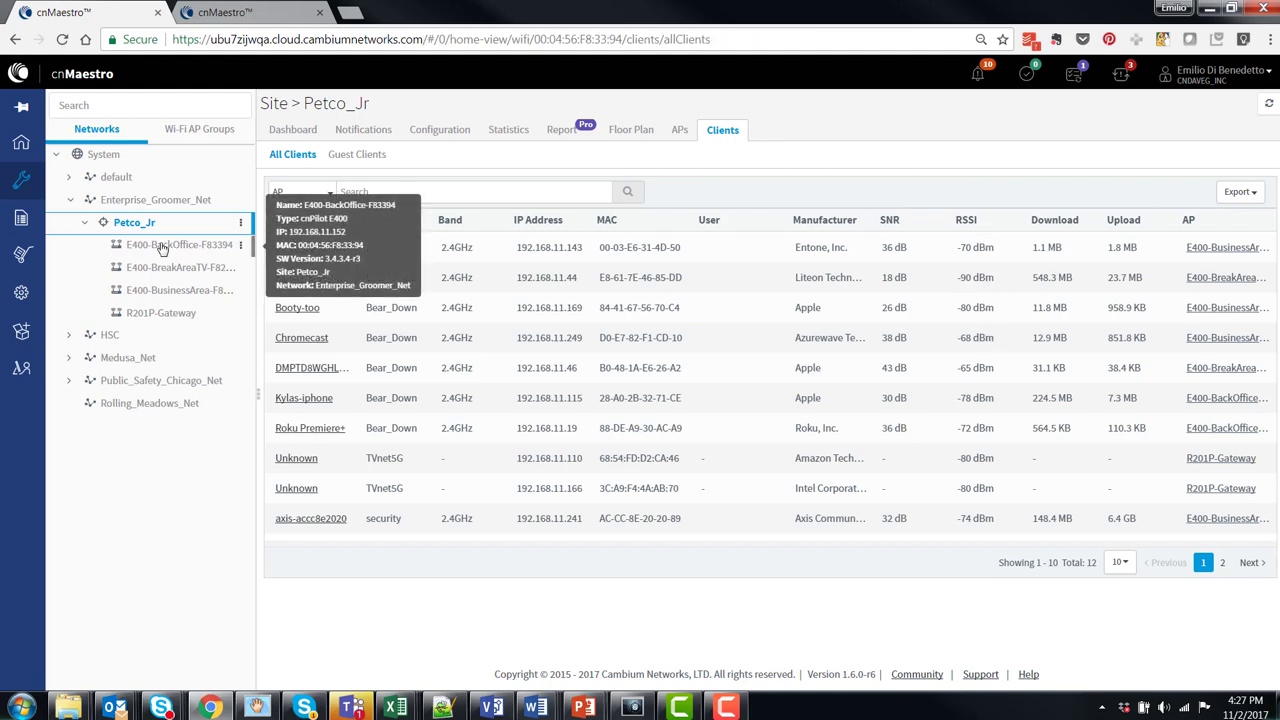
List the four clients of E400-BackOffice-F83394, selecting all then clearing the selection.
click(180, 244)
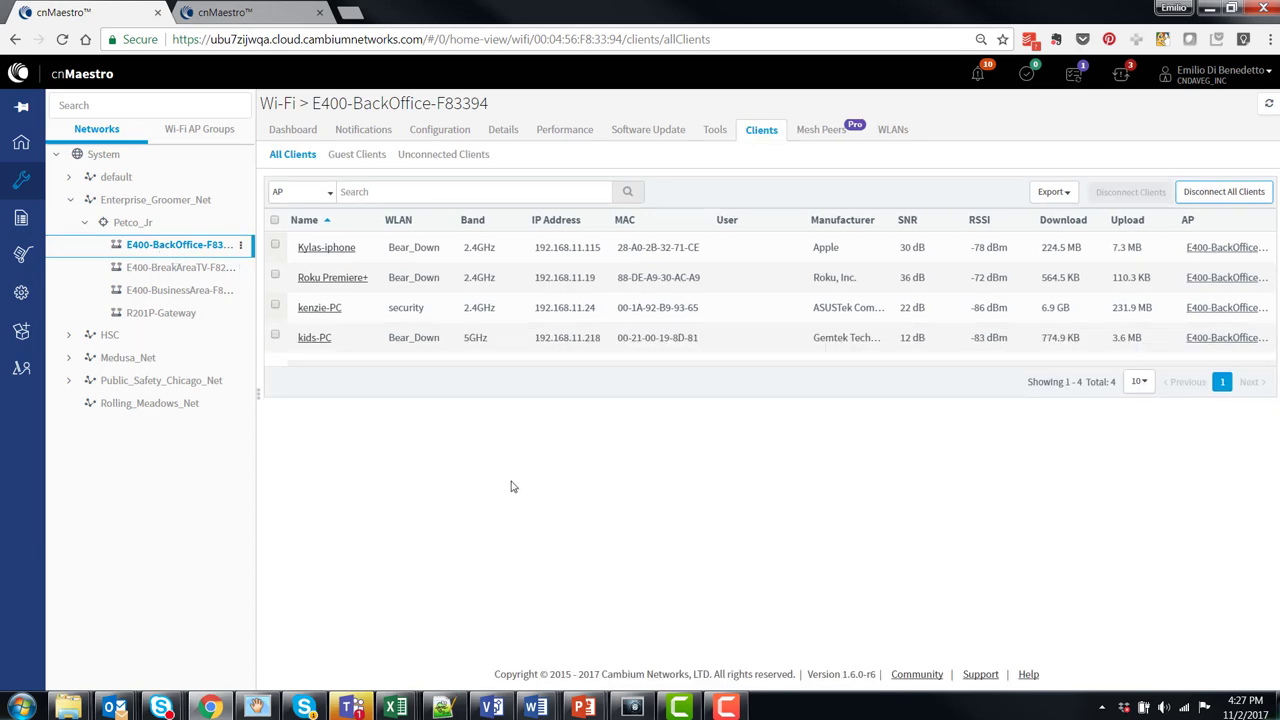
mouse_move(440, 468)
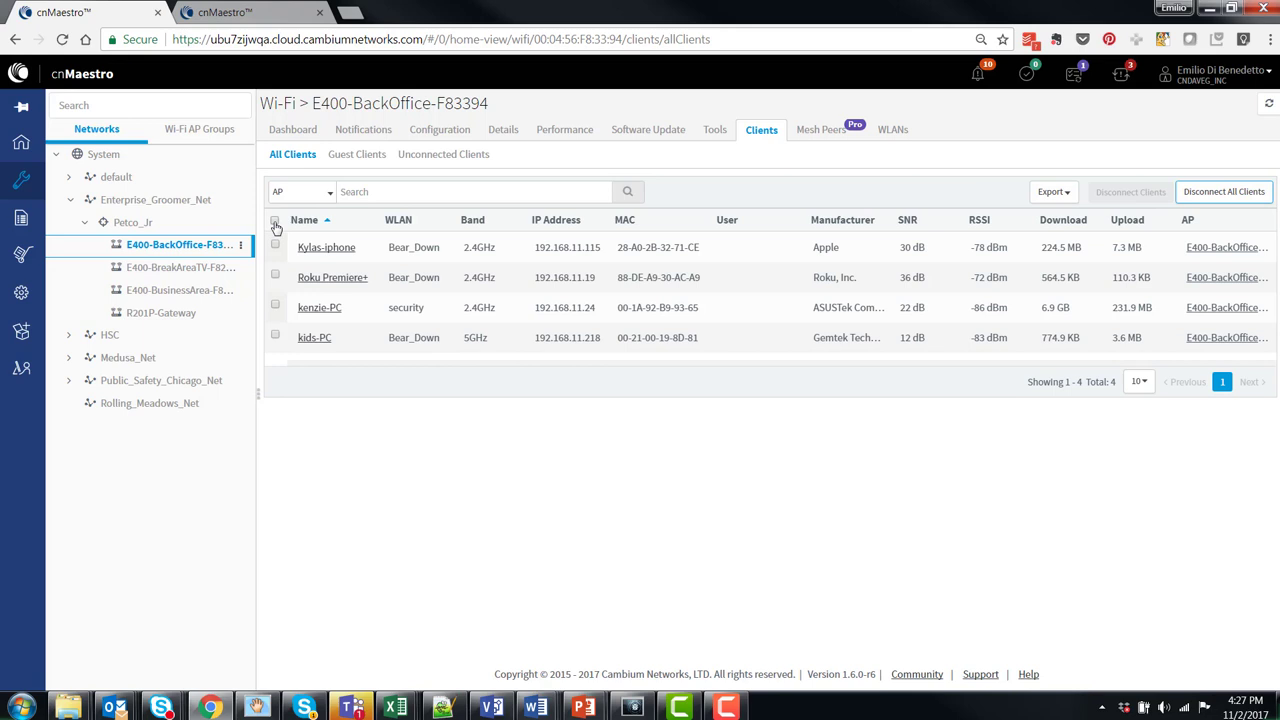
click(276, 222)
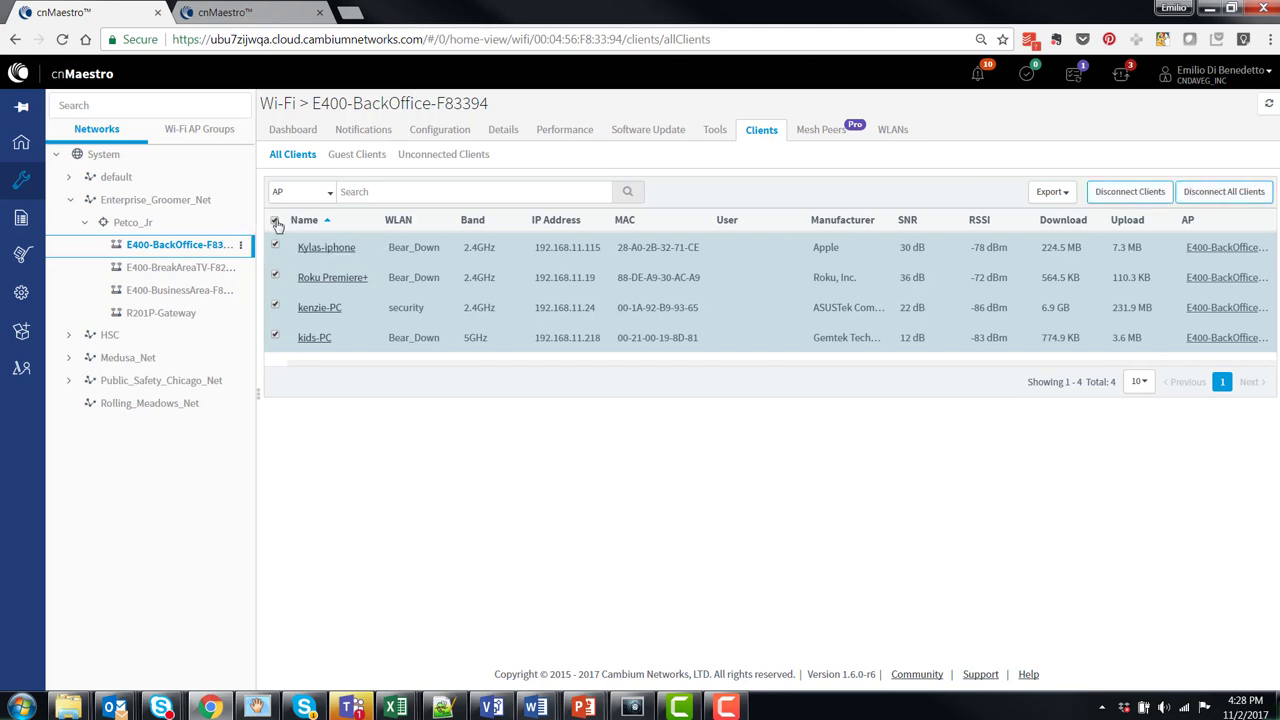
click(276, 220)
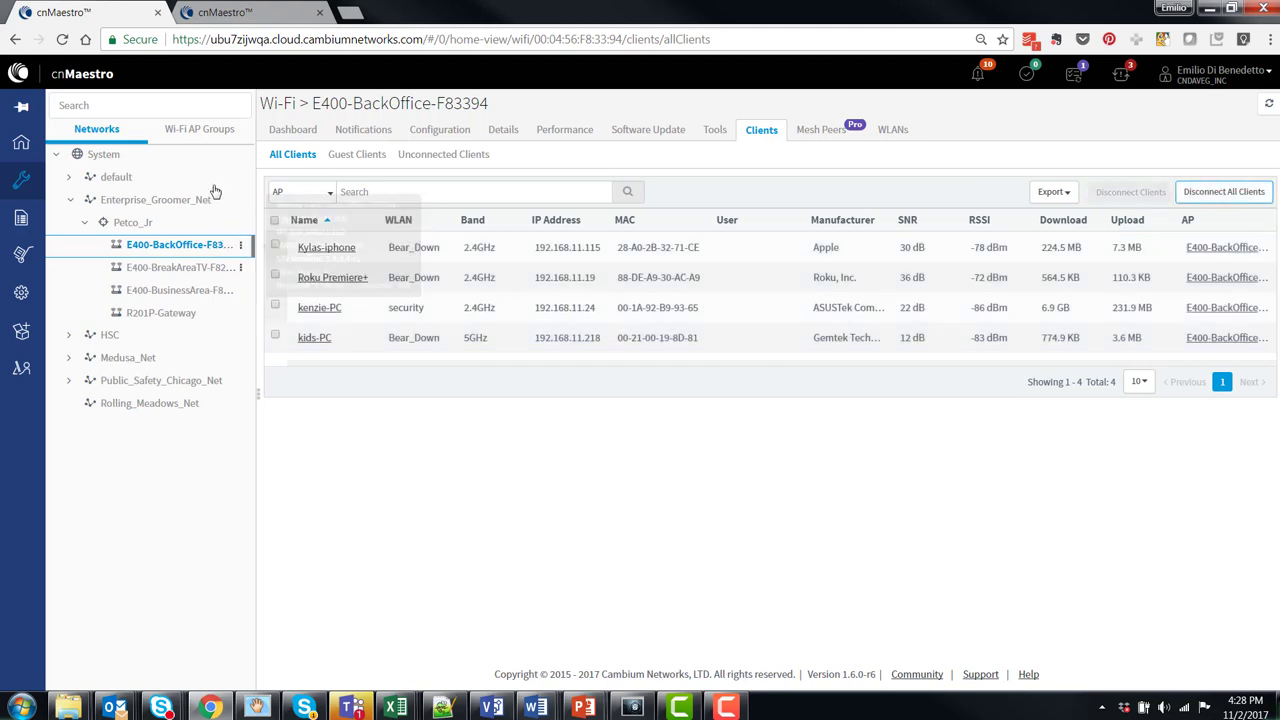
mouse_move(714, 128)
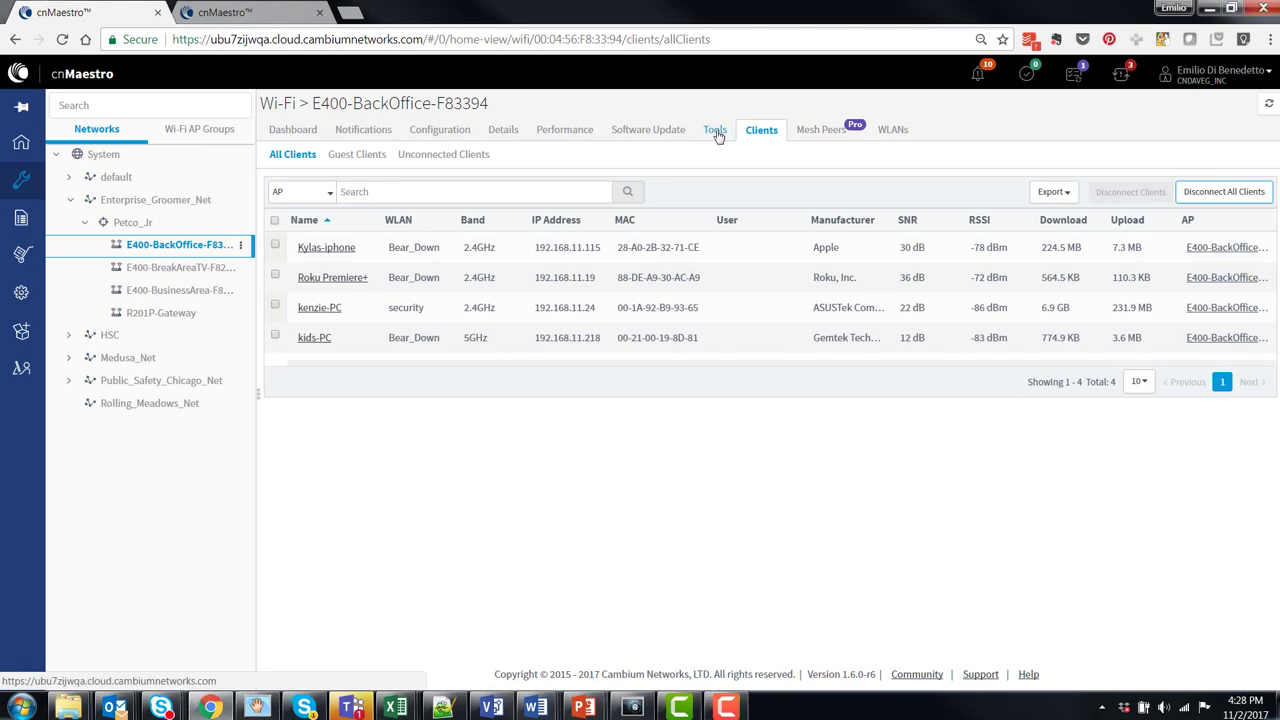
Start and stop a Debug log session for E400-BackOffice-F83394 from its Tools page.
click(716, 128)
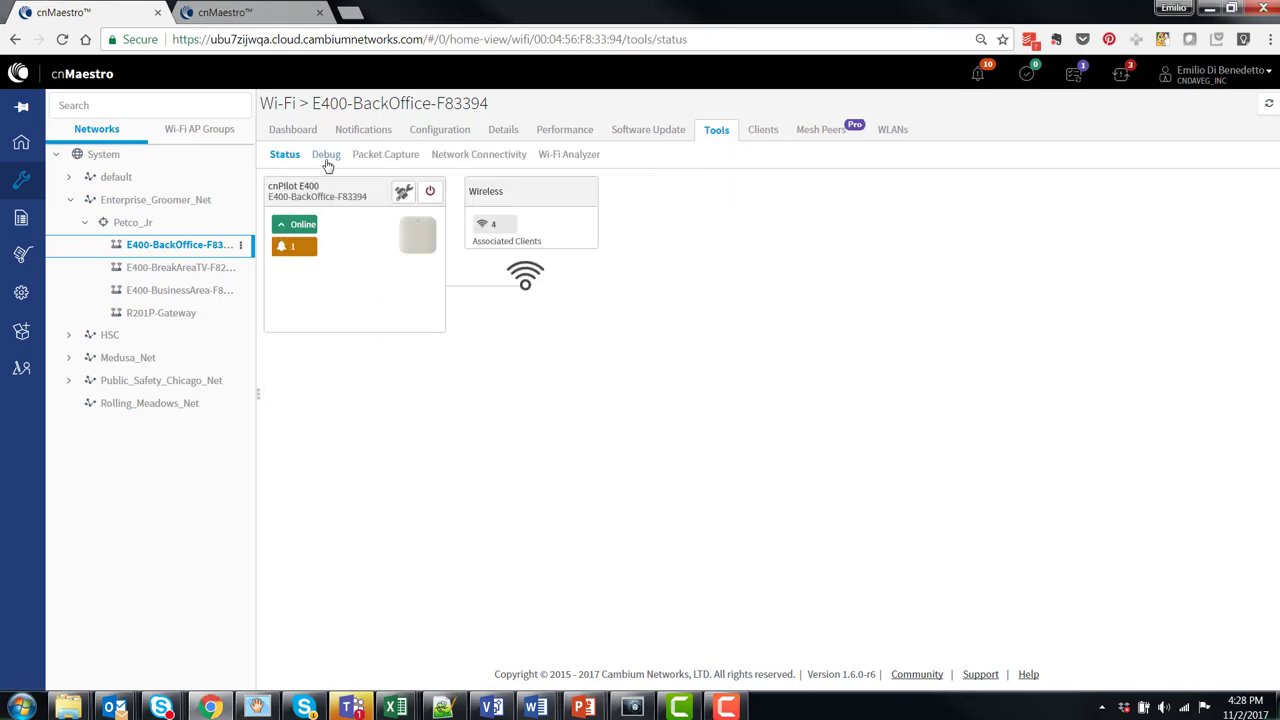
click(324, 154)
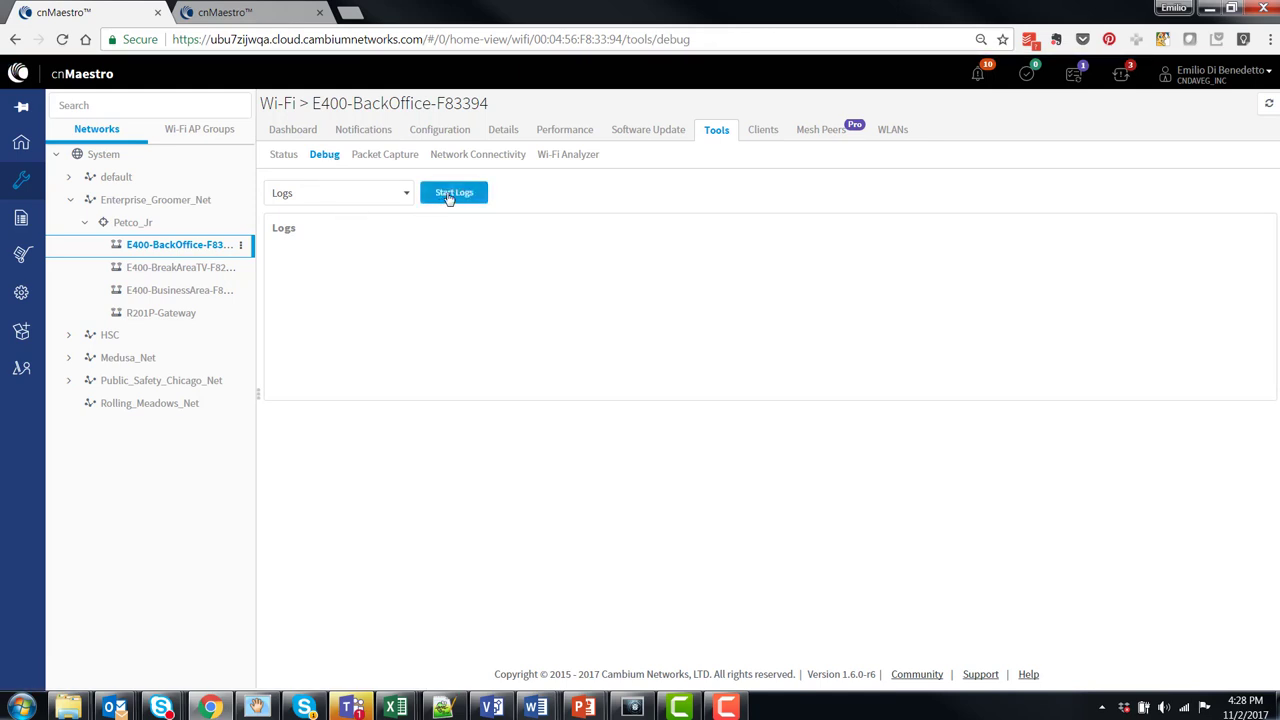
click(454, 192)
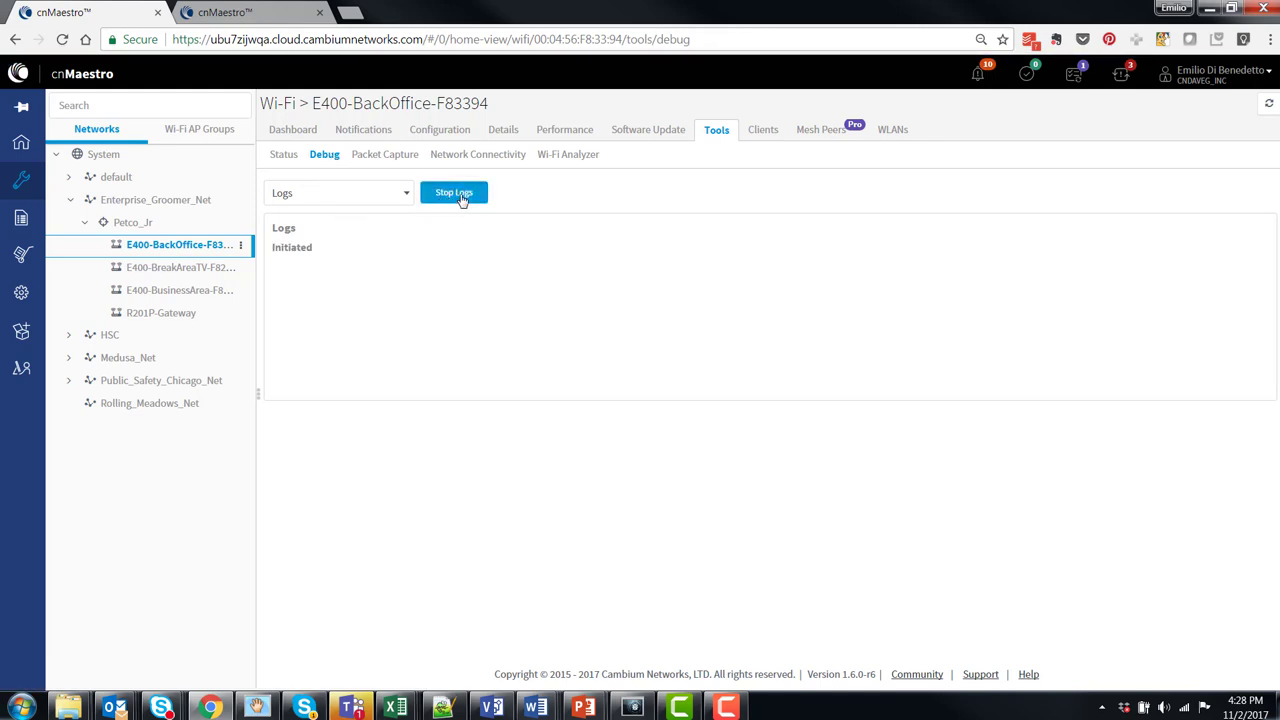
click(454, 192)
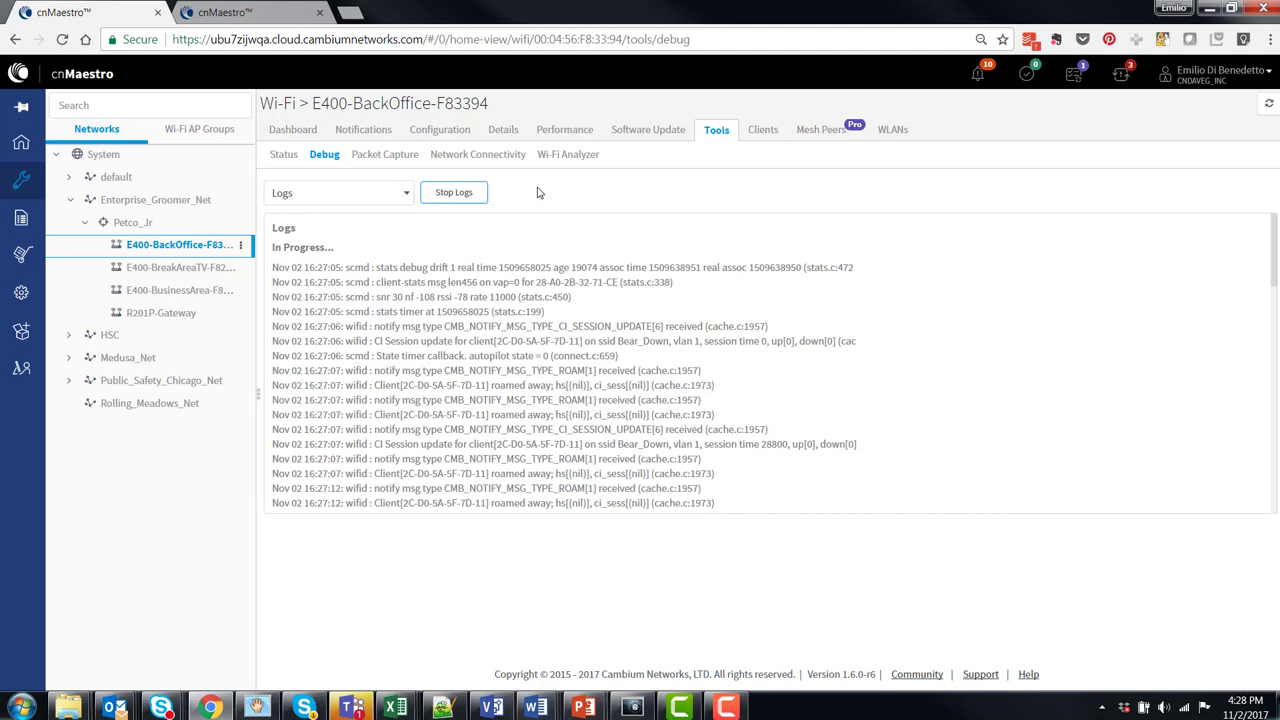
mouse_move(510, 192)
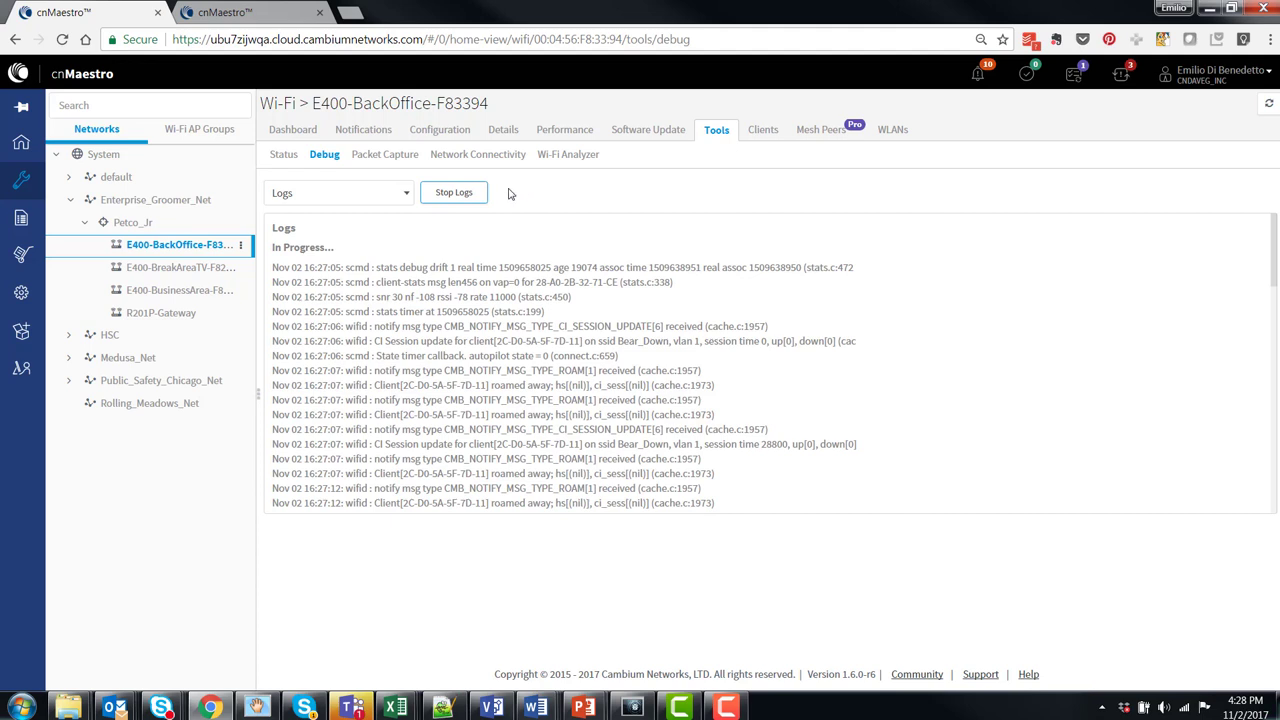
mouse_move(452, 192)
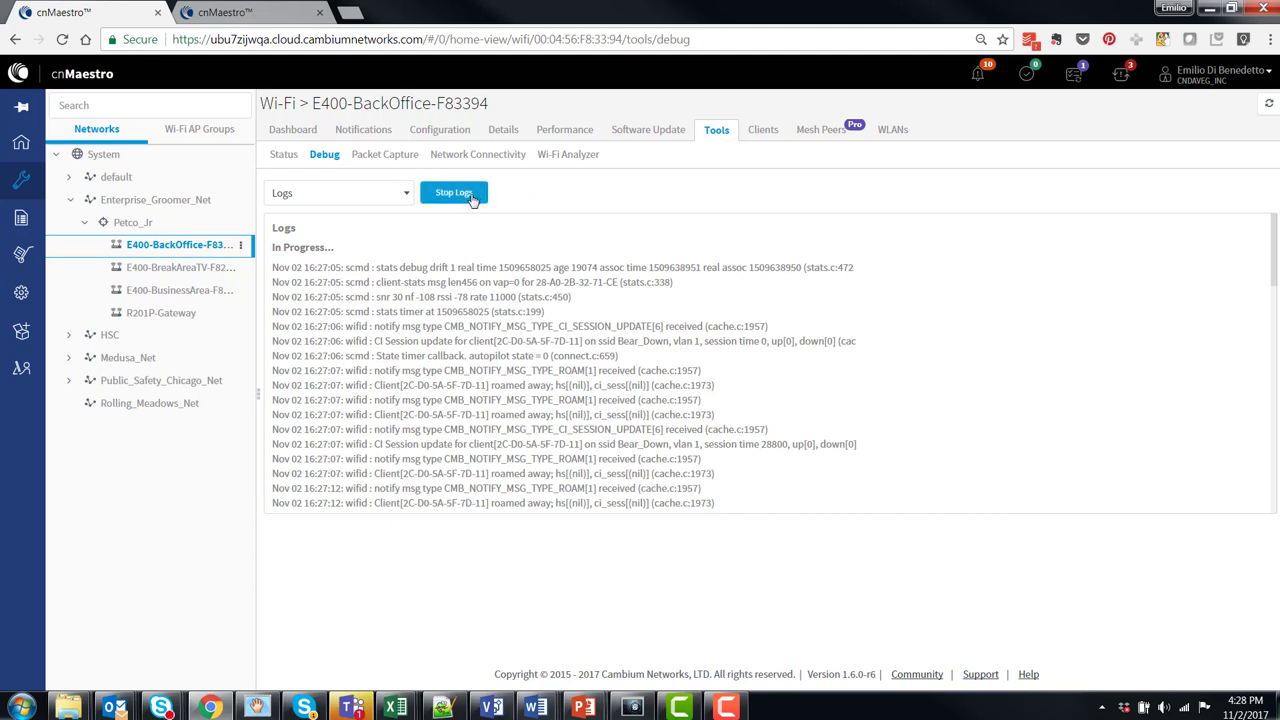
click(452, 192)
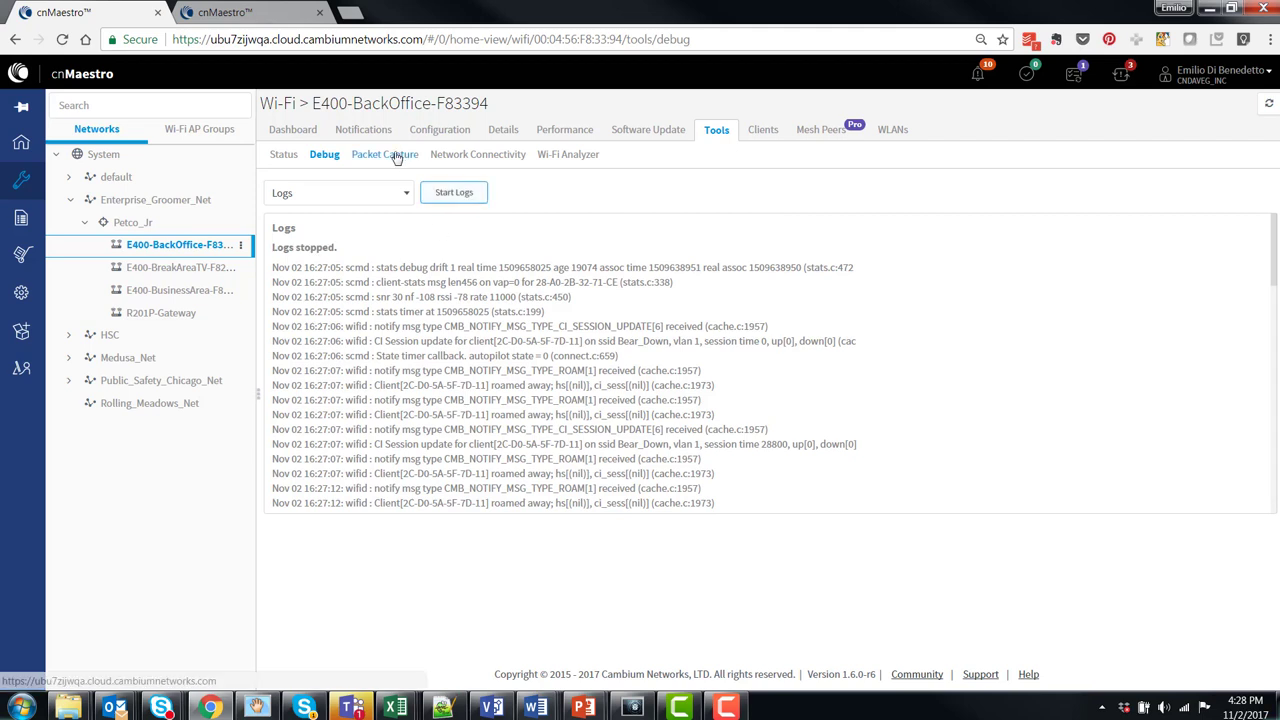
click(384, 154)
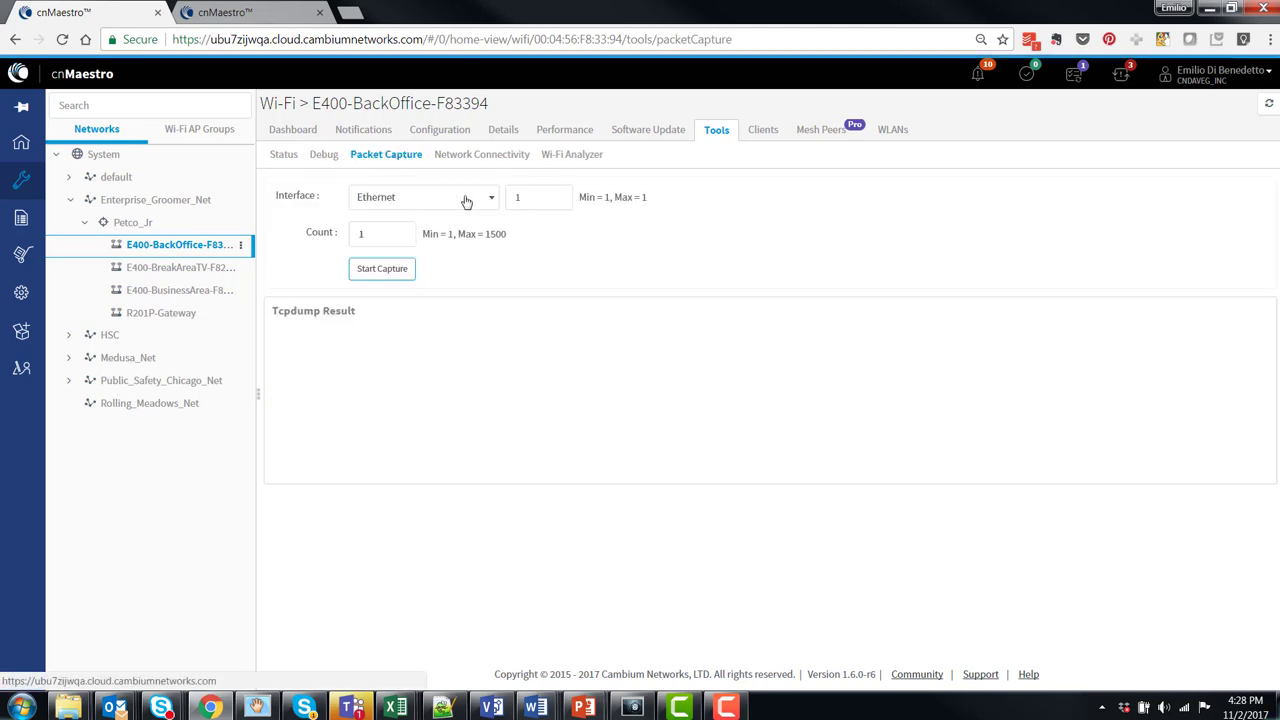
click(424, 196)
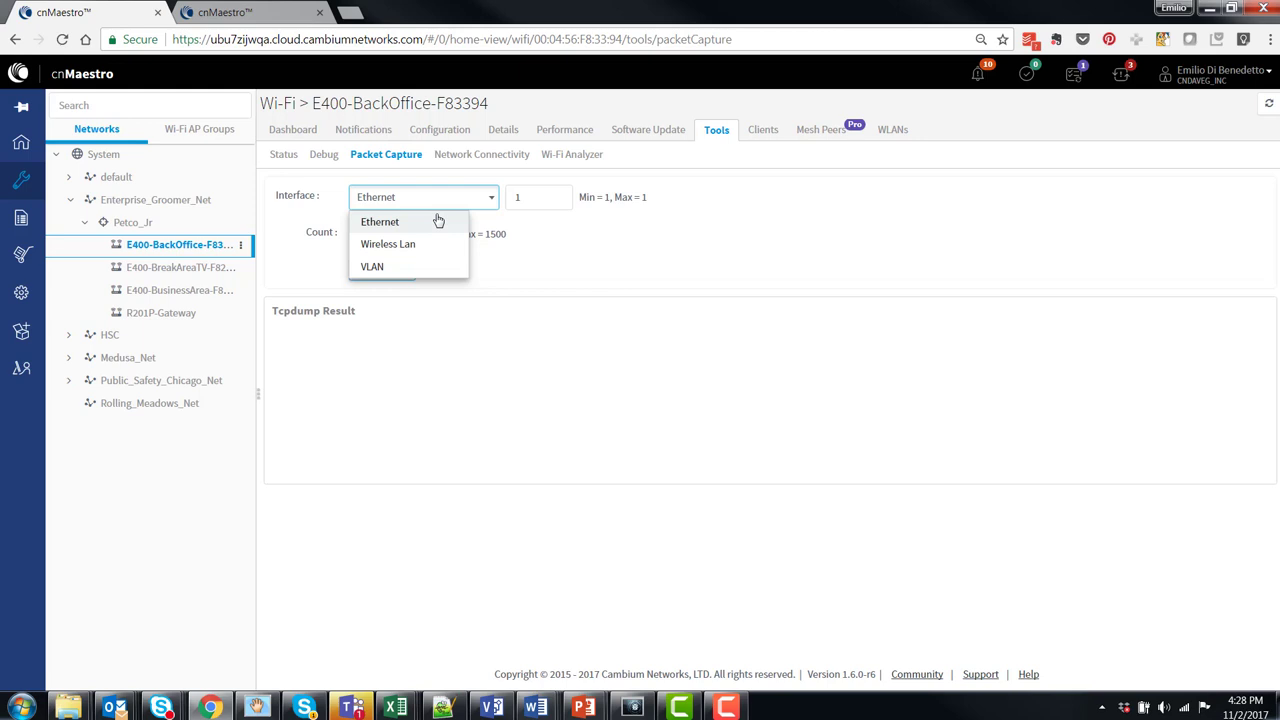
mouse_move(418, 230)
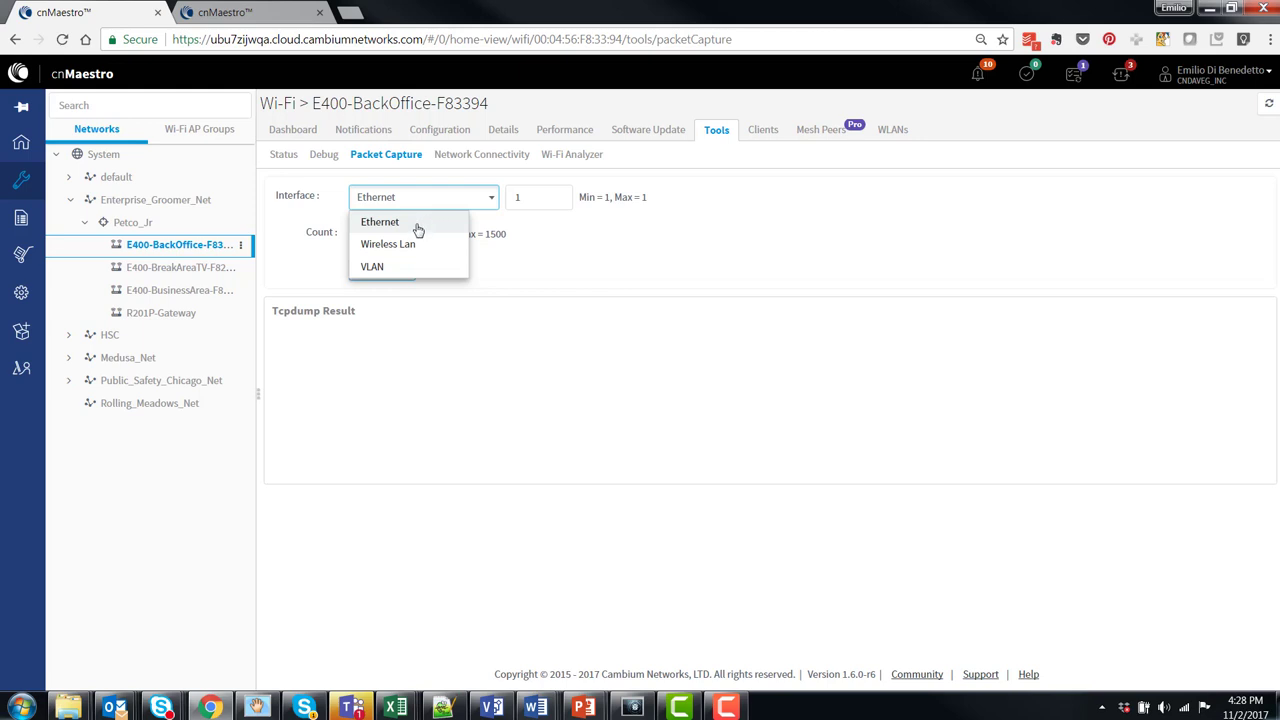
mouse_move(420, 232)
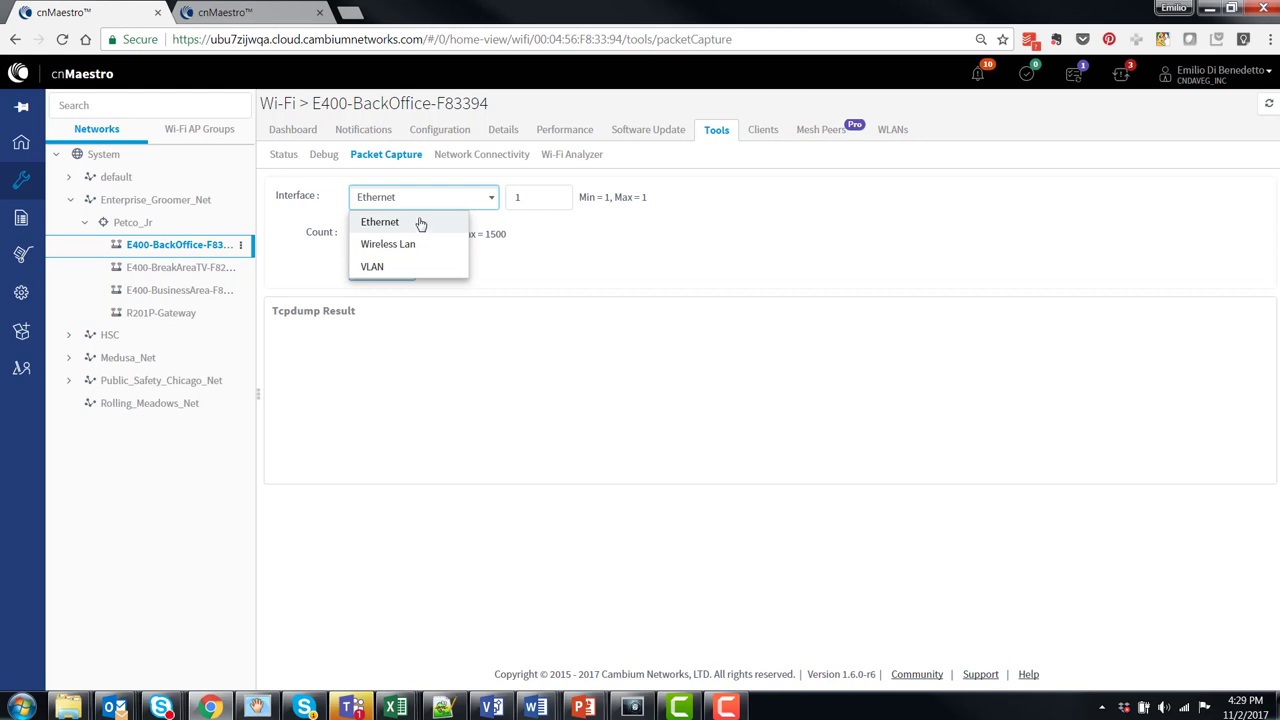
click(380, 220)
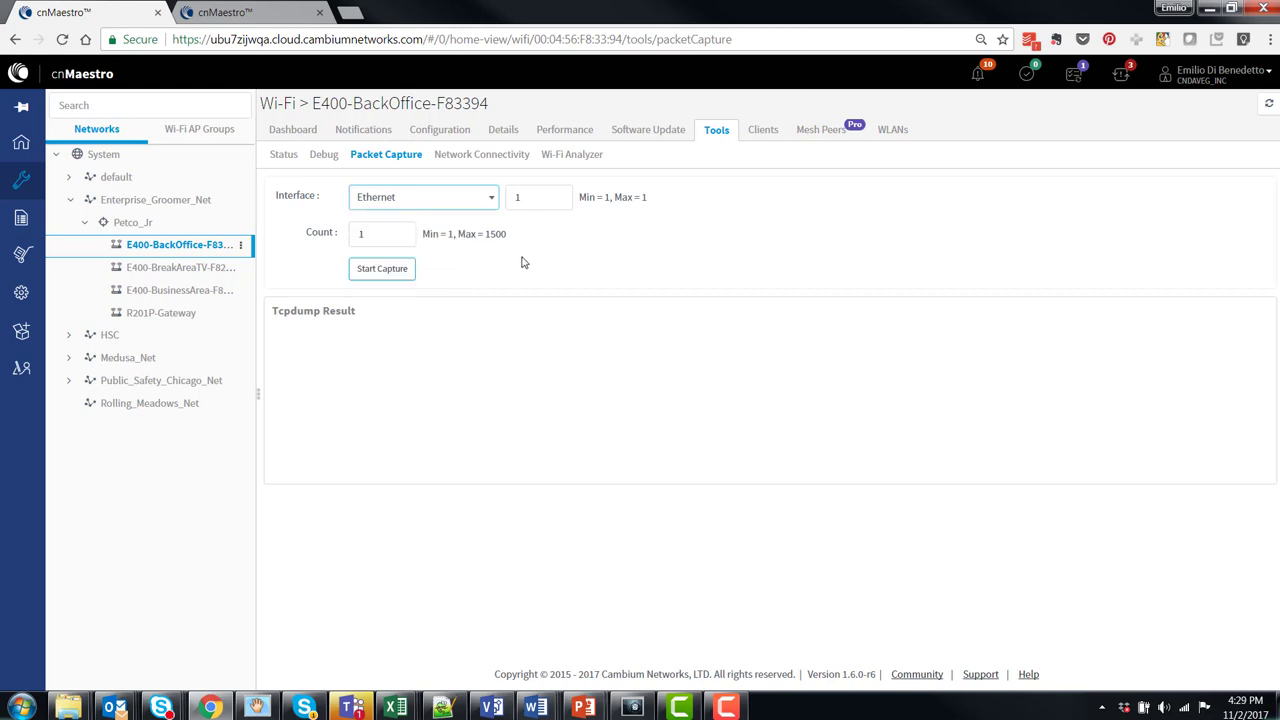
click(480, 154)
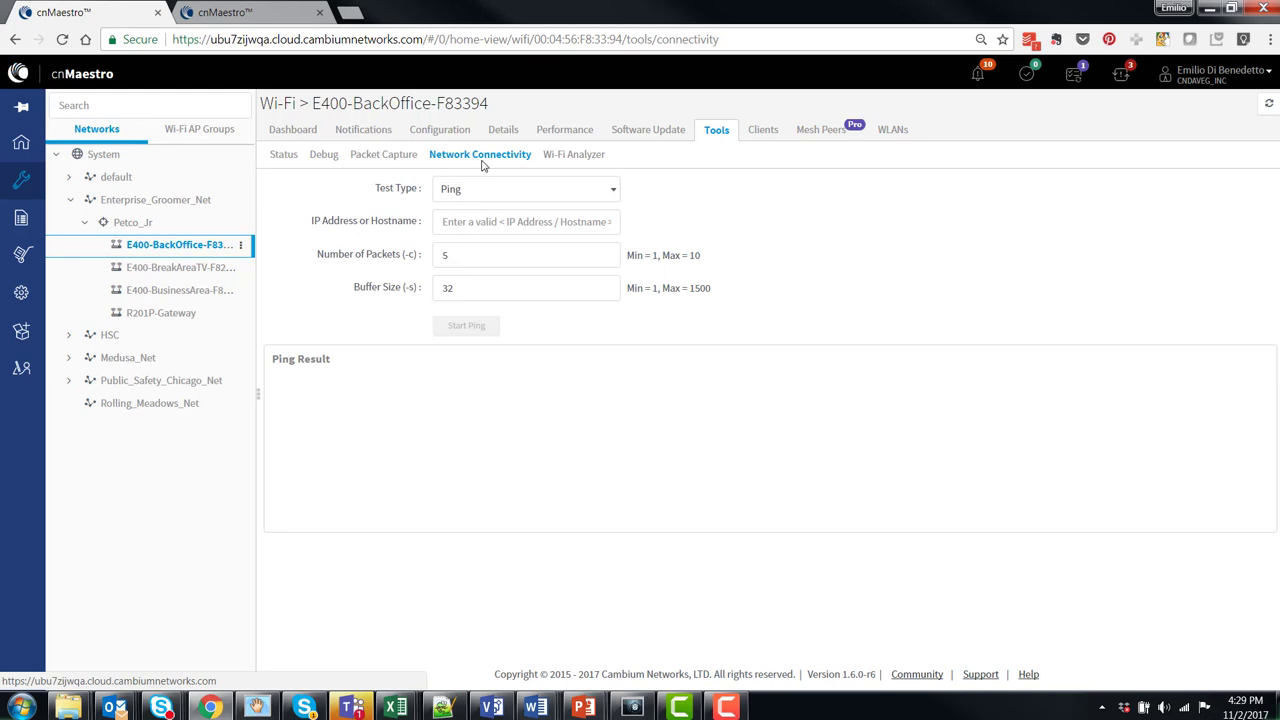
mouse_move(576, 196)
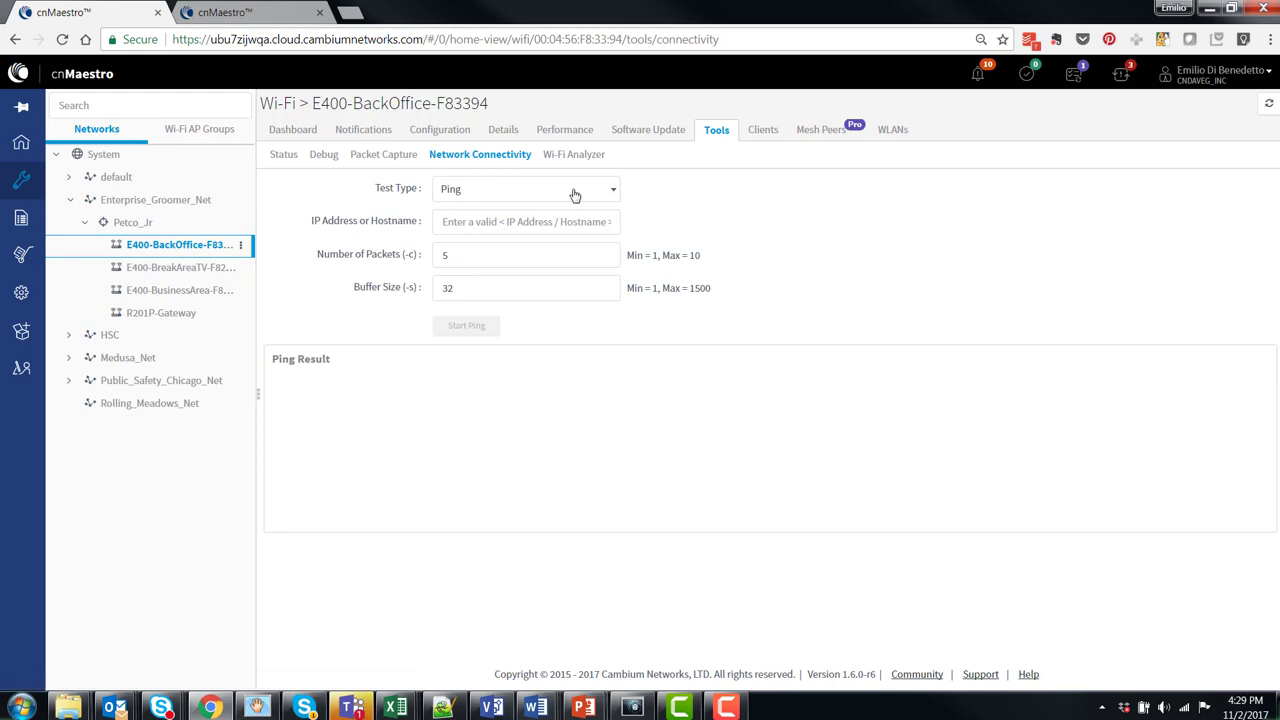
Review the Ping, DNS Lookup and Traceroute test types, then move to Wi-Fi Analyzer.
click(524, 188)
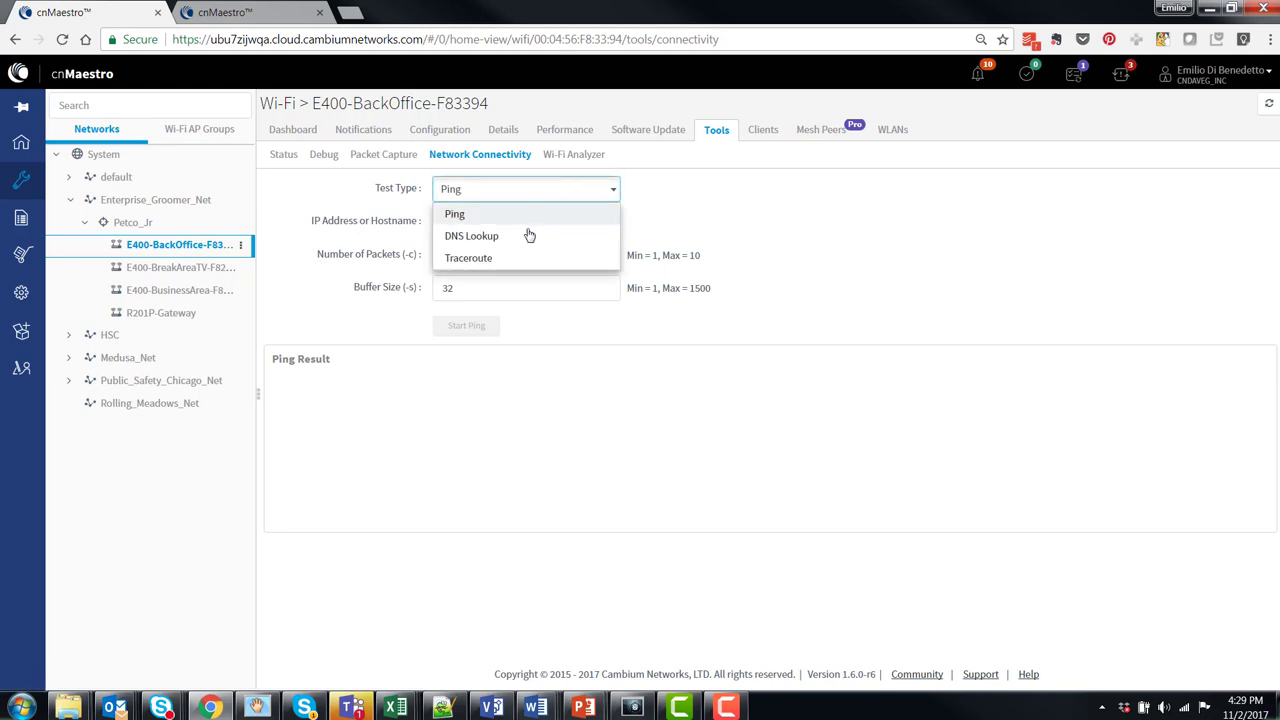
mouse_move(468, 256)
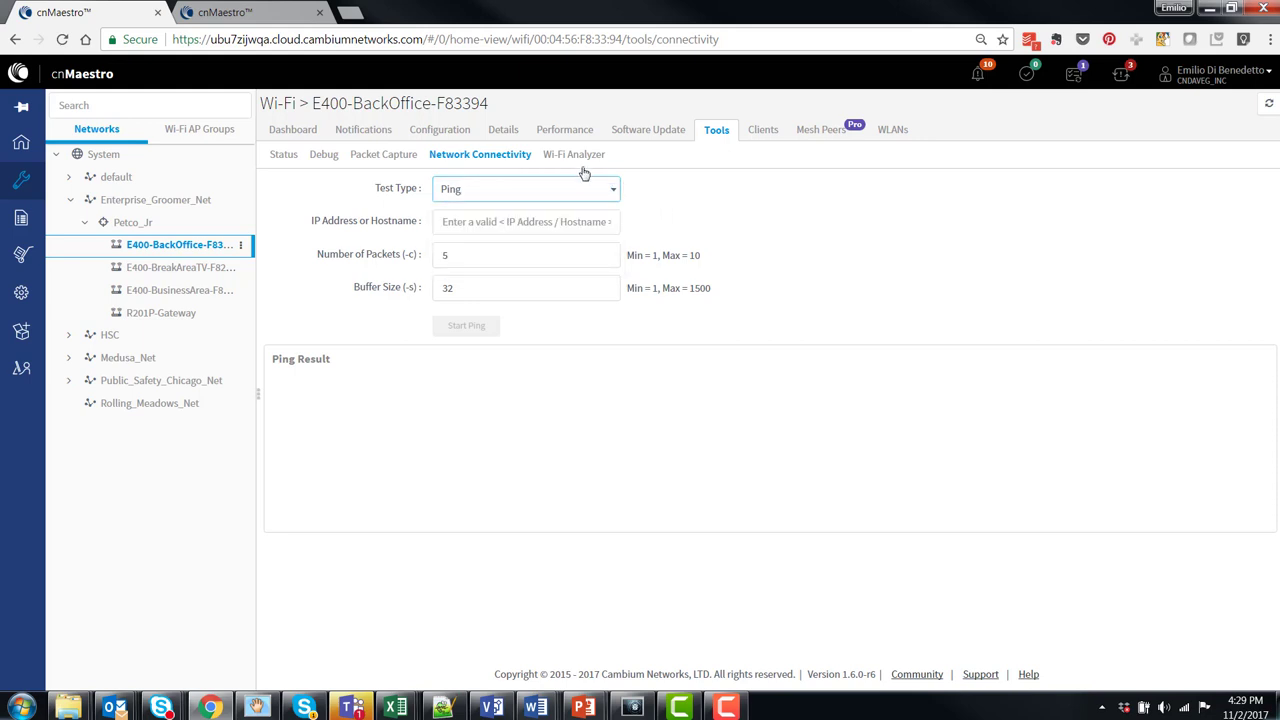
click(568, 154)
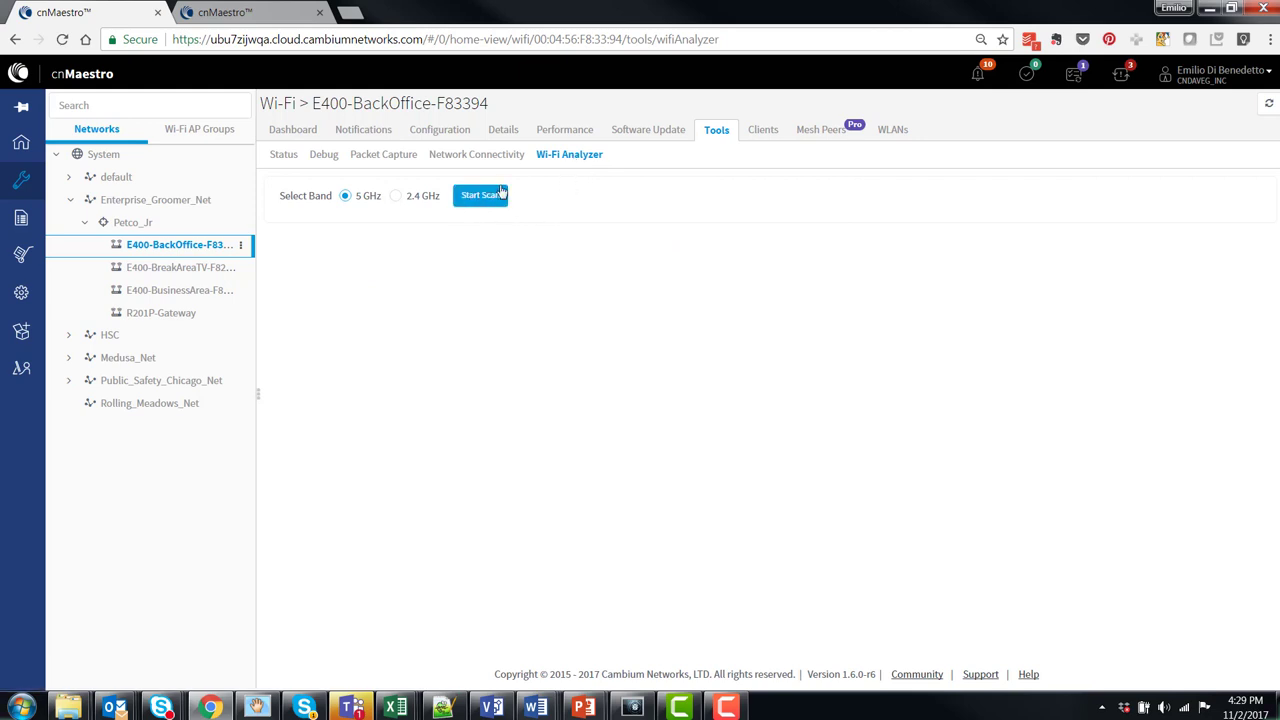
Run a 5 GHz Wi-Fi Analyzer scan showing channel interference and three detected SSIDs.
click(480, 194)
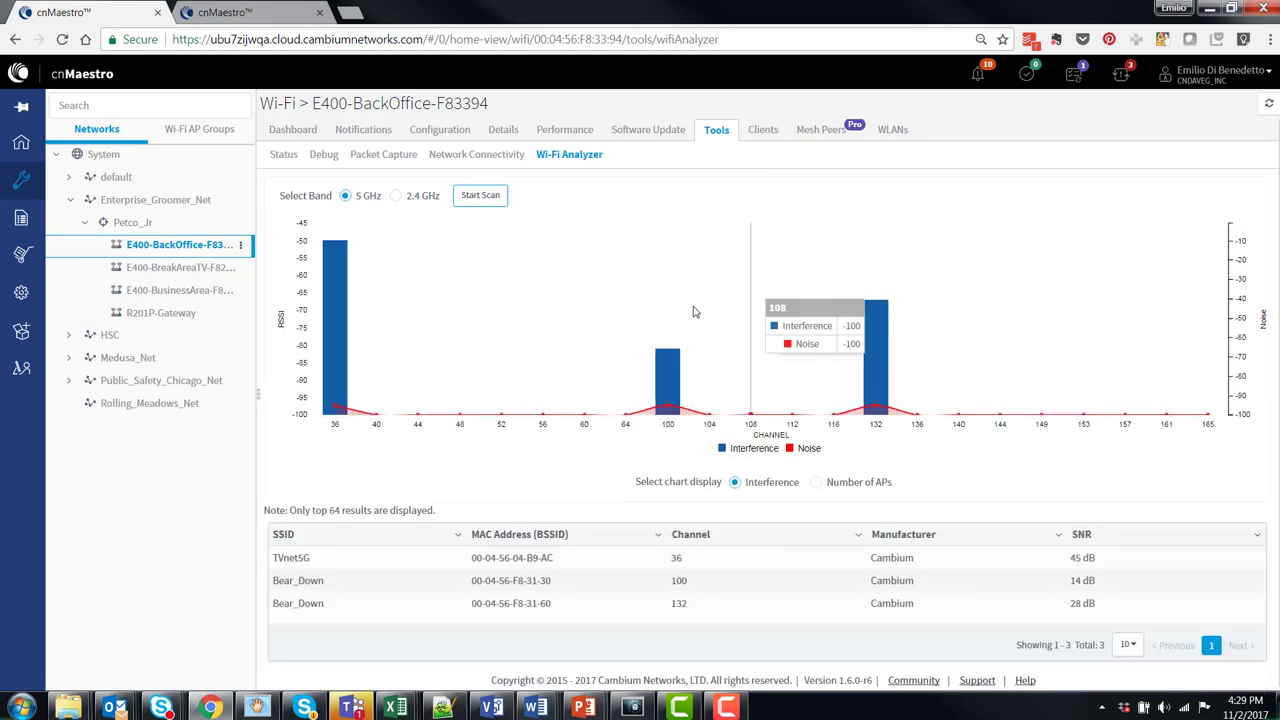
mouse_move(850, 472)
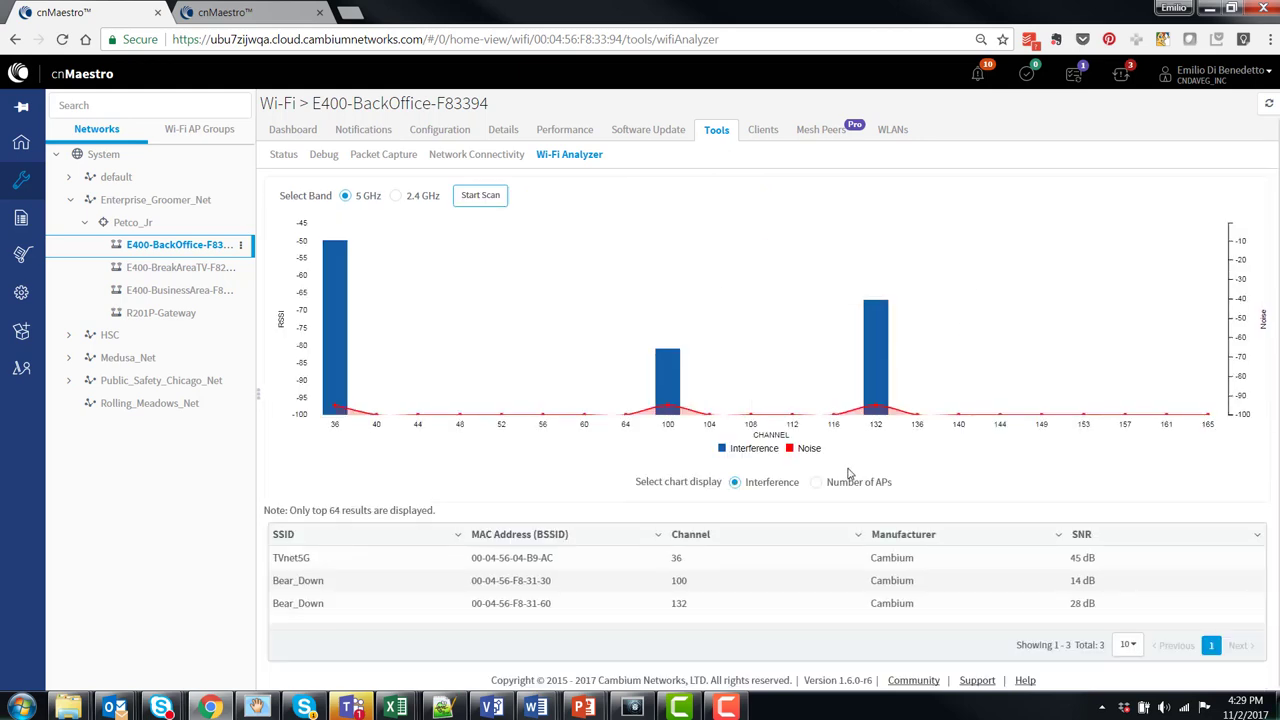
mouse_move(370, 482)
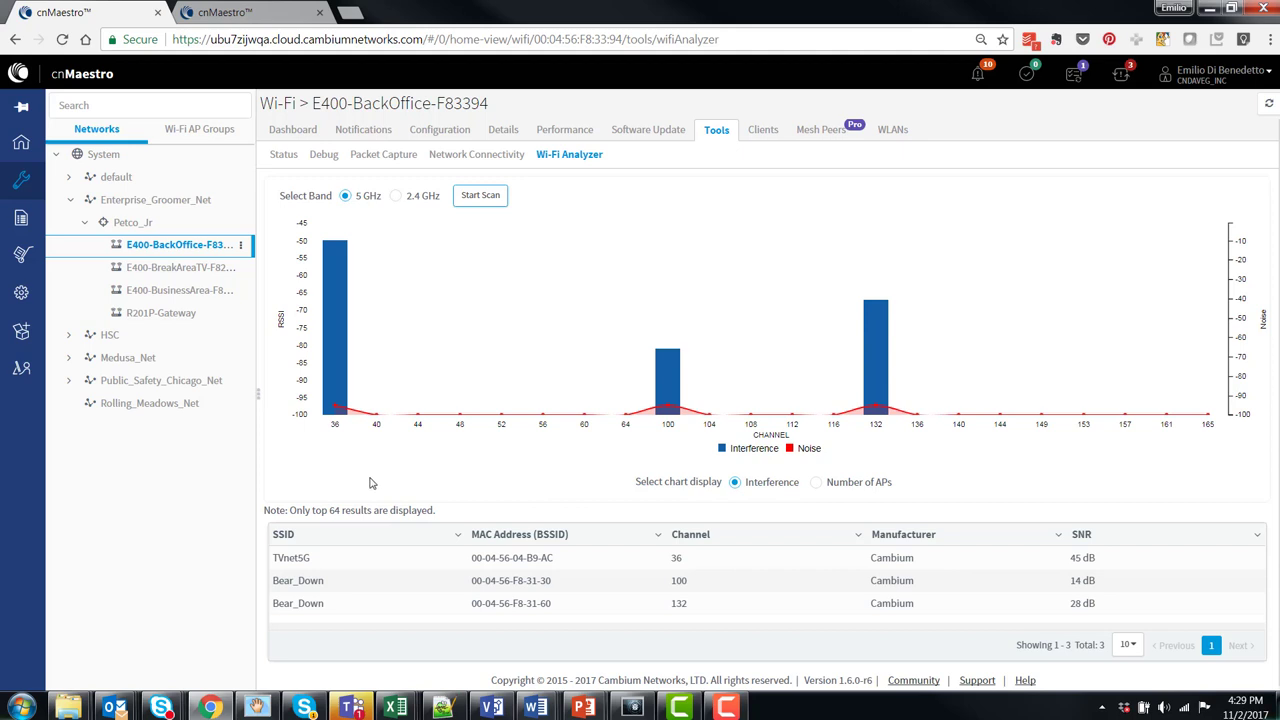
mouse_move(336, 442)
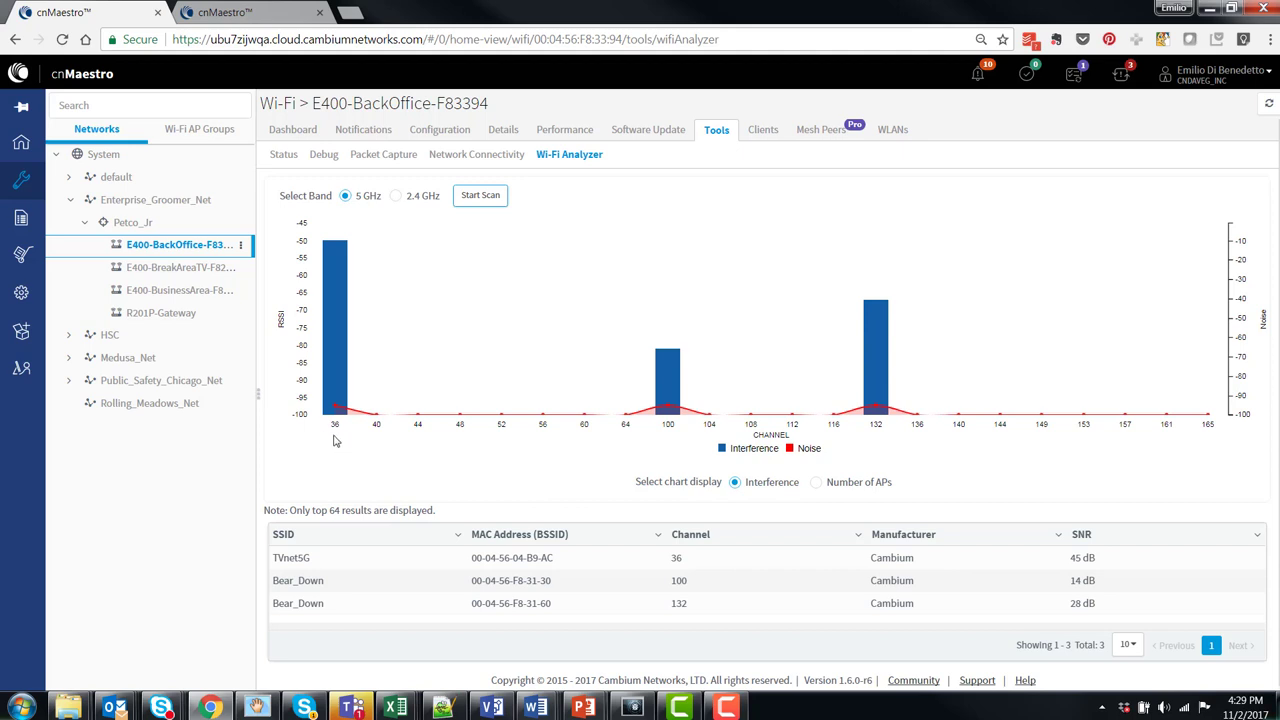
mouse_move(1272, 408)
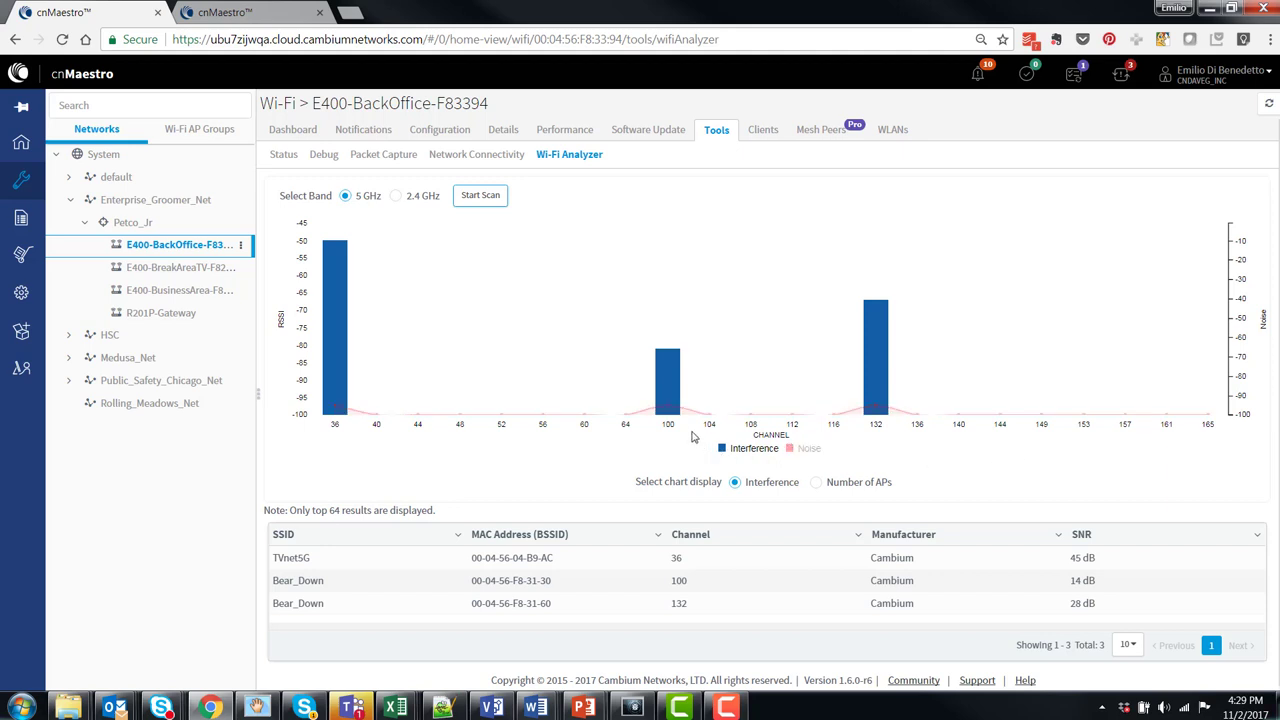
mouse_move(708, 410)
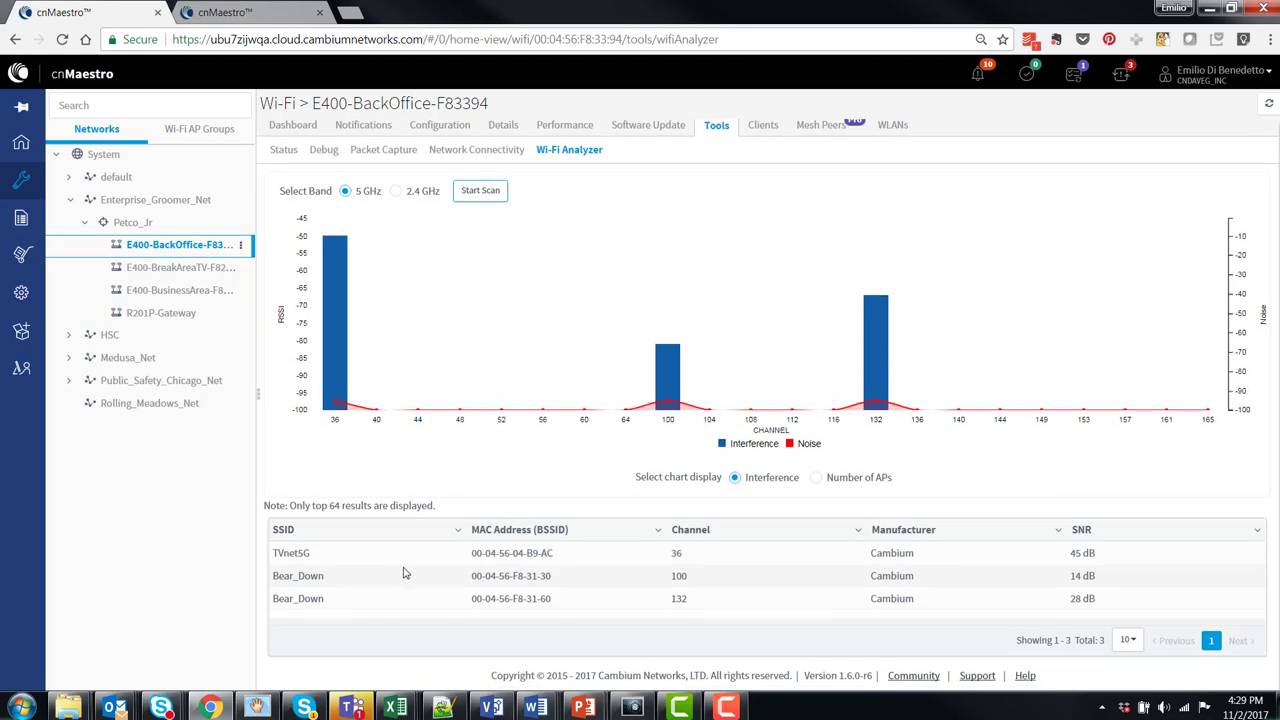
mouse_move(346, 568)
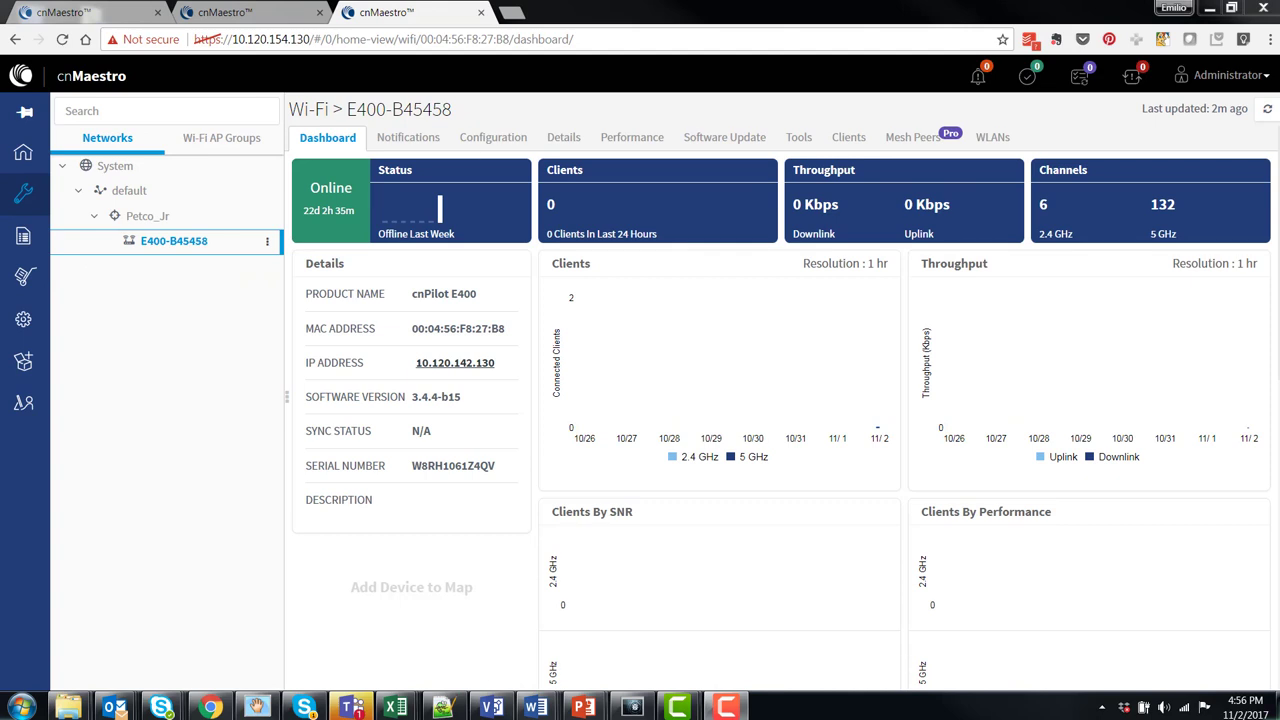
mouse_move(36, 292)
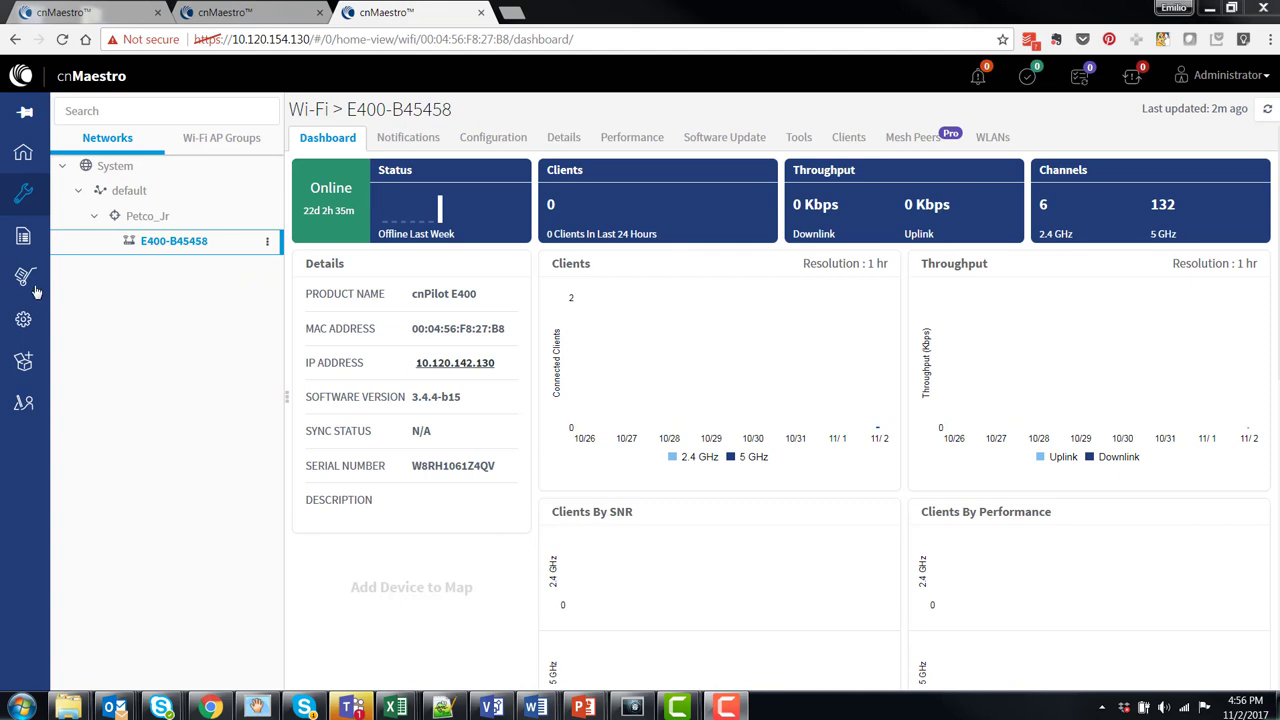
mouse_move(174, 240)
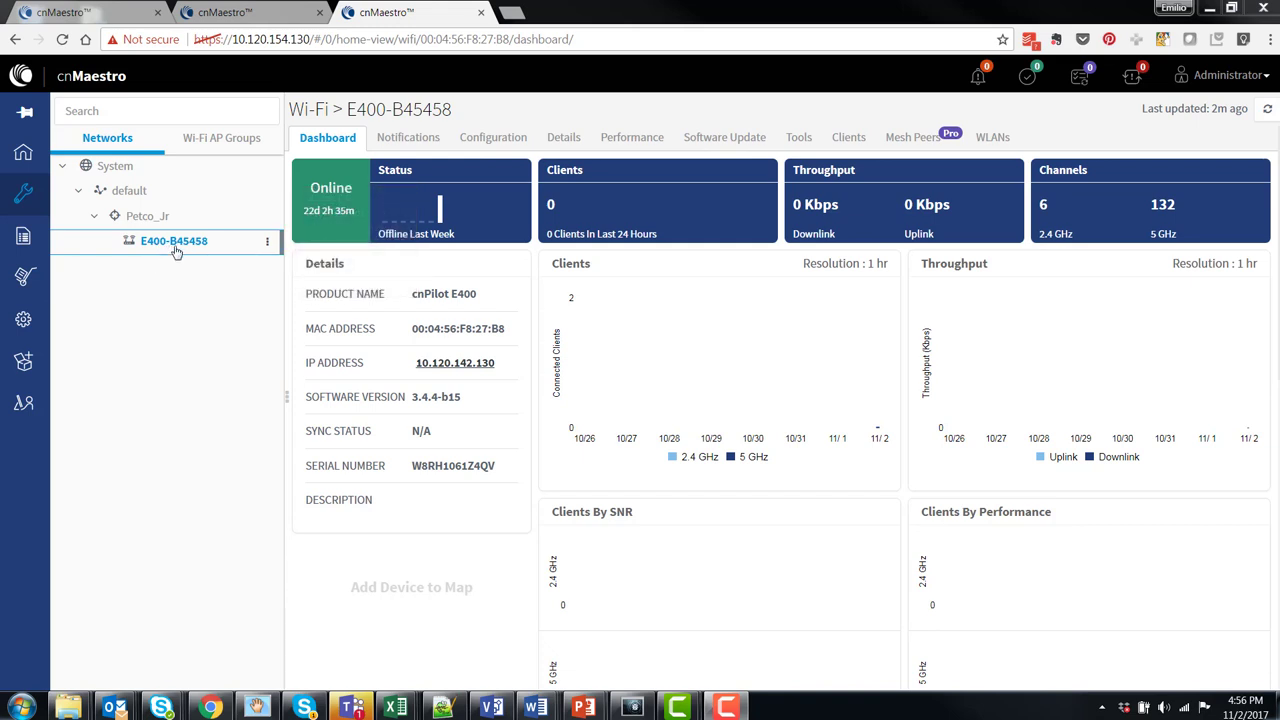
mouse_move(548, 228)
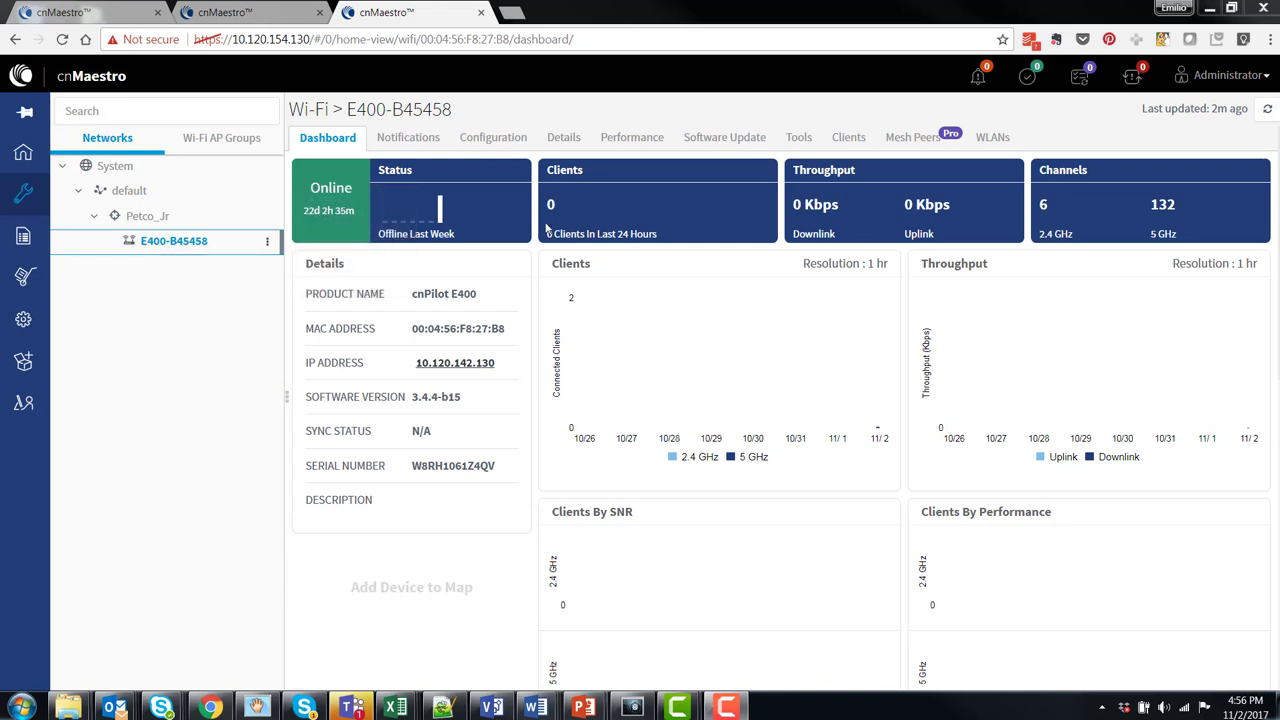
mouse_move(798, 136)
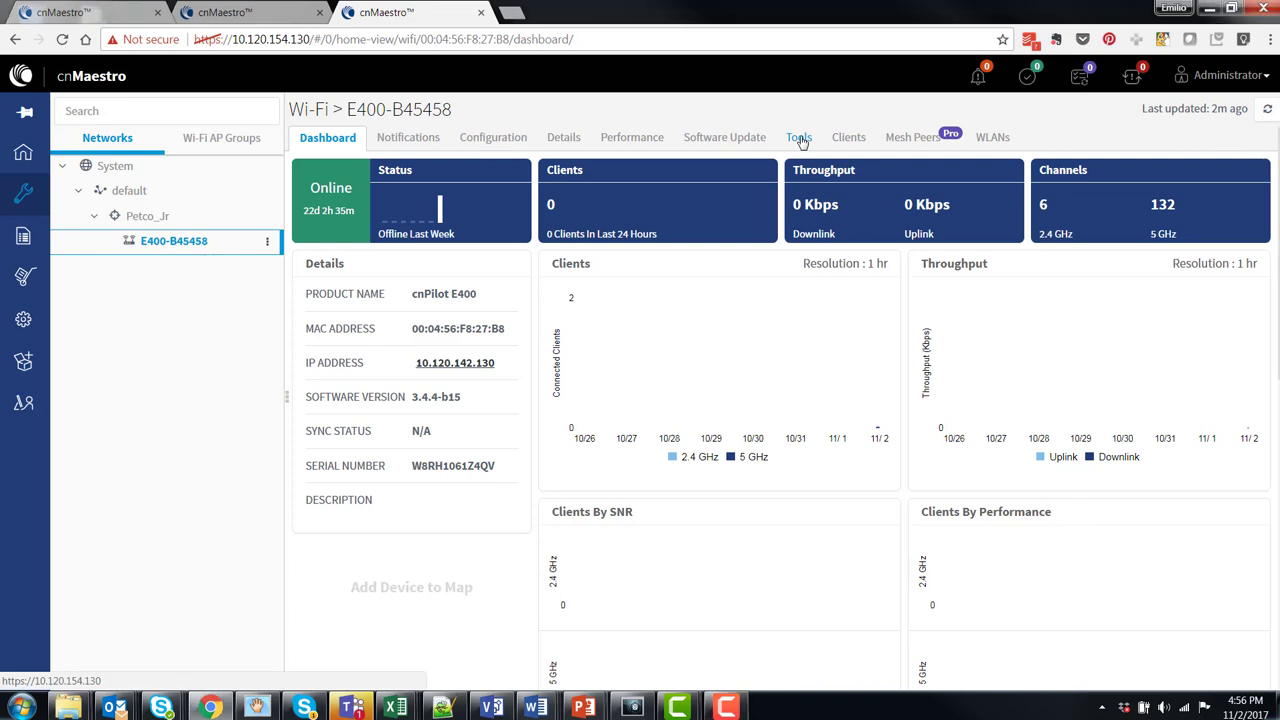
Show the Tools status page for access point E400-B45458.
click(796, 136)
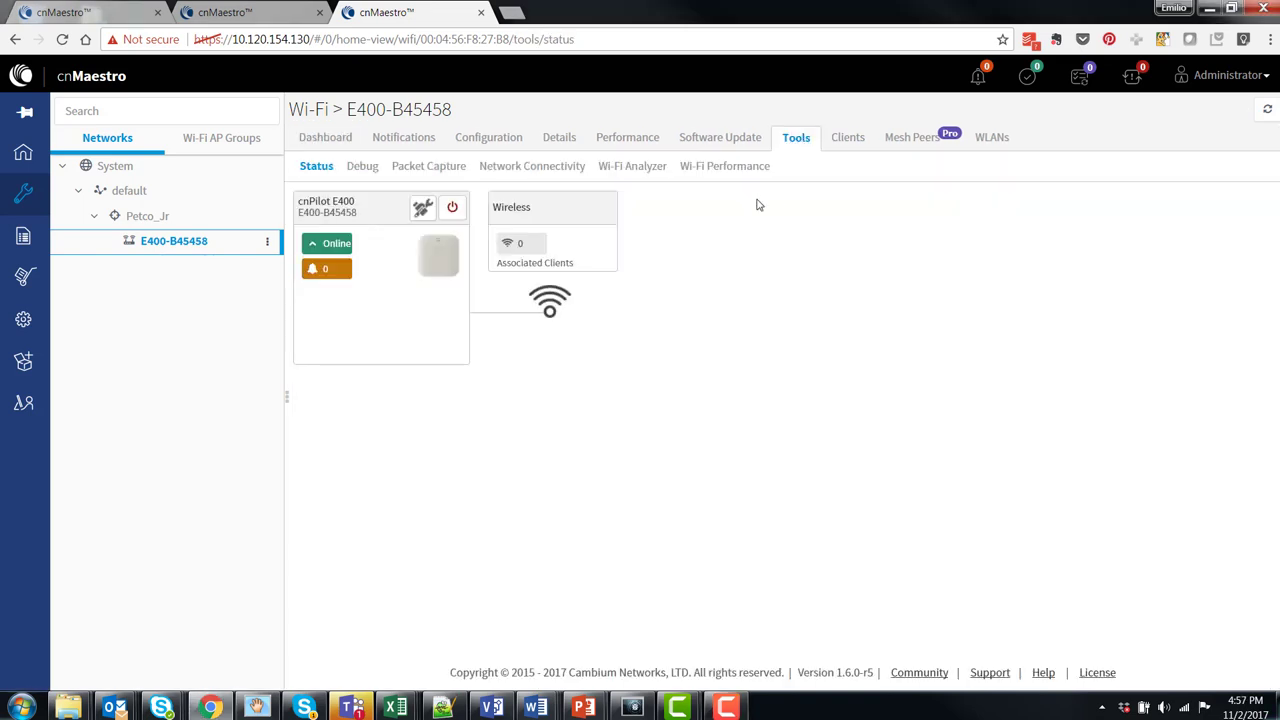
Run a 10-second Wi-Fi Performance test (95.6 Mbps down, 98.3 up), then return to Petco_Jr.
click(724, 164)
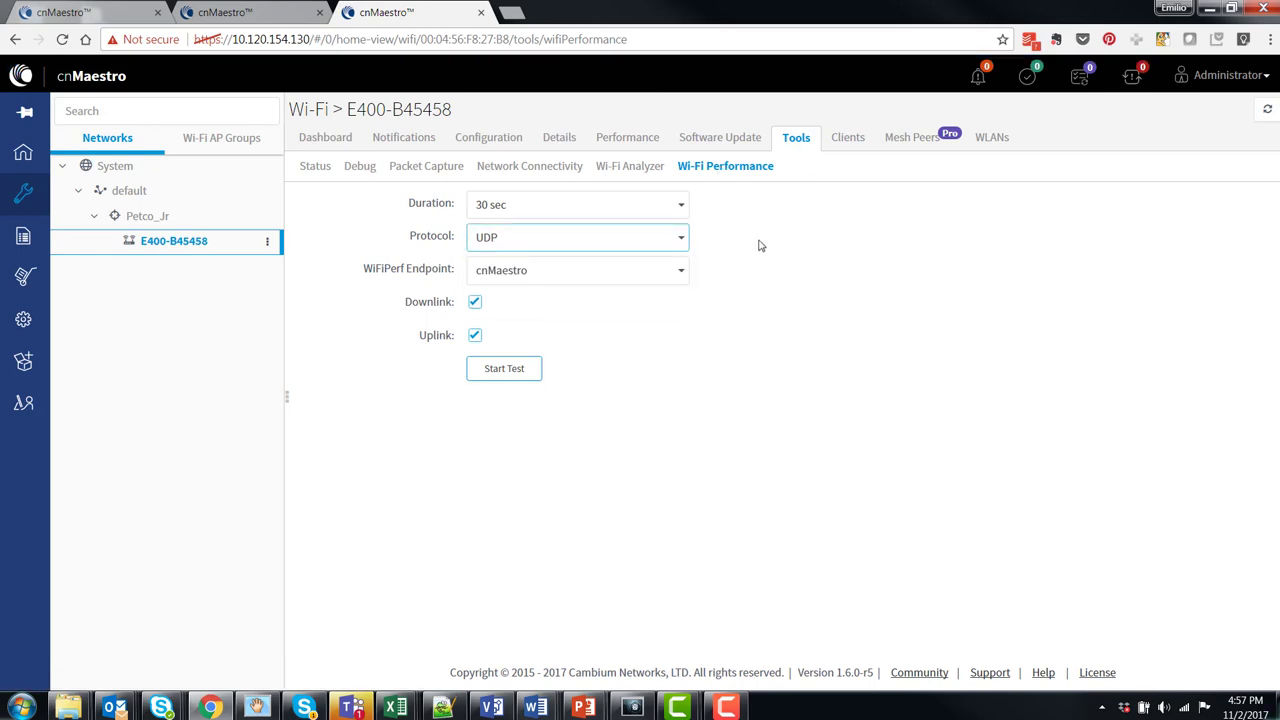
click(576, 204)
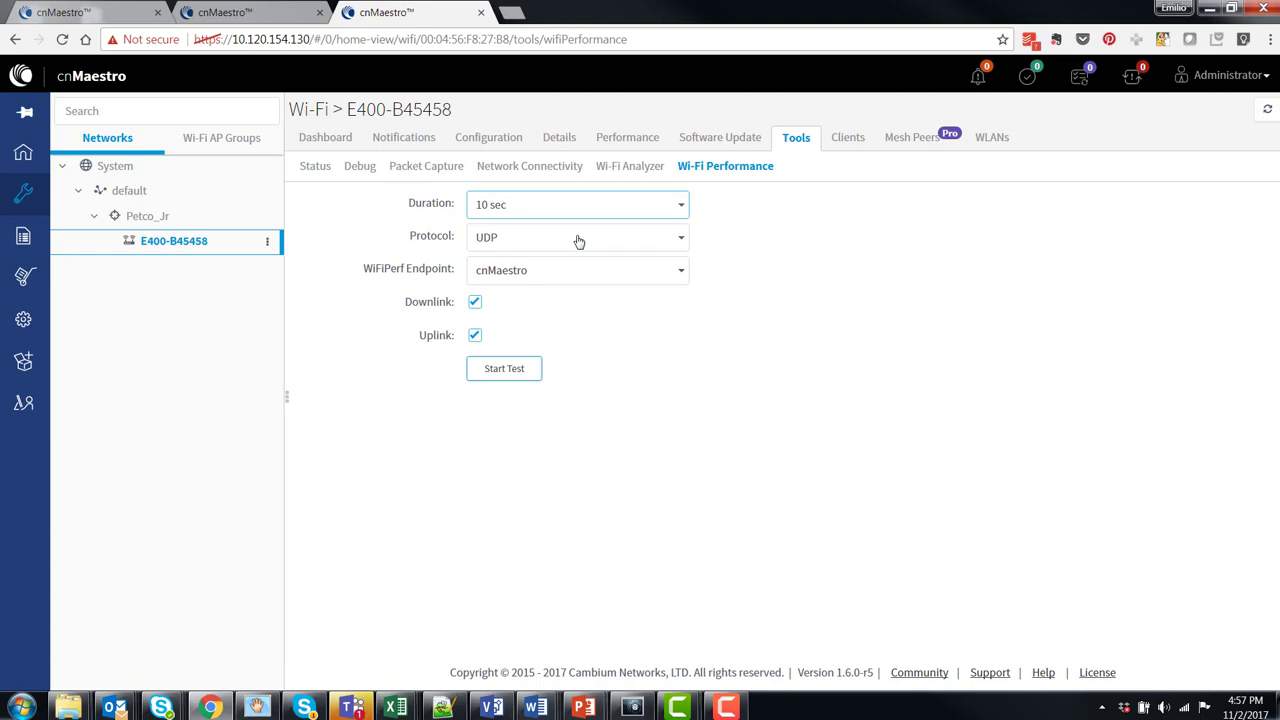
click(504, 368)
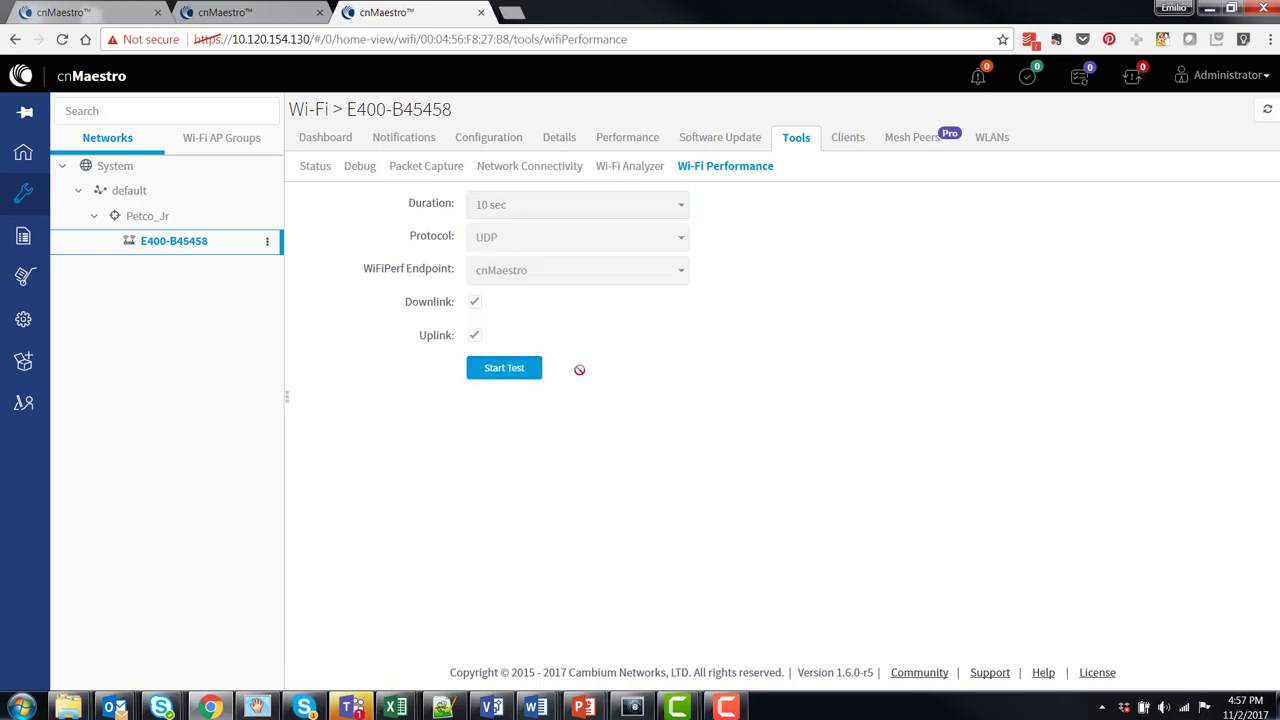
click(504, 368)
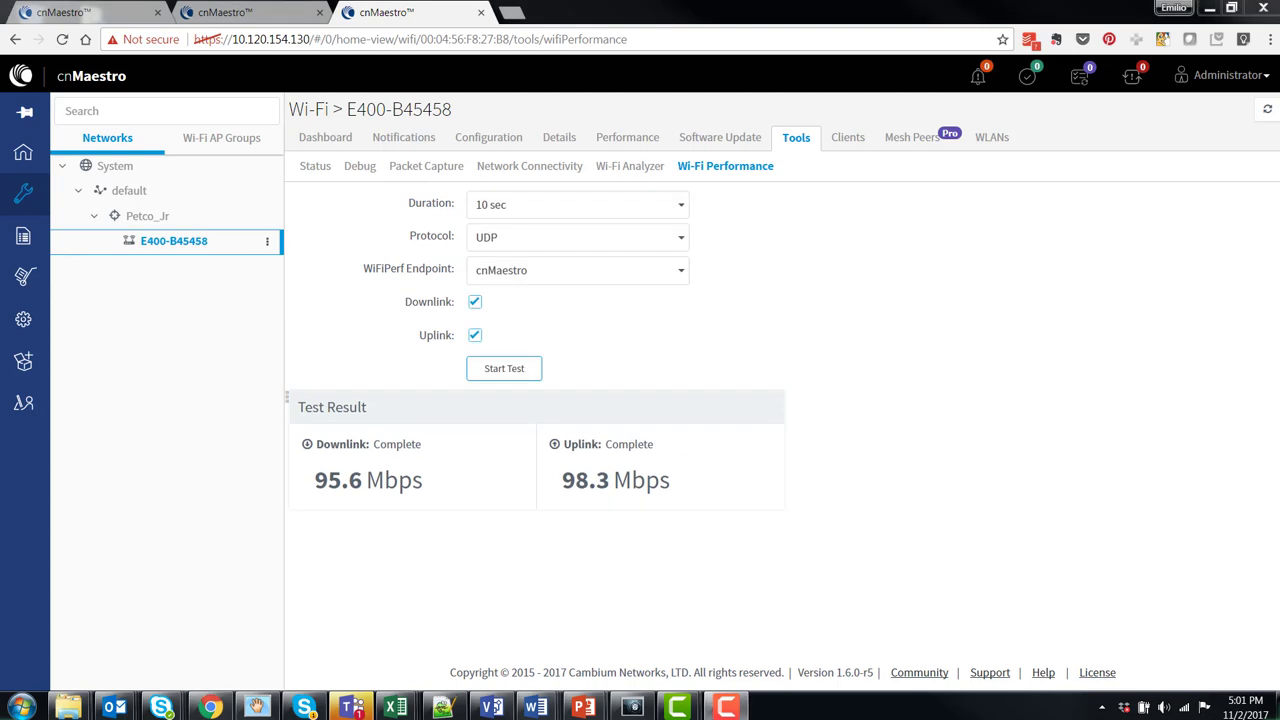
mouse_move(166, 488)
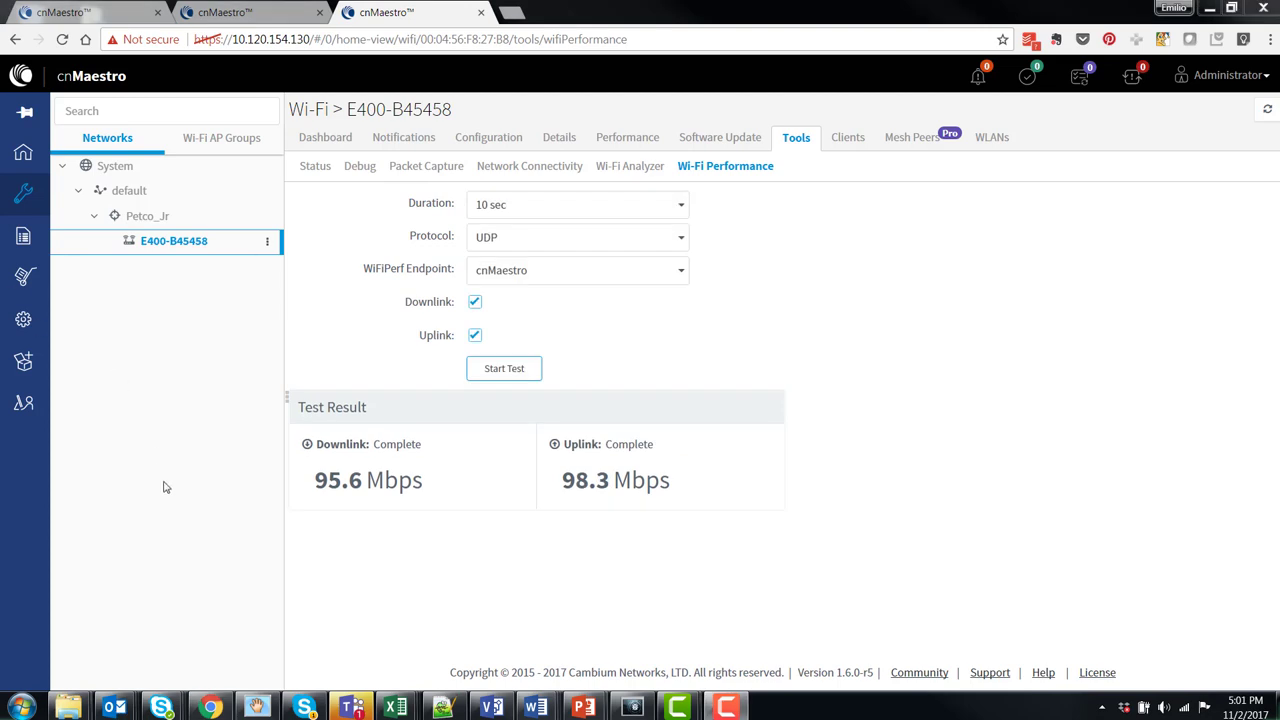
mouse_move(192, 404)
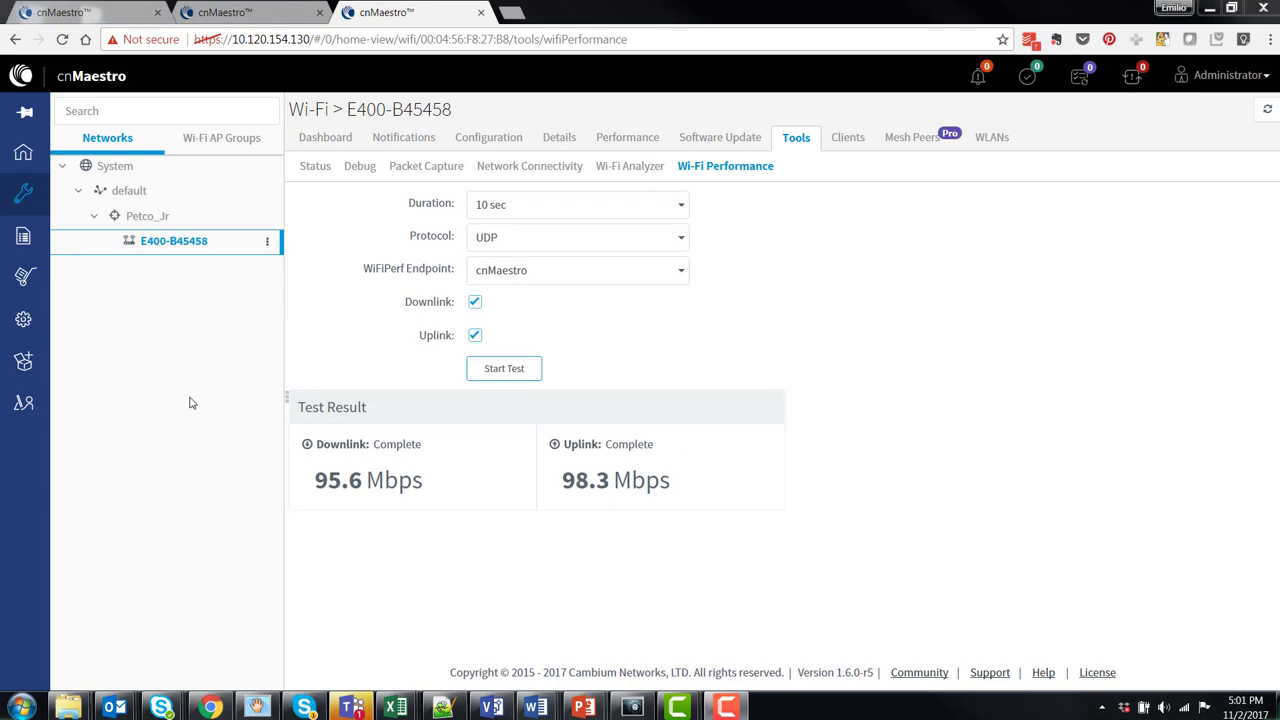
mouse_move(156, 336)
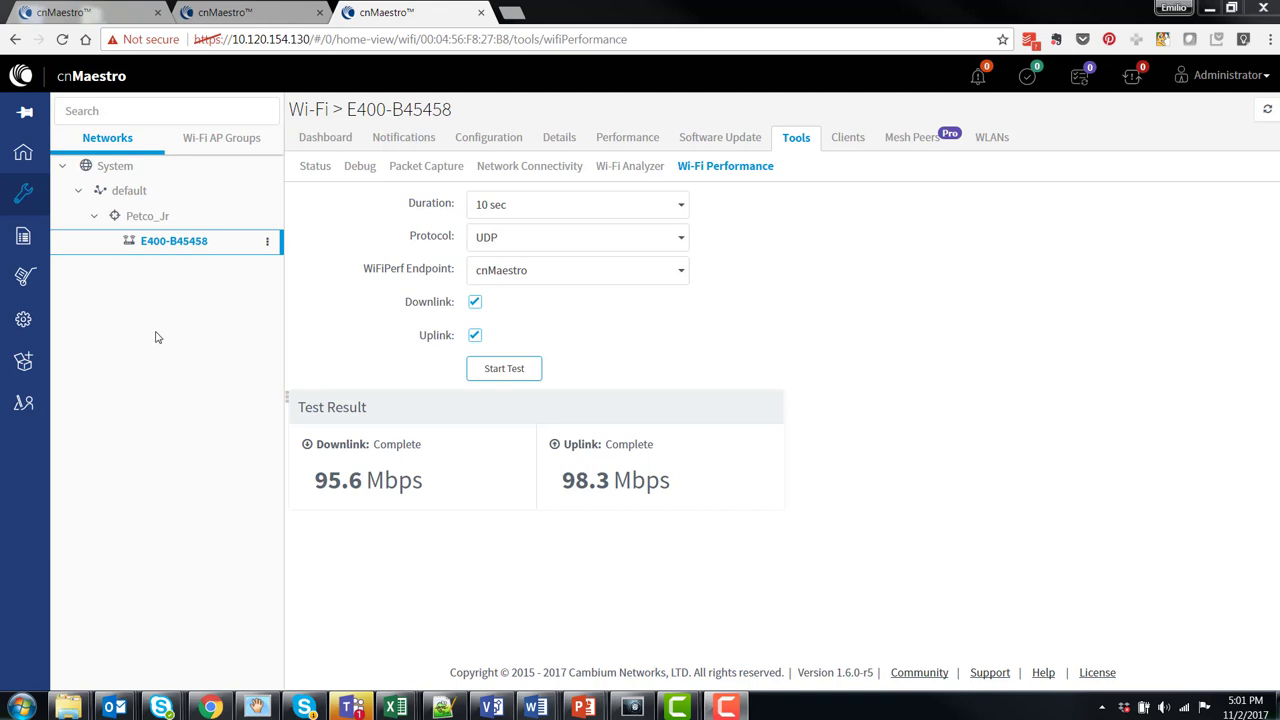
mouse_move(160, 308)
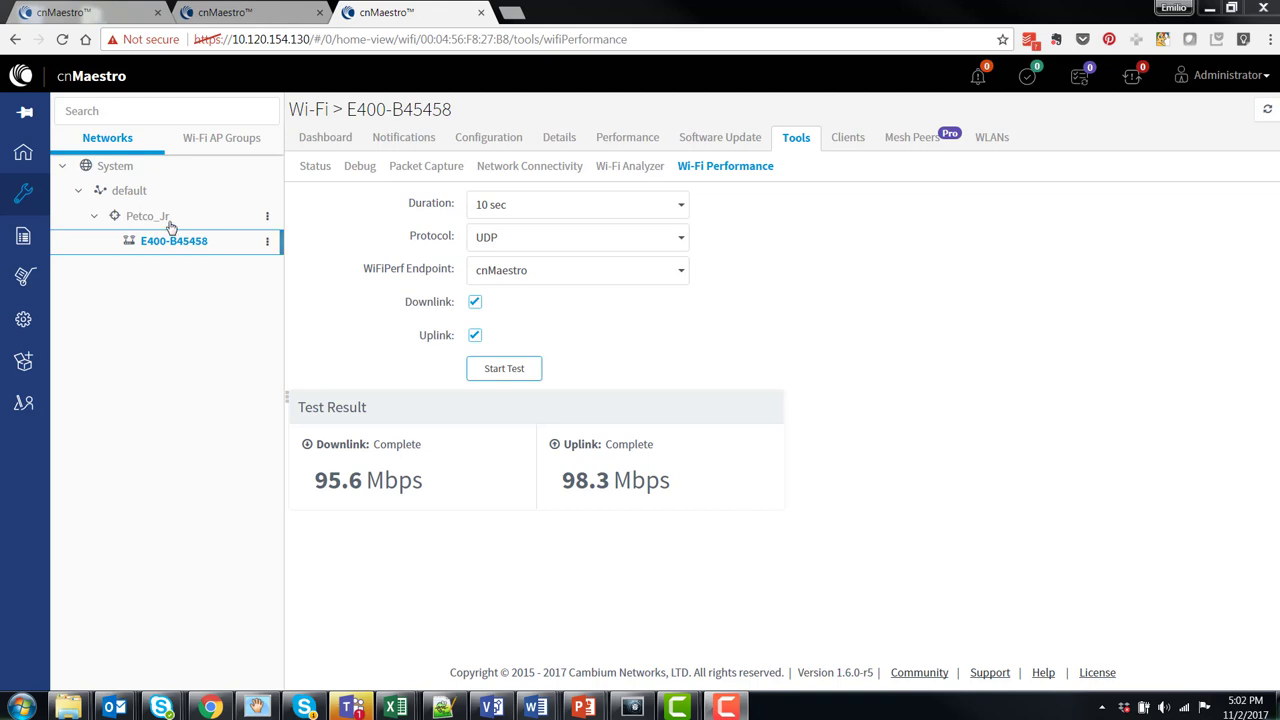
mouse_move(142, 238)
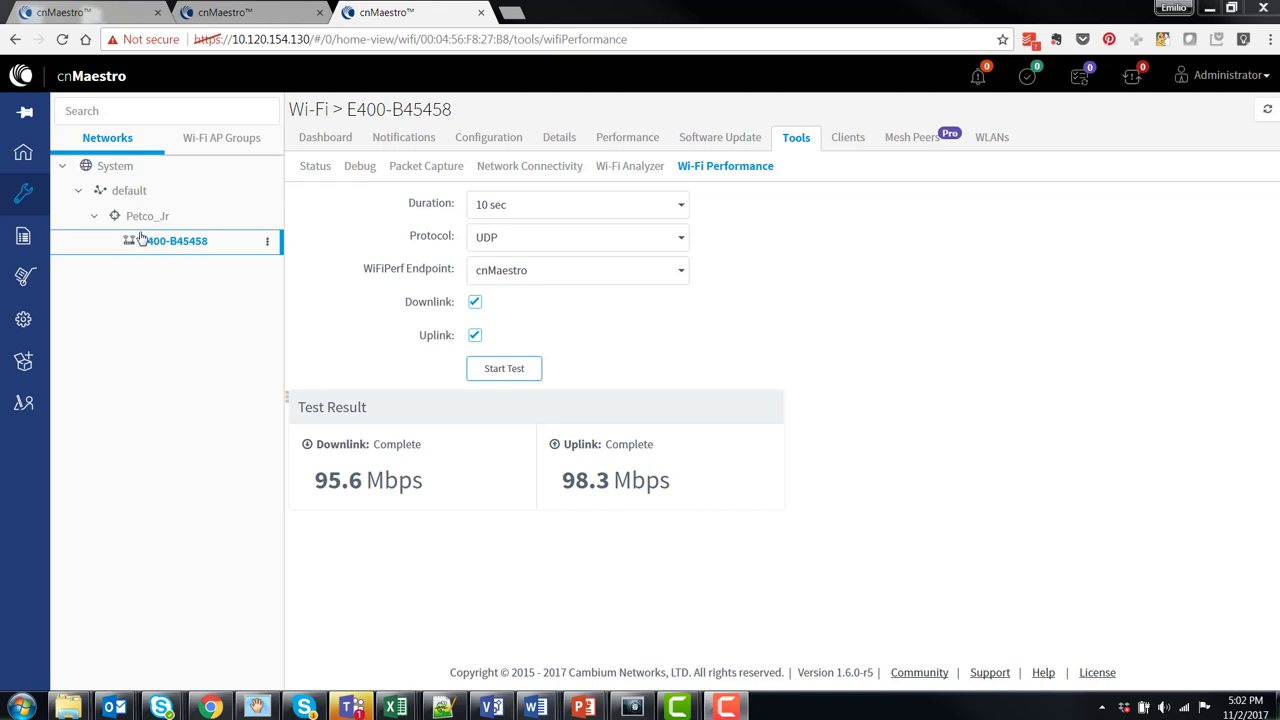
click(148, 216)
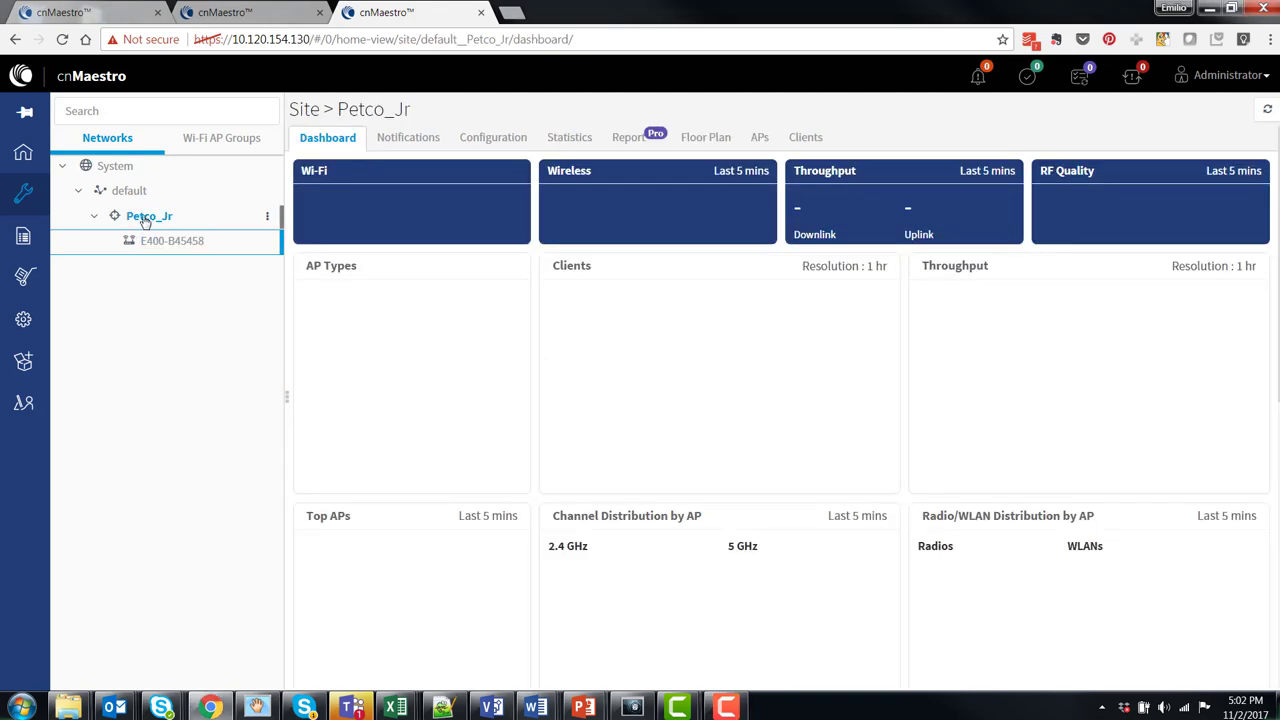
Show the Petco_Jr site's Configuration page and scroll toward the WiFiPerf Server settings.
click(148, 216)
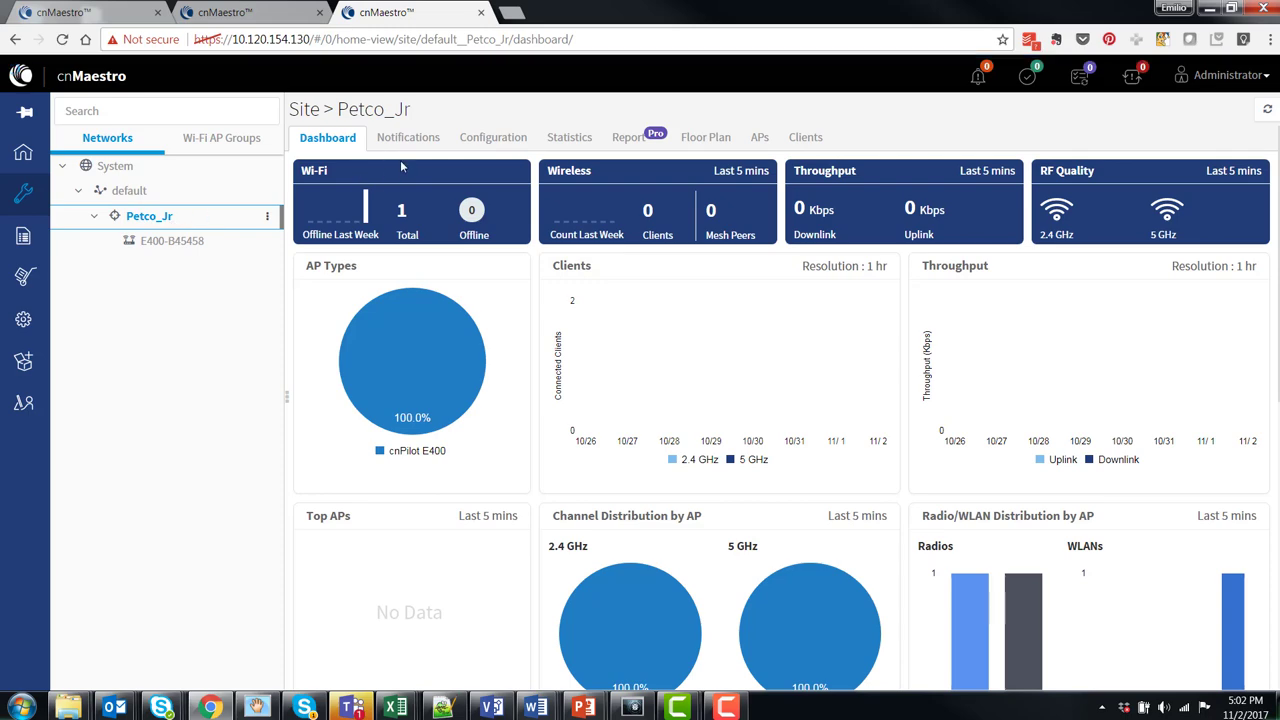
click(492, 136)
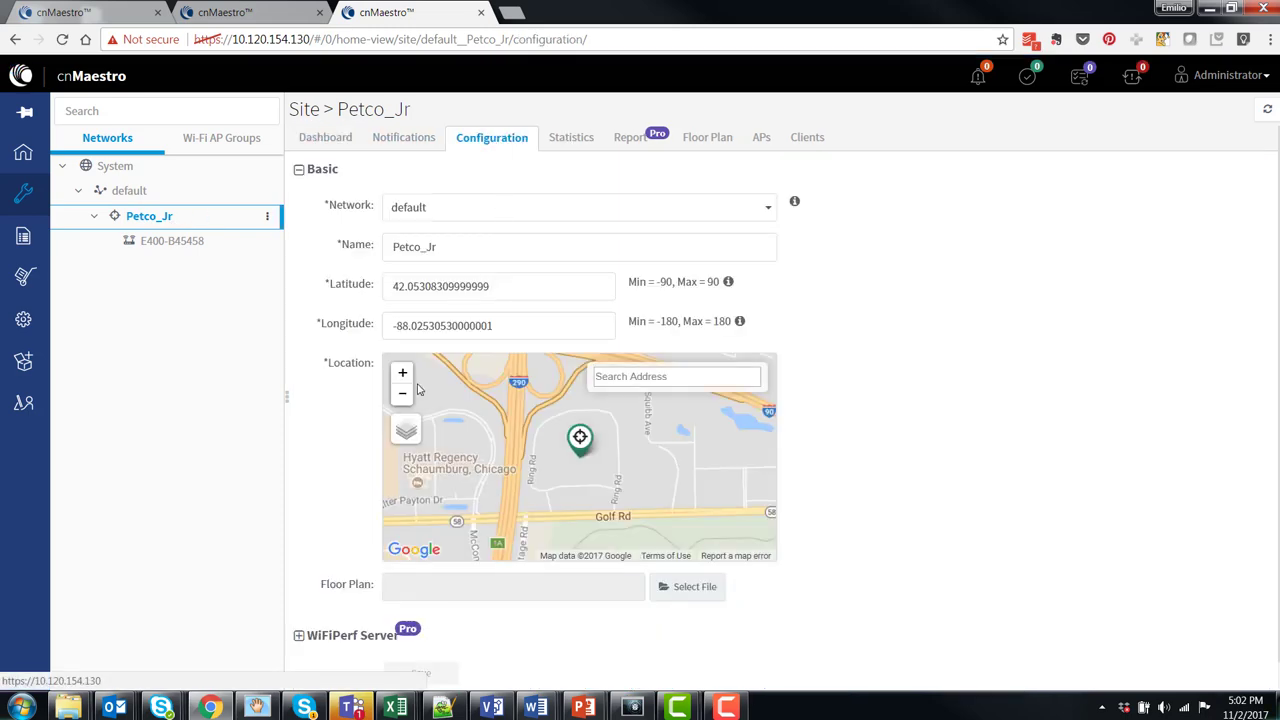
scroll(down, 3)
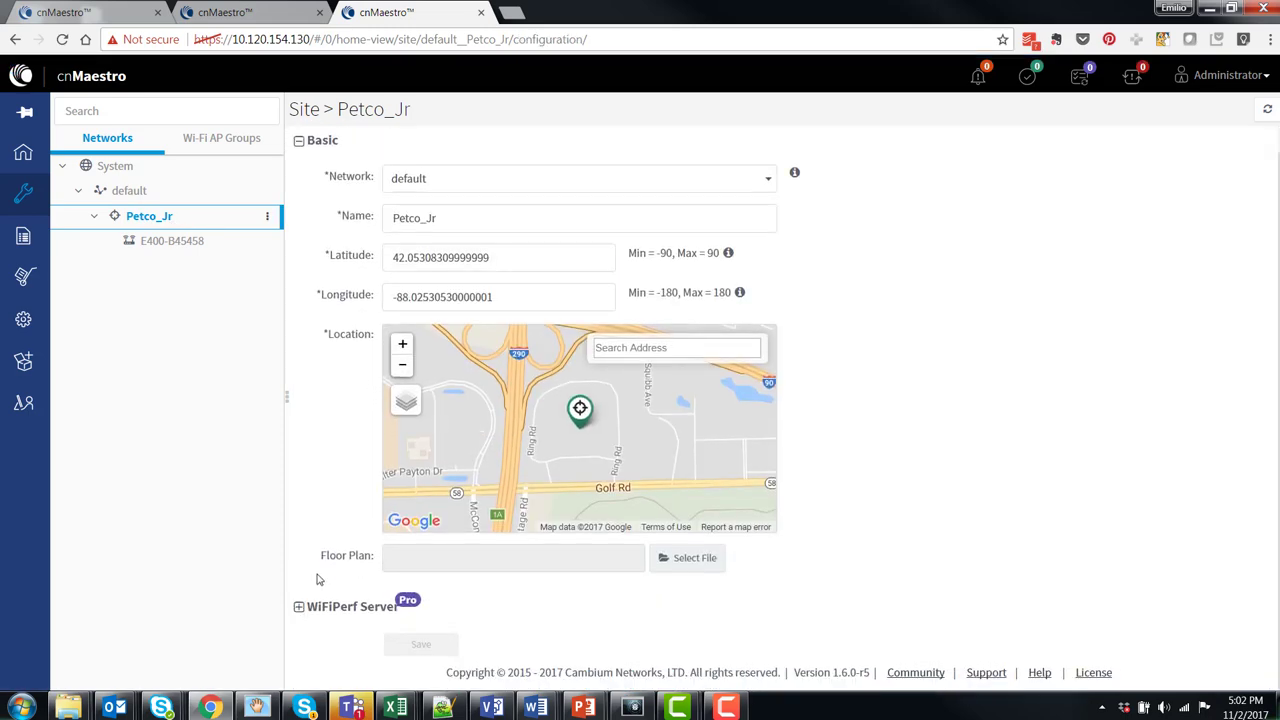